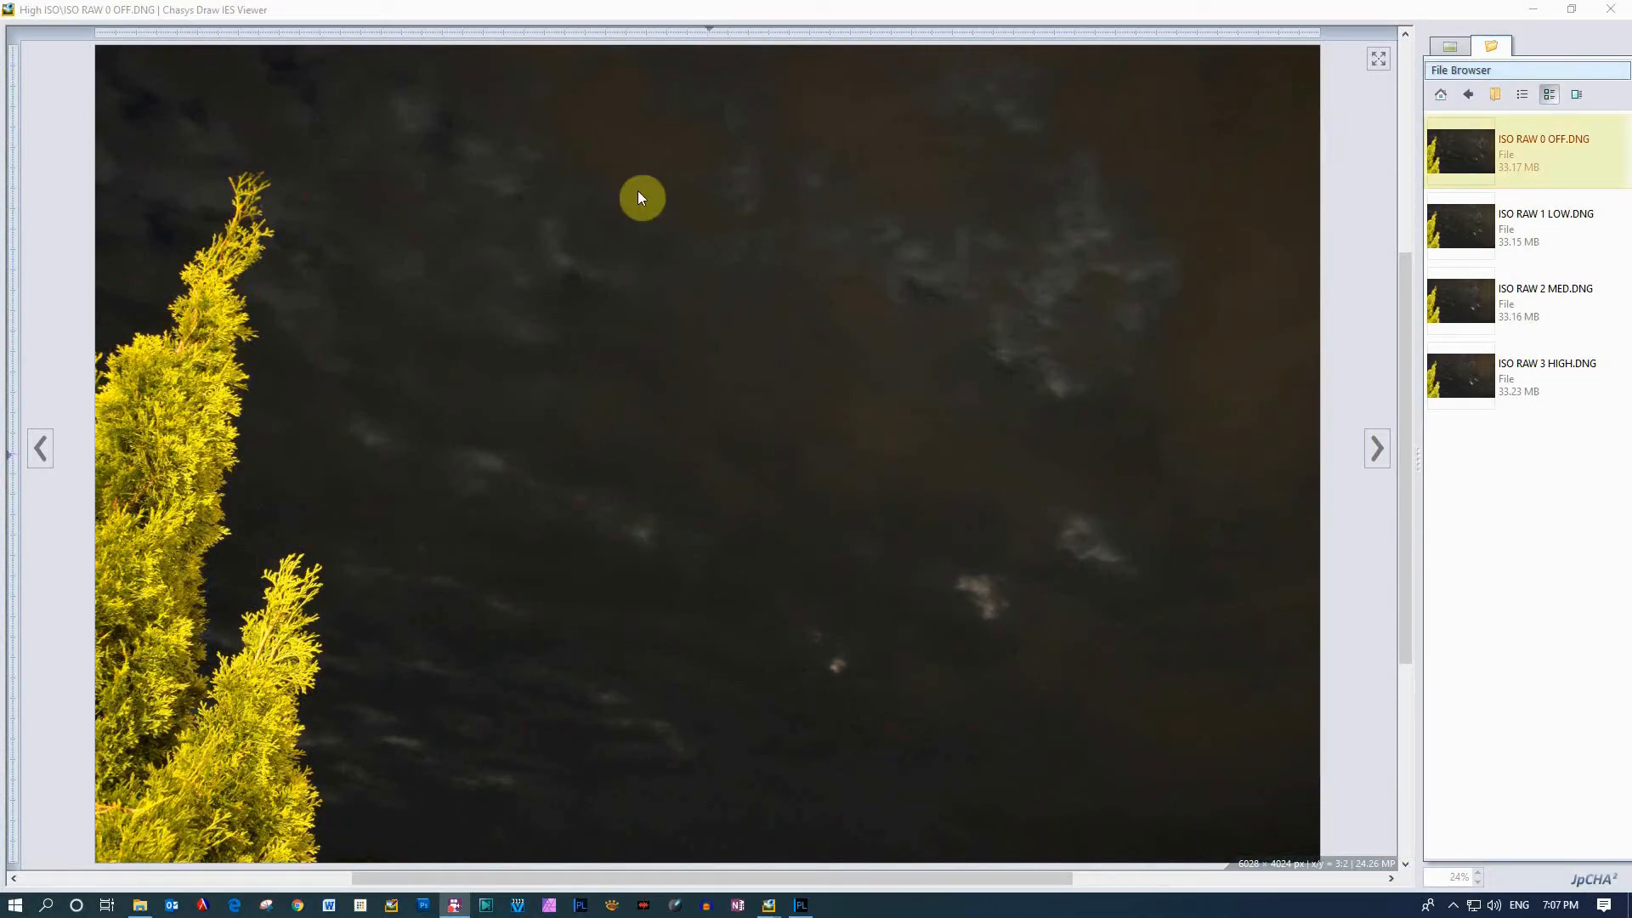
{"action": "mouse_move", "coordinate": [847, 592]}
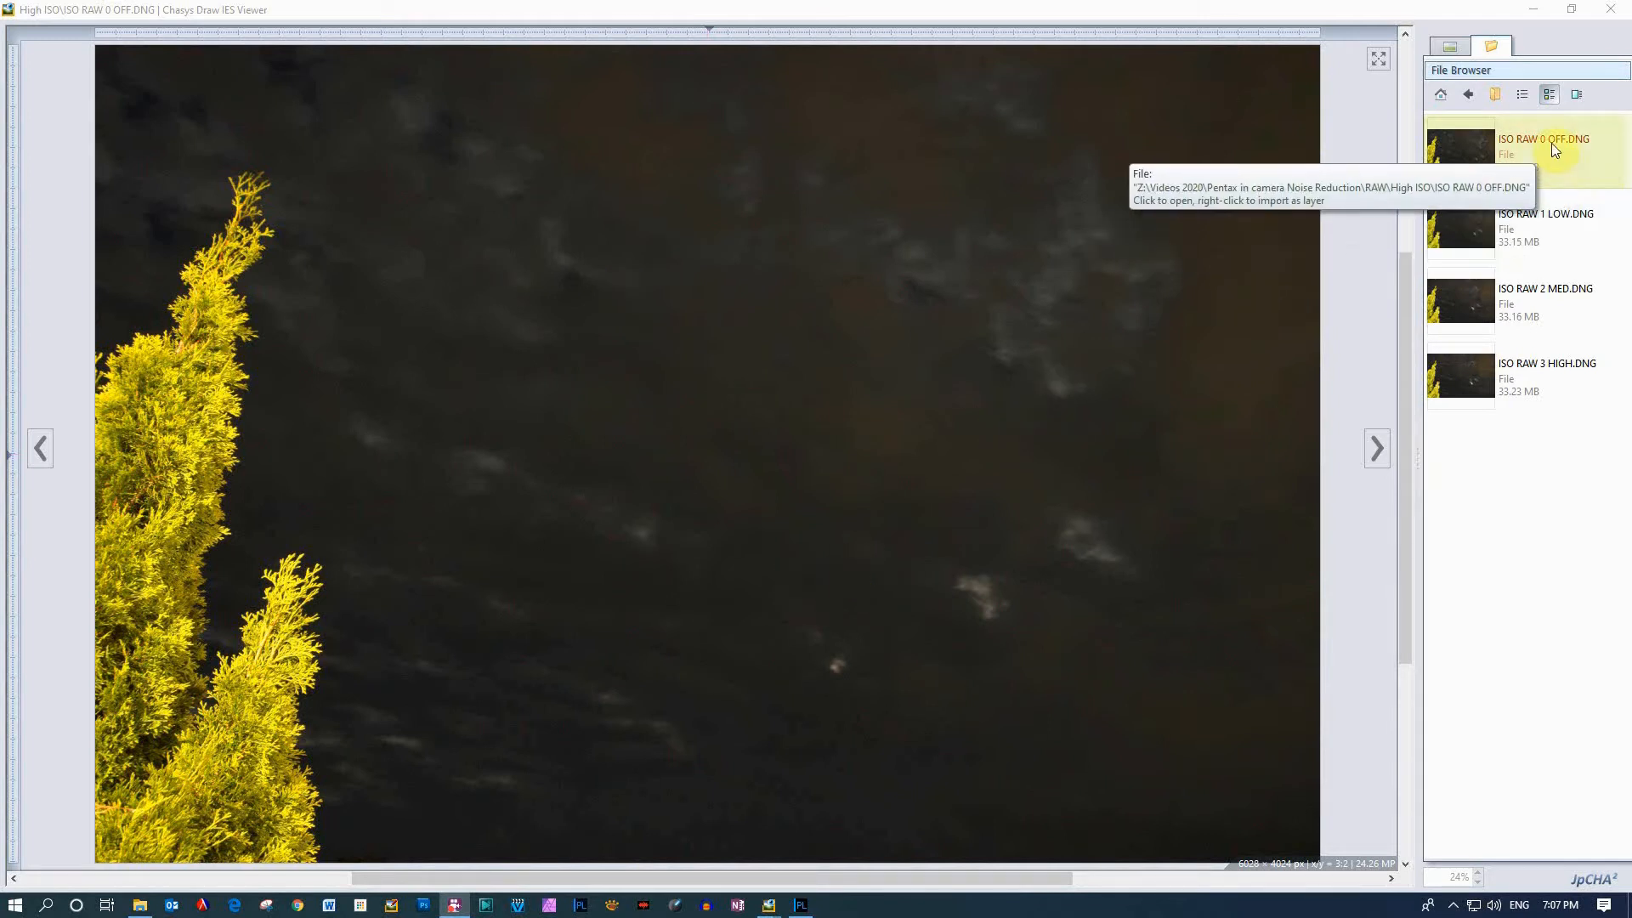
{"action": "mouse_move", "coordinate": [1530, 391]}
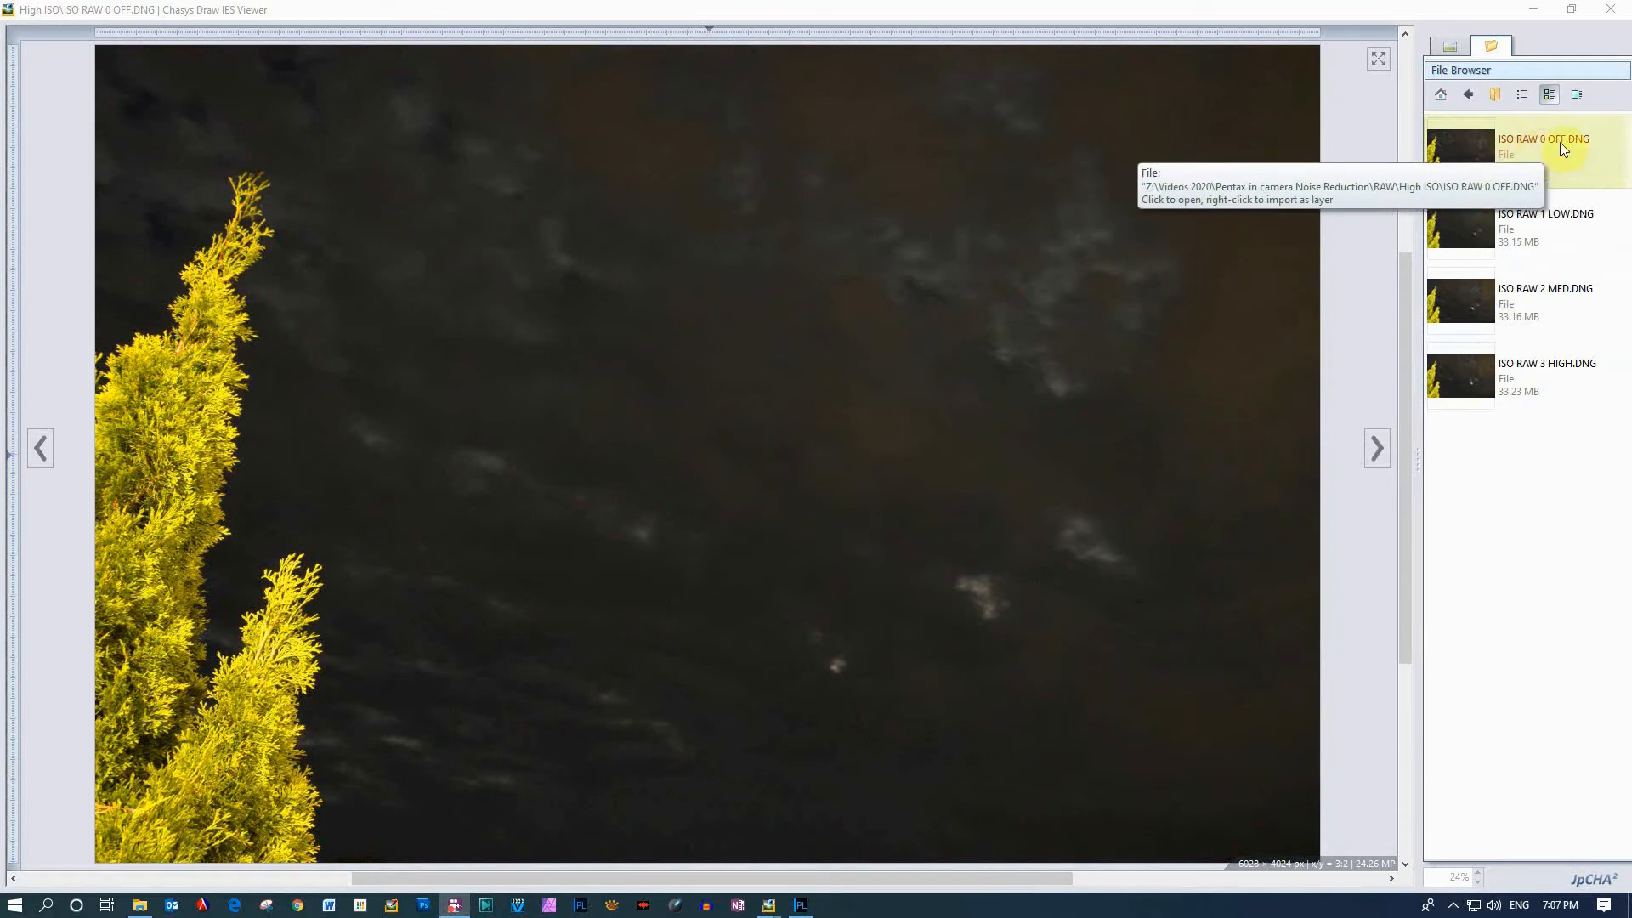
{"action": "mouse_move", "coordinate": [1554, 226]}
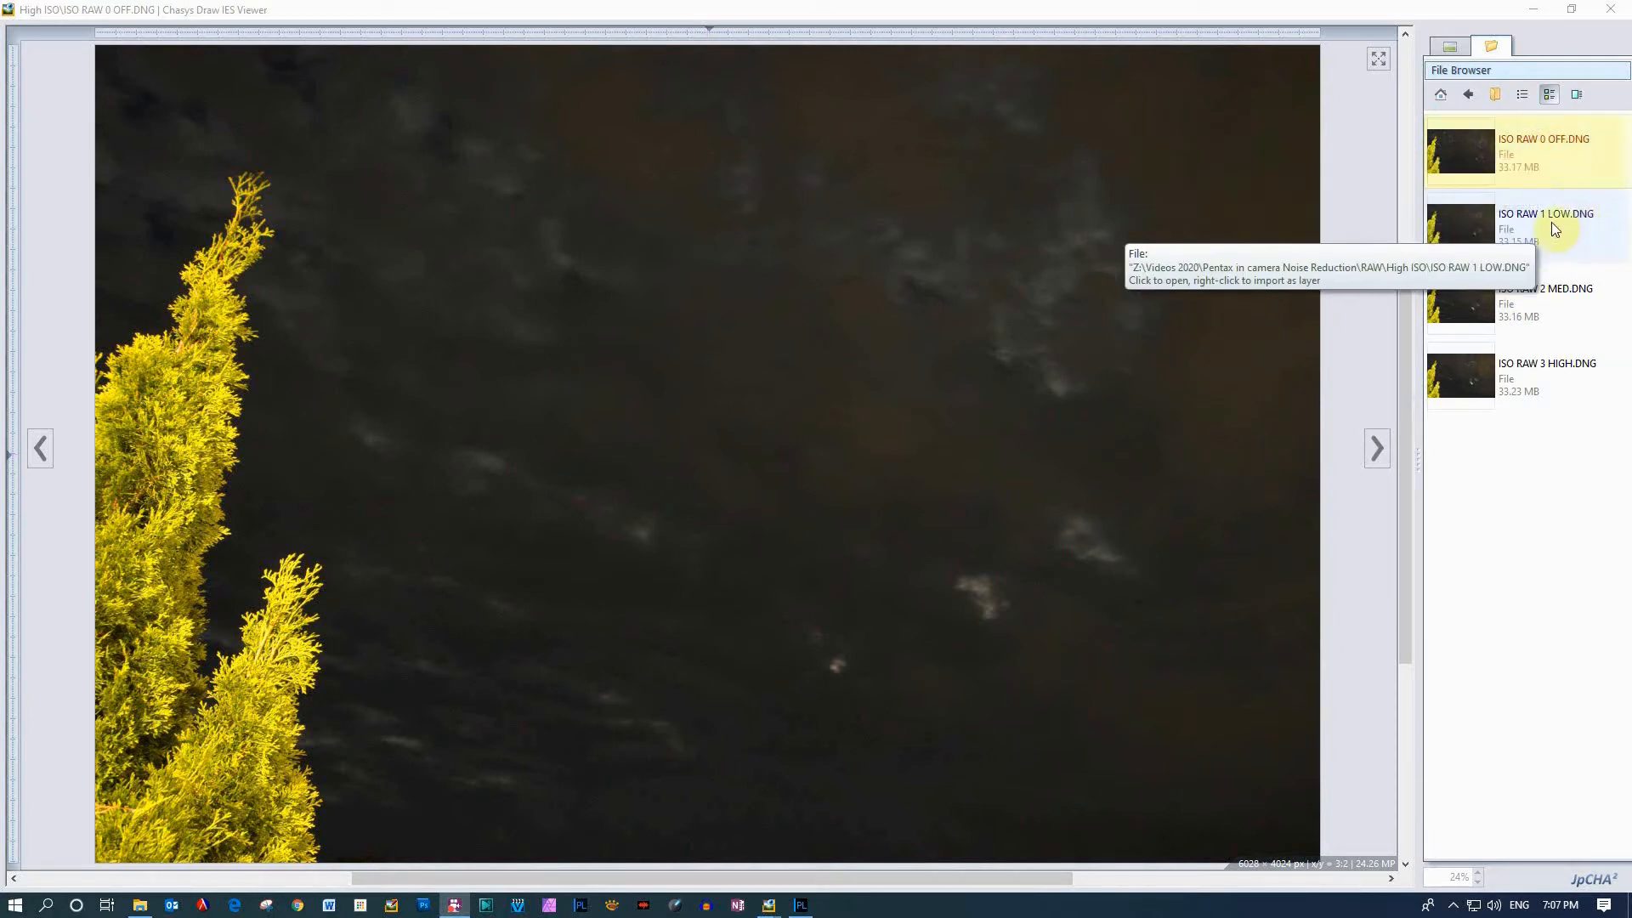
{"action": "mouse_move", "coordinate": [1564, 373]}
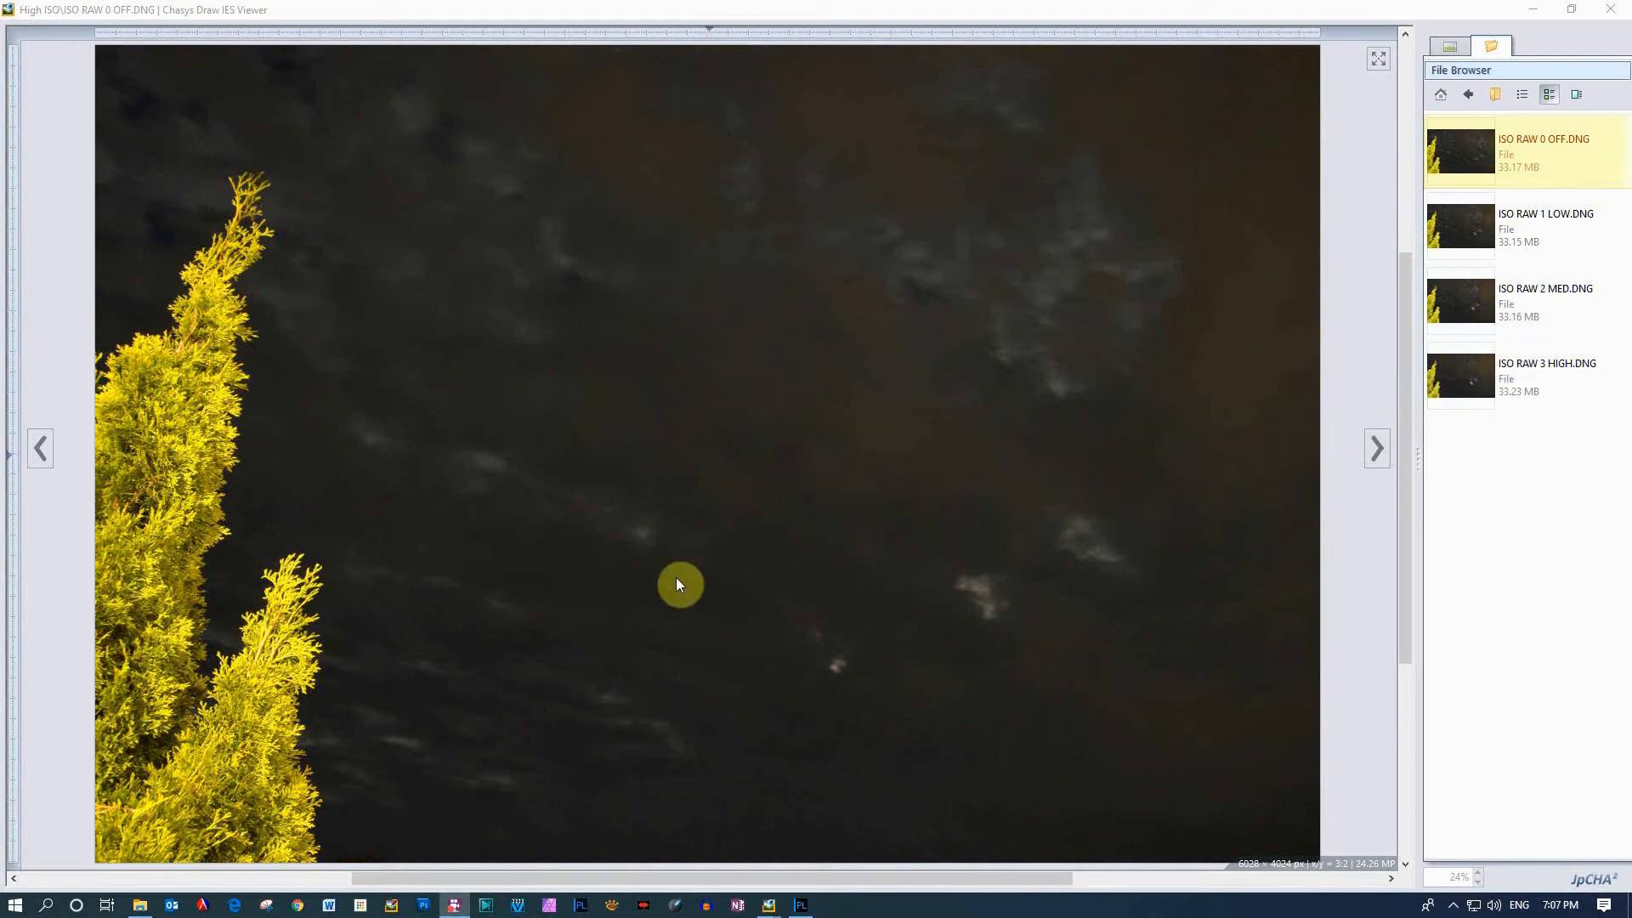
{"action": "mouse_move", "coordinate": [1551, 221]}
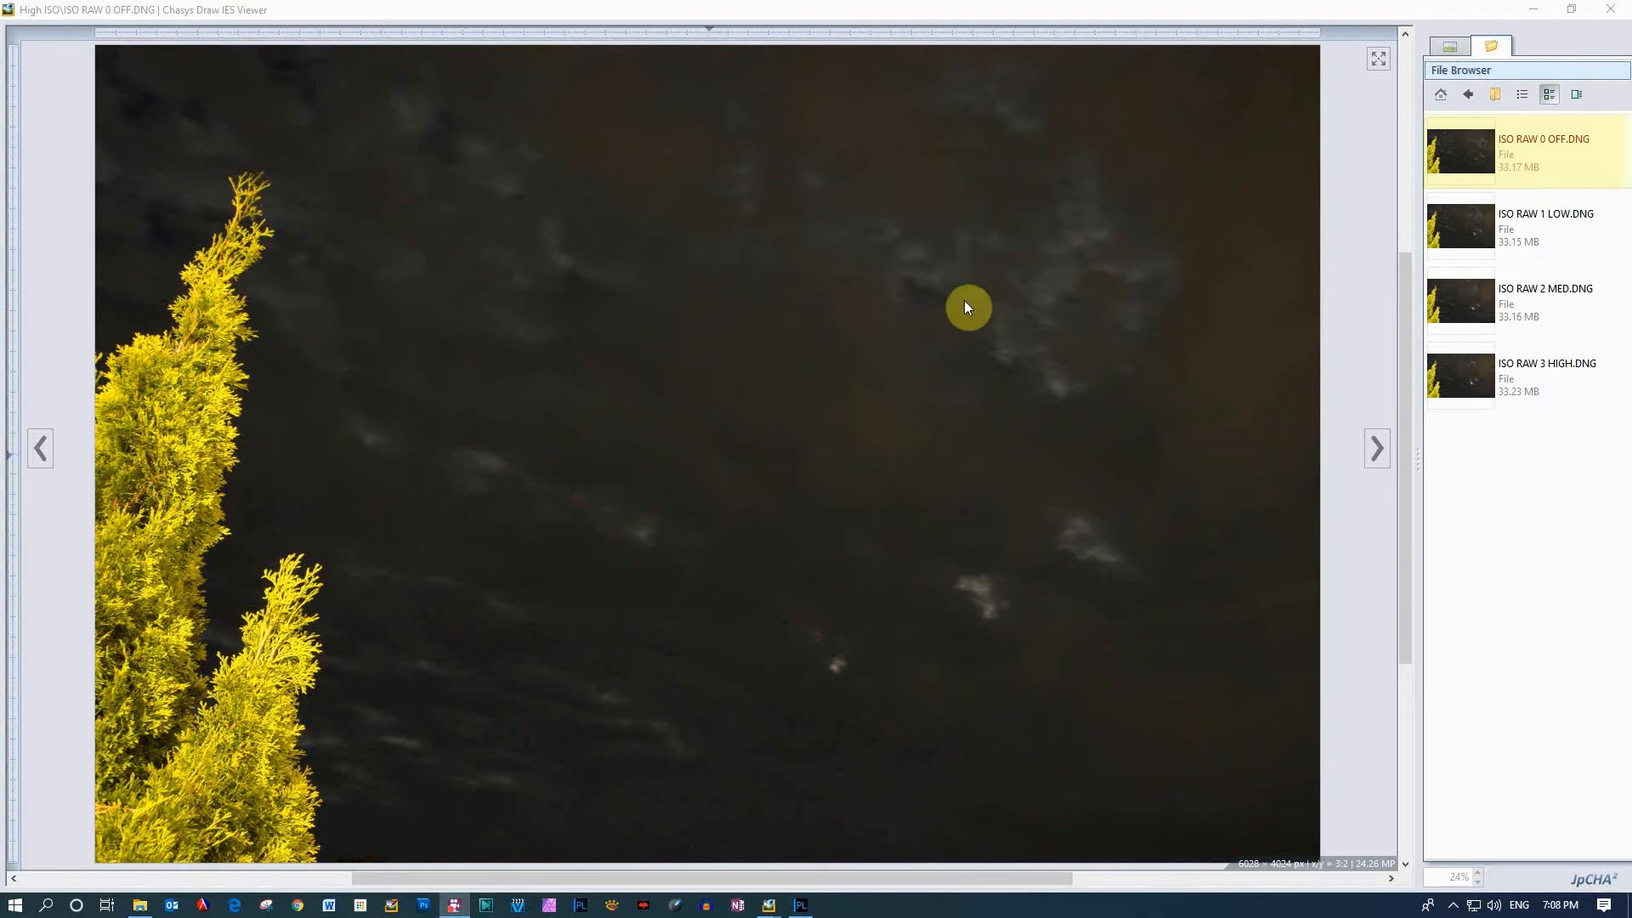
{"action": "mouse_move", "coordinate": [685, 423]}
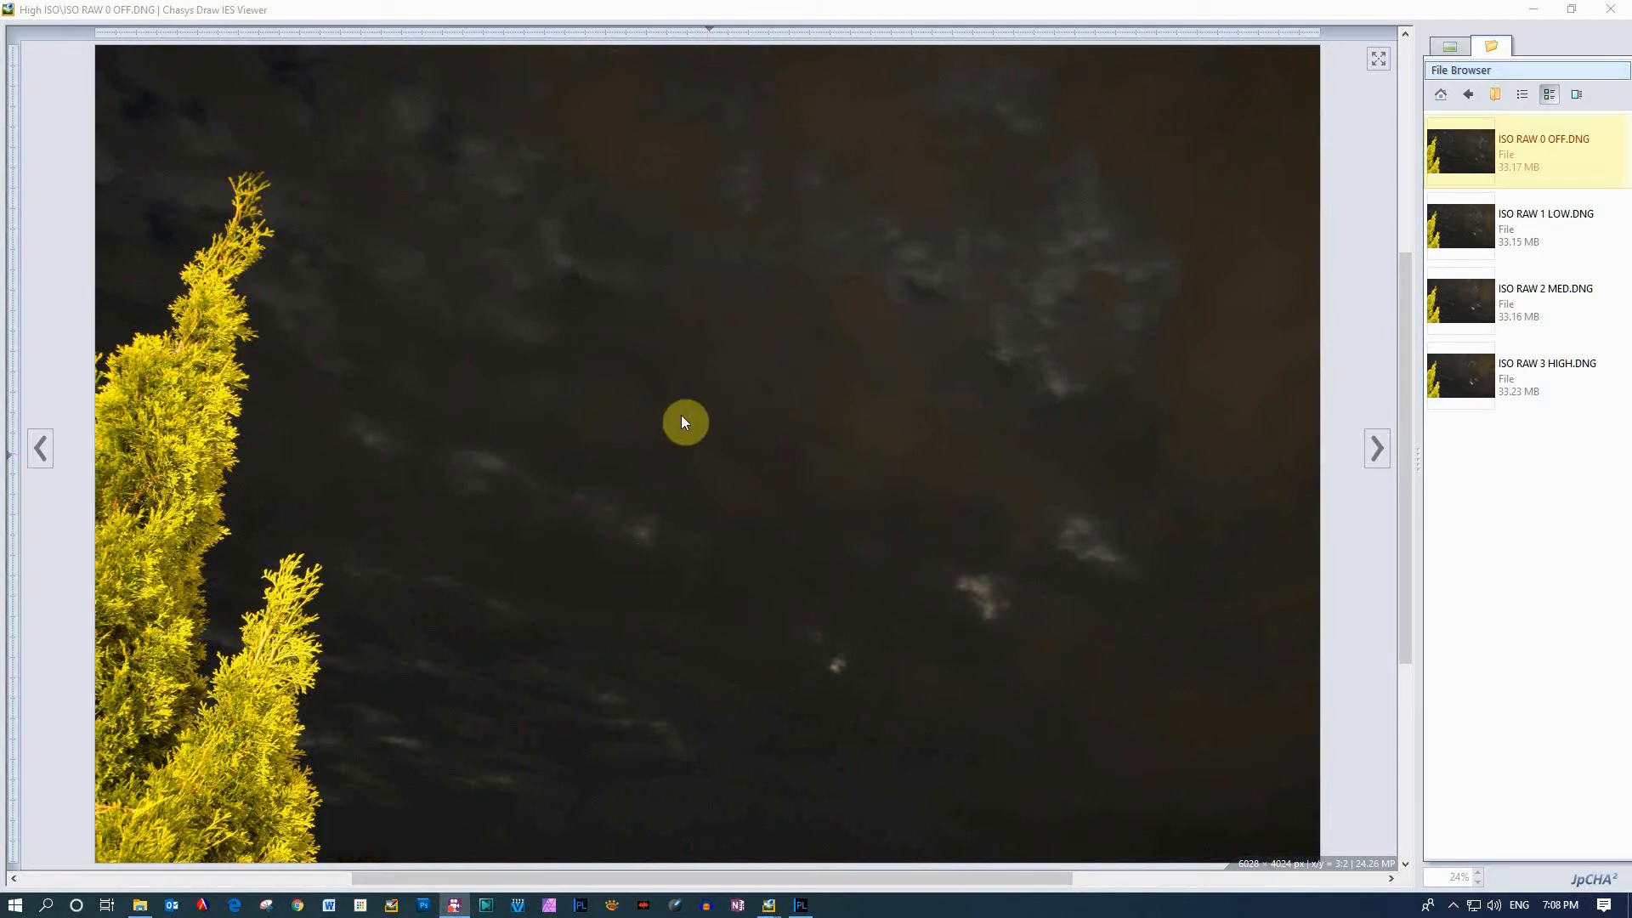
{"action": "mouse_move", "coordinate": [1088, 165]}
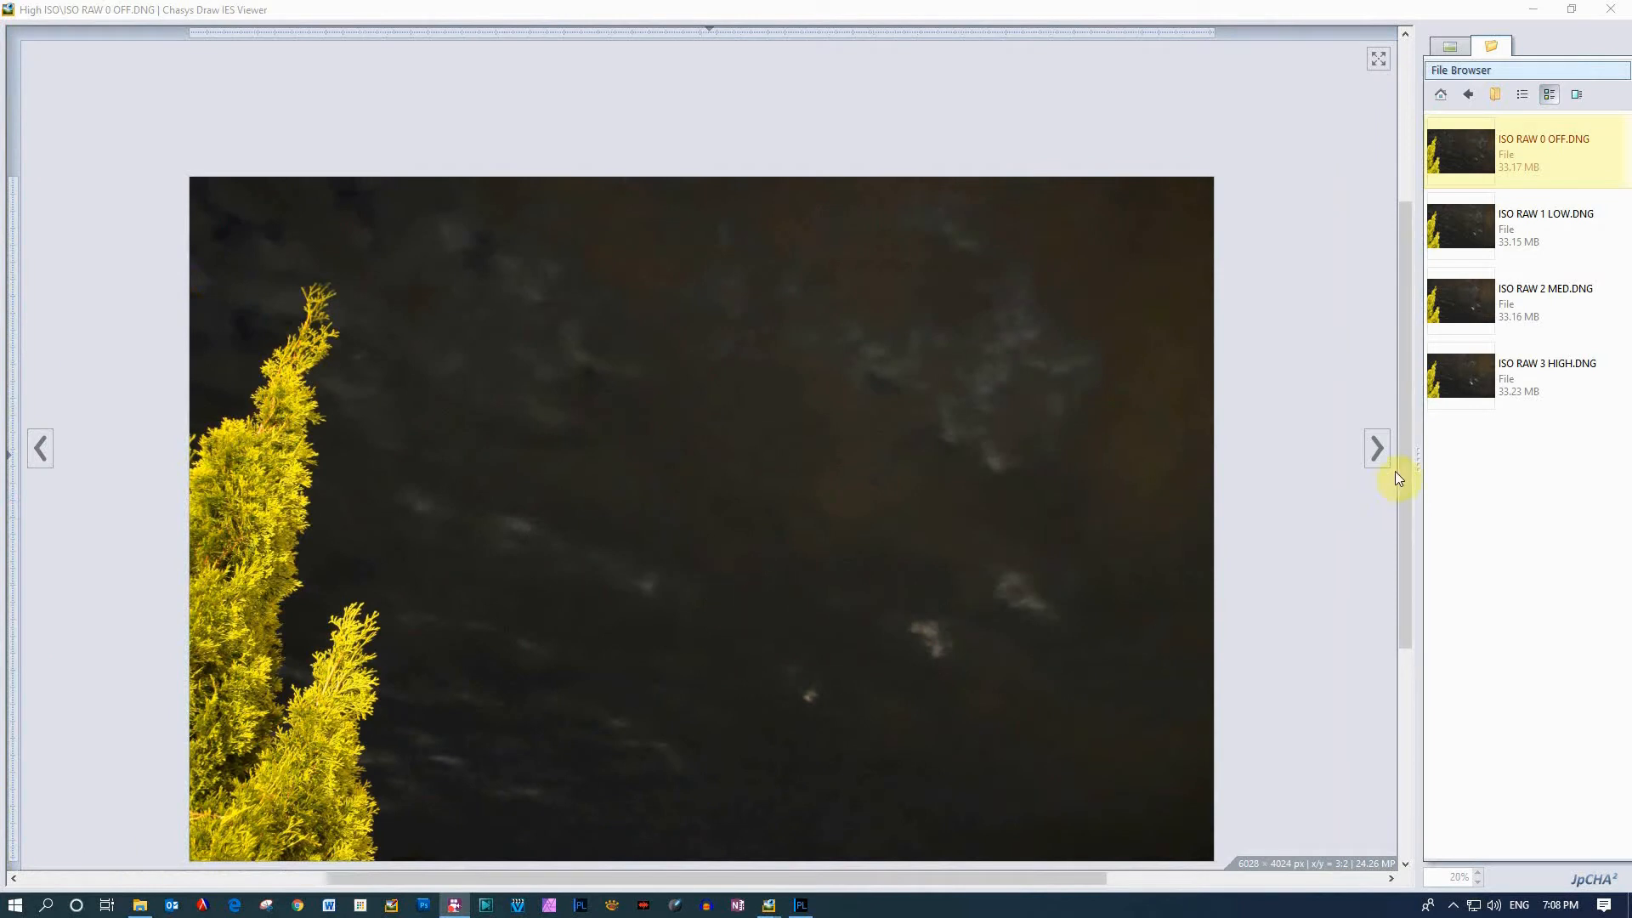
{"action": "mouse_move", "coordinate": [1545, 226]}
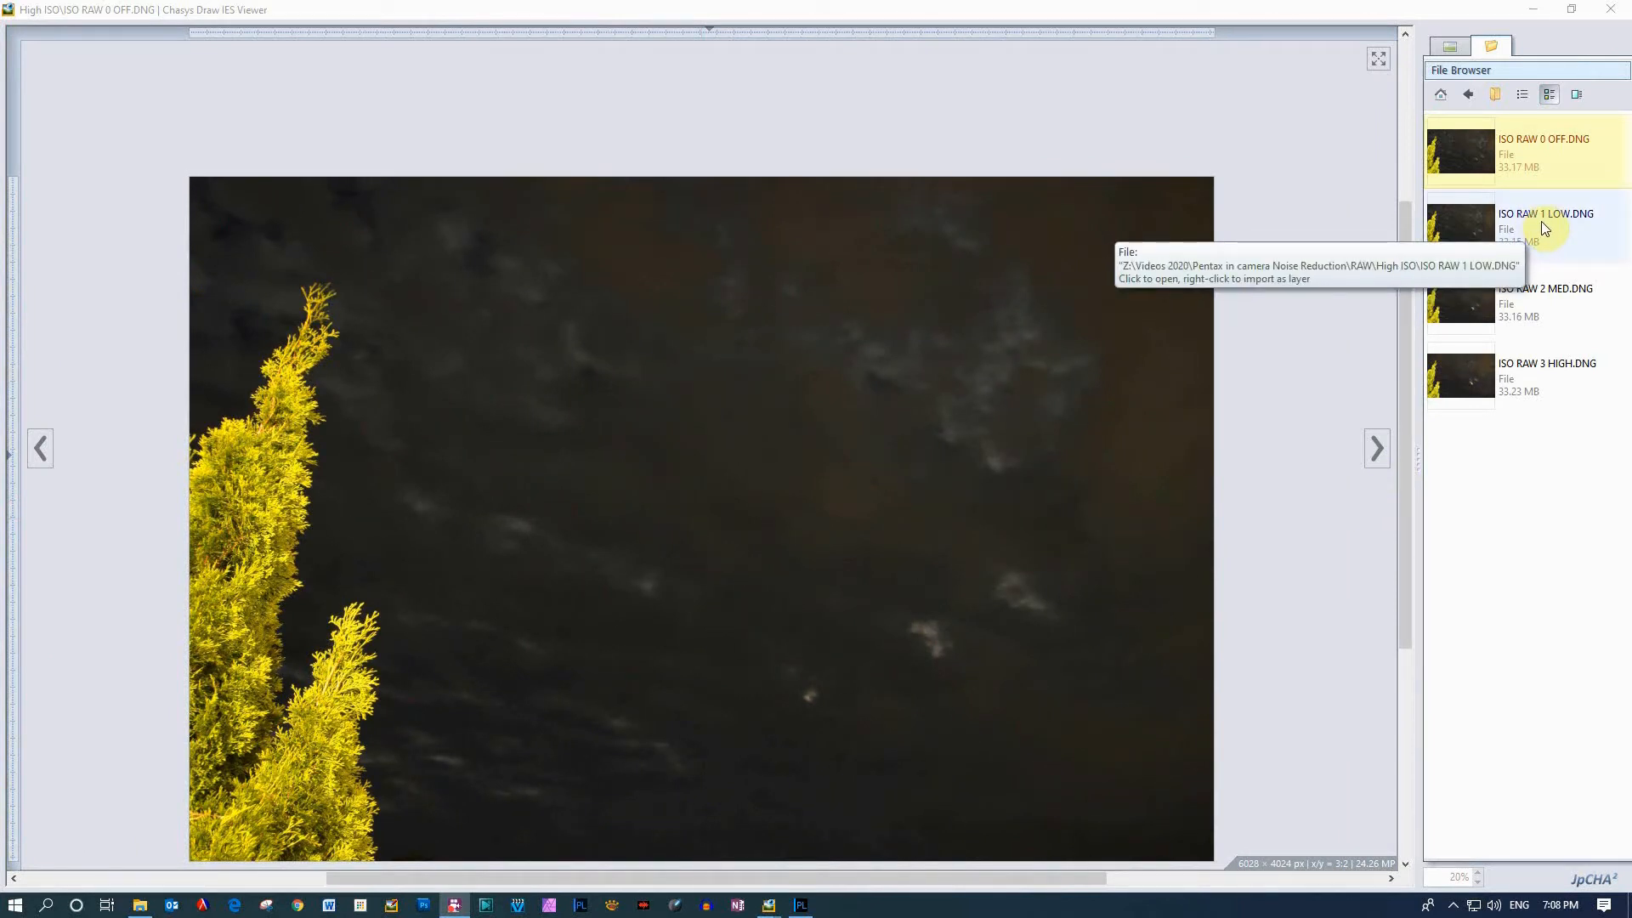
Flip between ISO RAW 1 LOW.DNG and ISO RAW 0 OFF.DNG, then load ISO RAW 2 MED.DNG
{"action": "left_click", "coordinate": [1545, 226]}
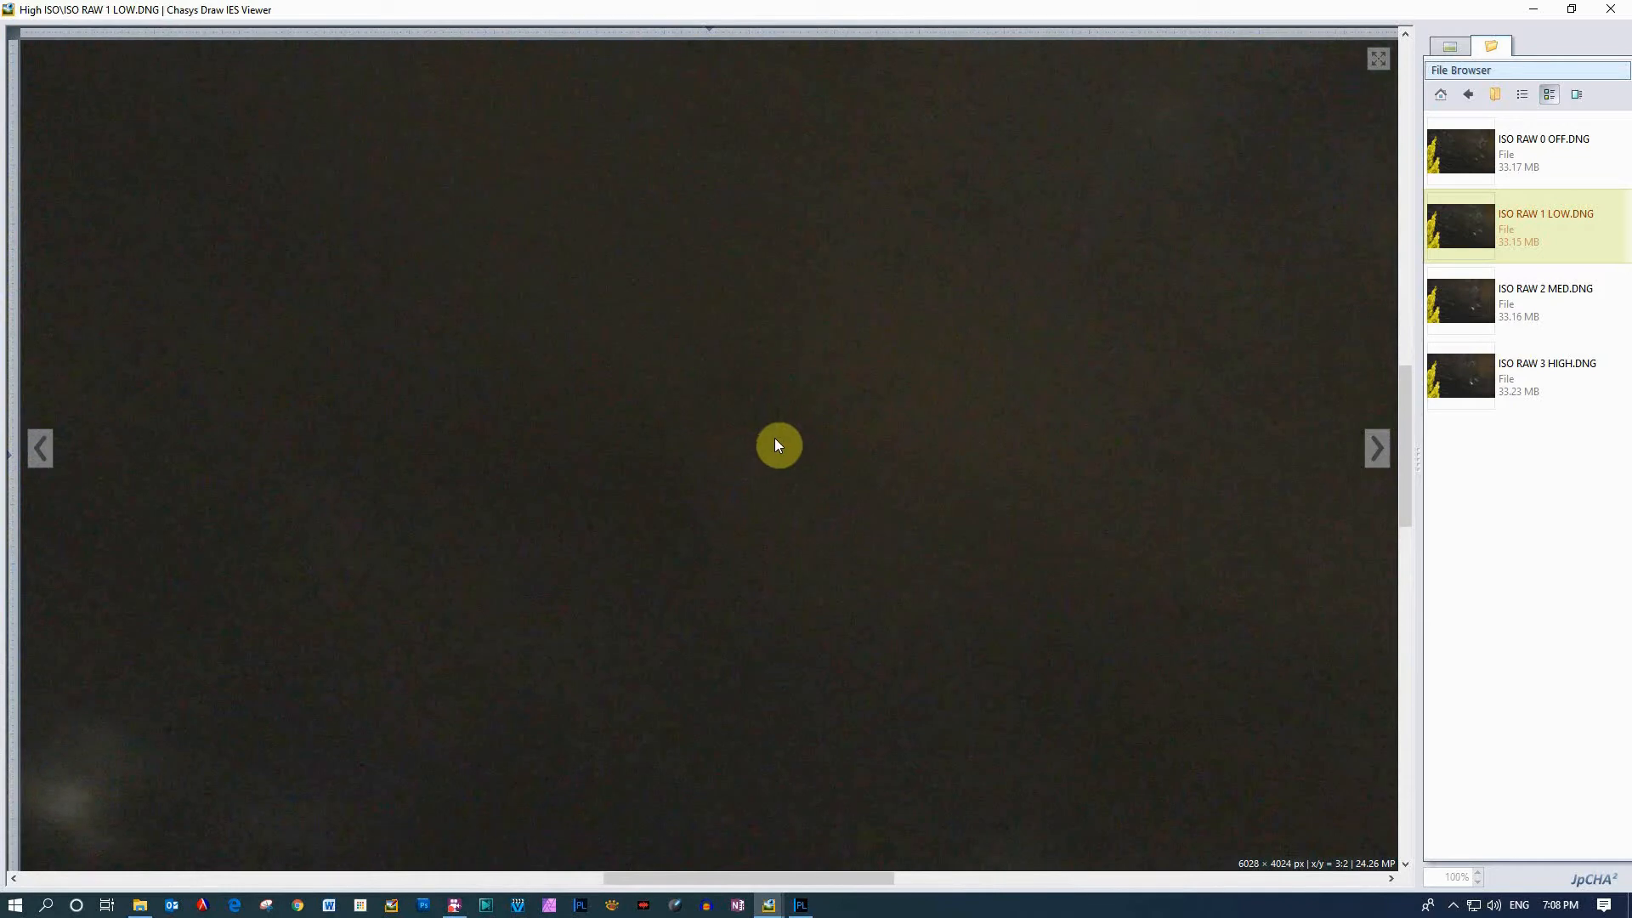
{"action": "mouse_move", "coordinate": [913, 475]}
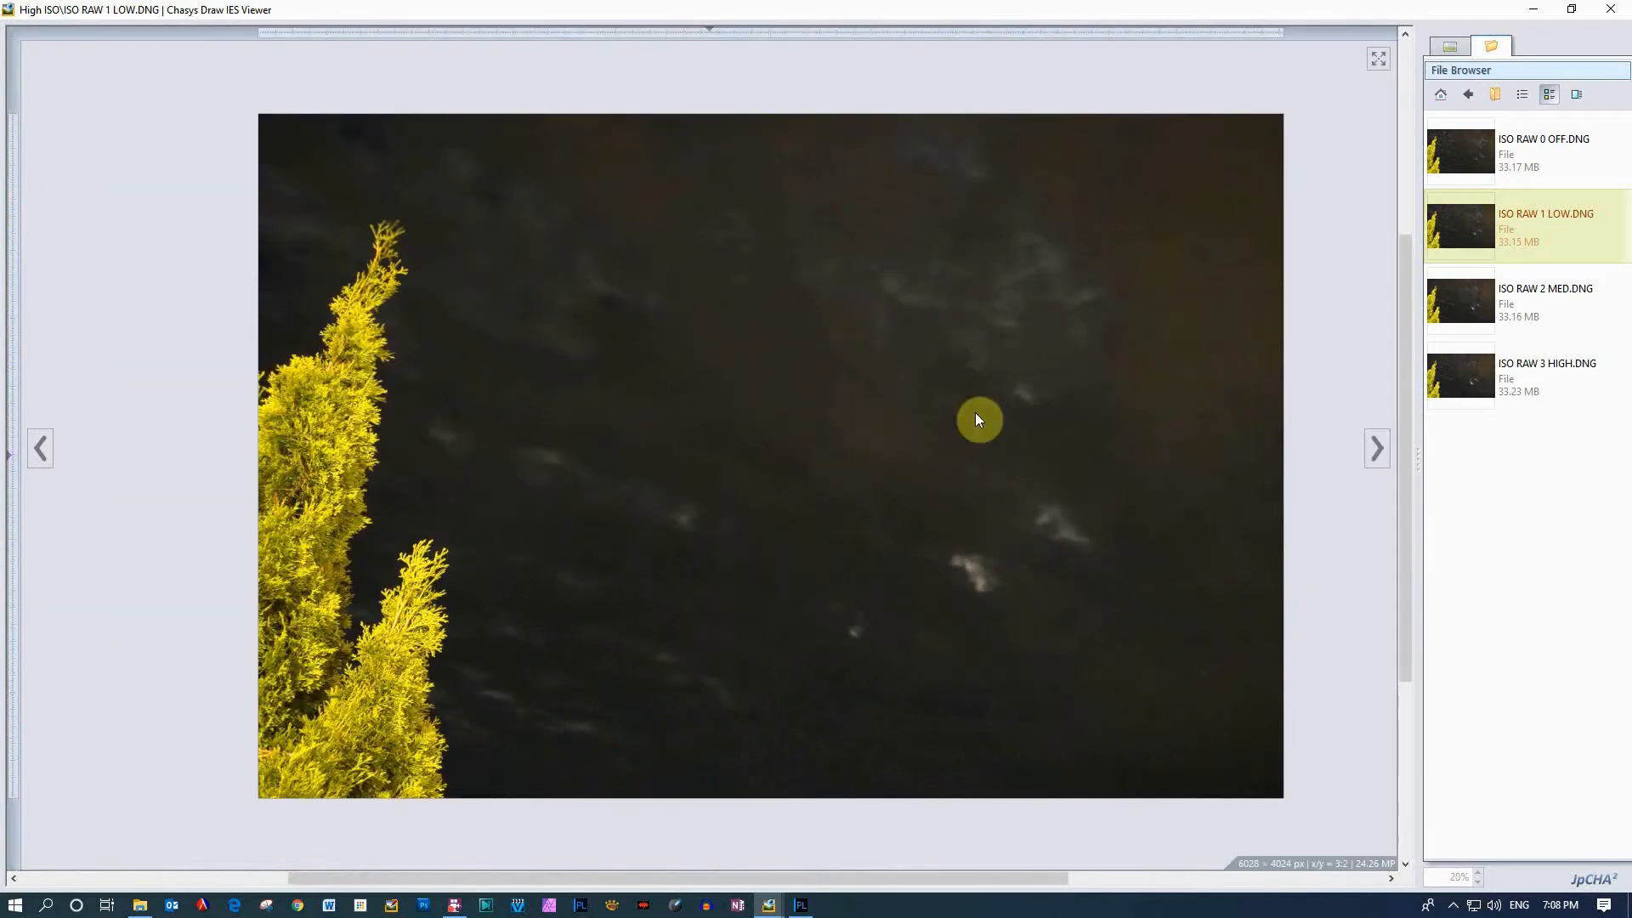
{"action": "left_click", "coordinate": [1545, 227]}
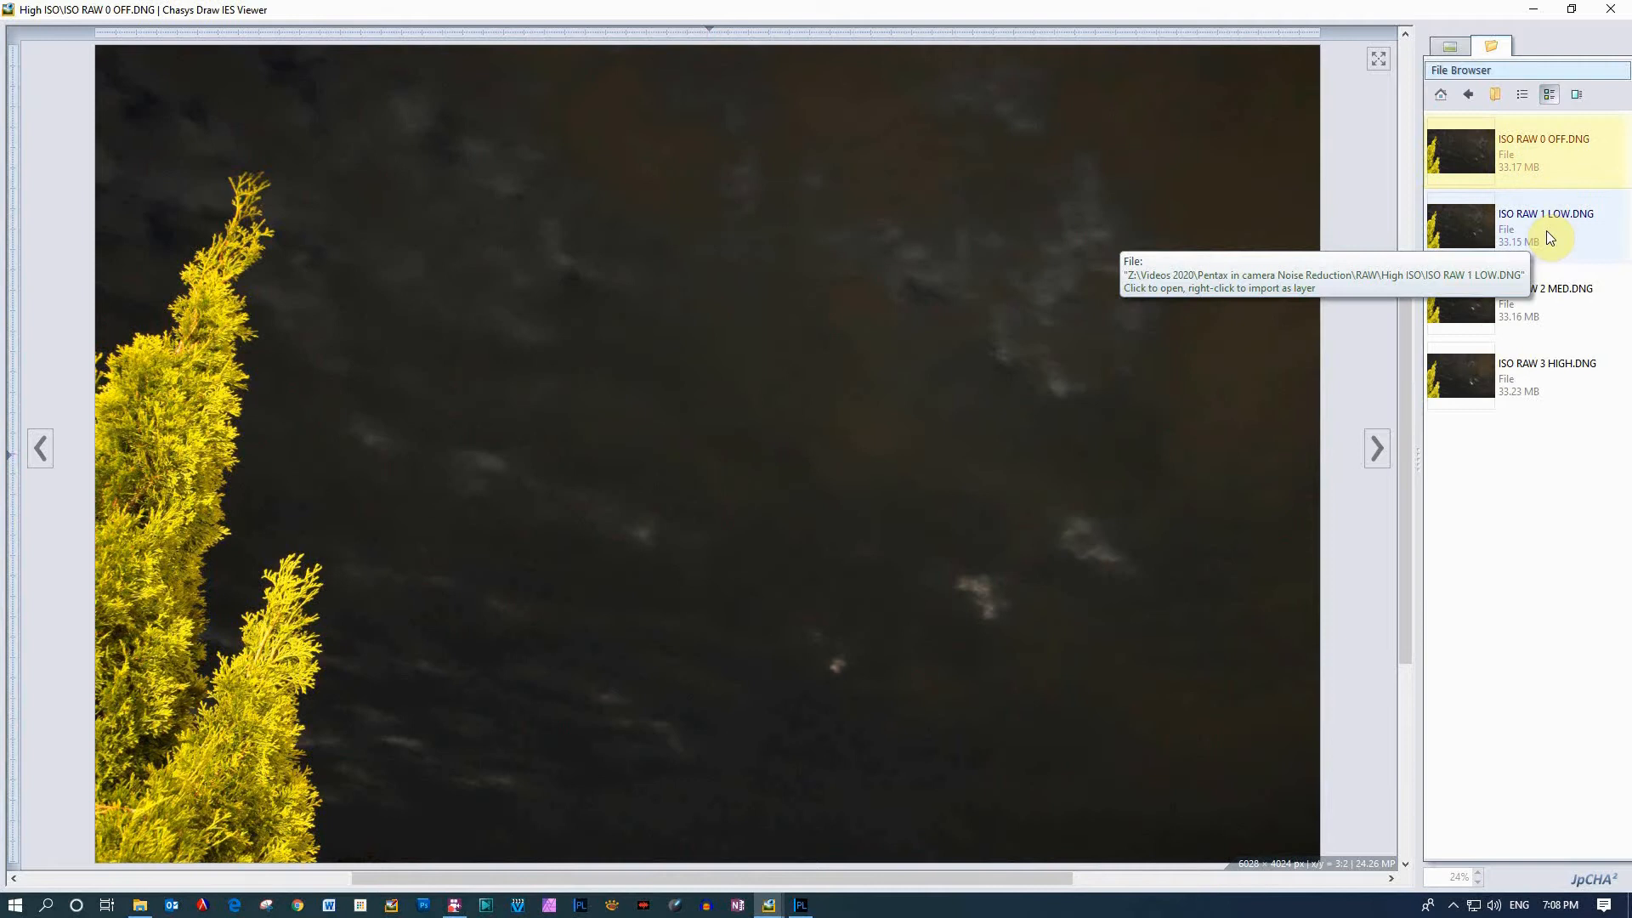
{"action": "left_click", "coordinate": [1546, 226]}
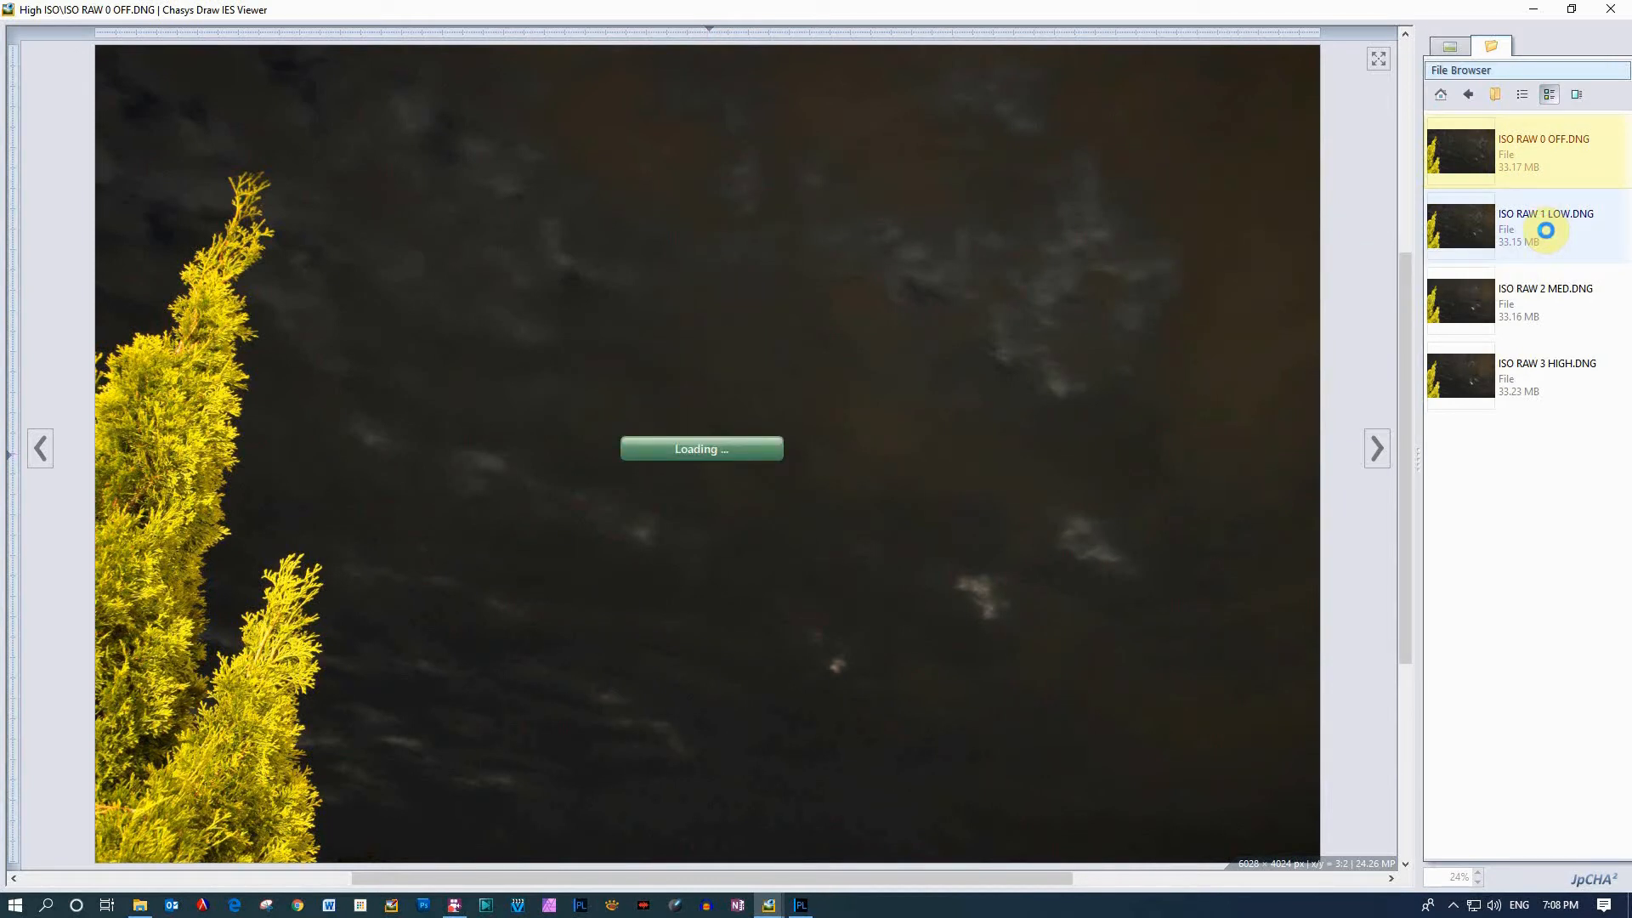
{"action": "left_click", "coordinate": [1546, 226]}
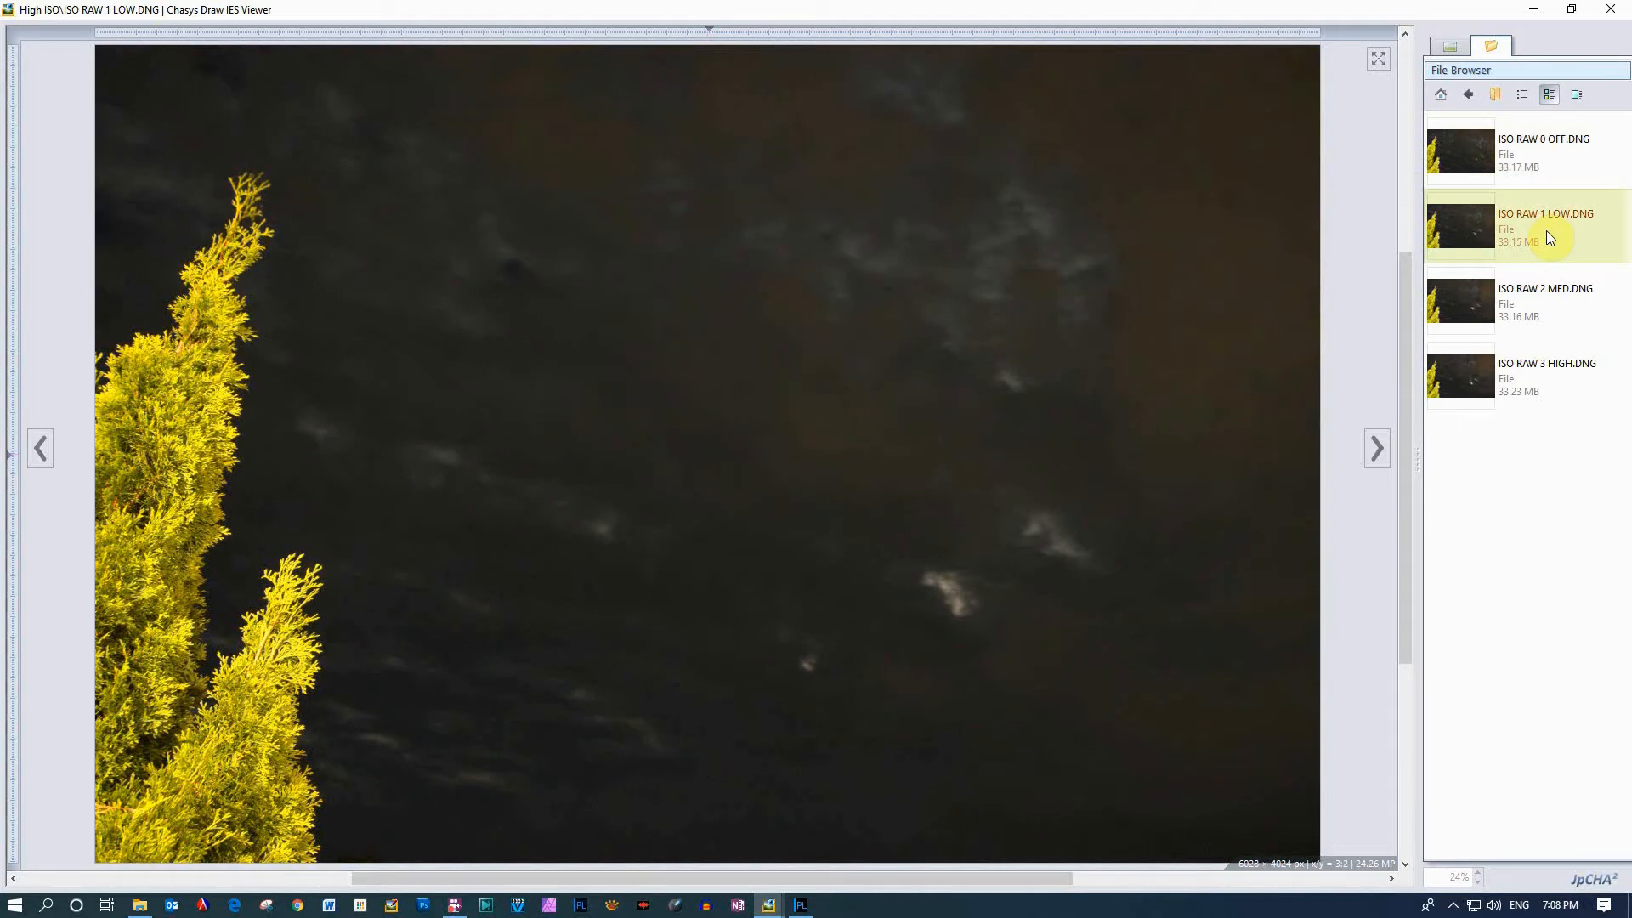
{"action": "mouse_move", "coordinate": [736, 270]}
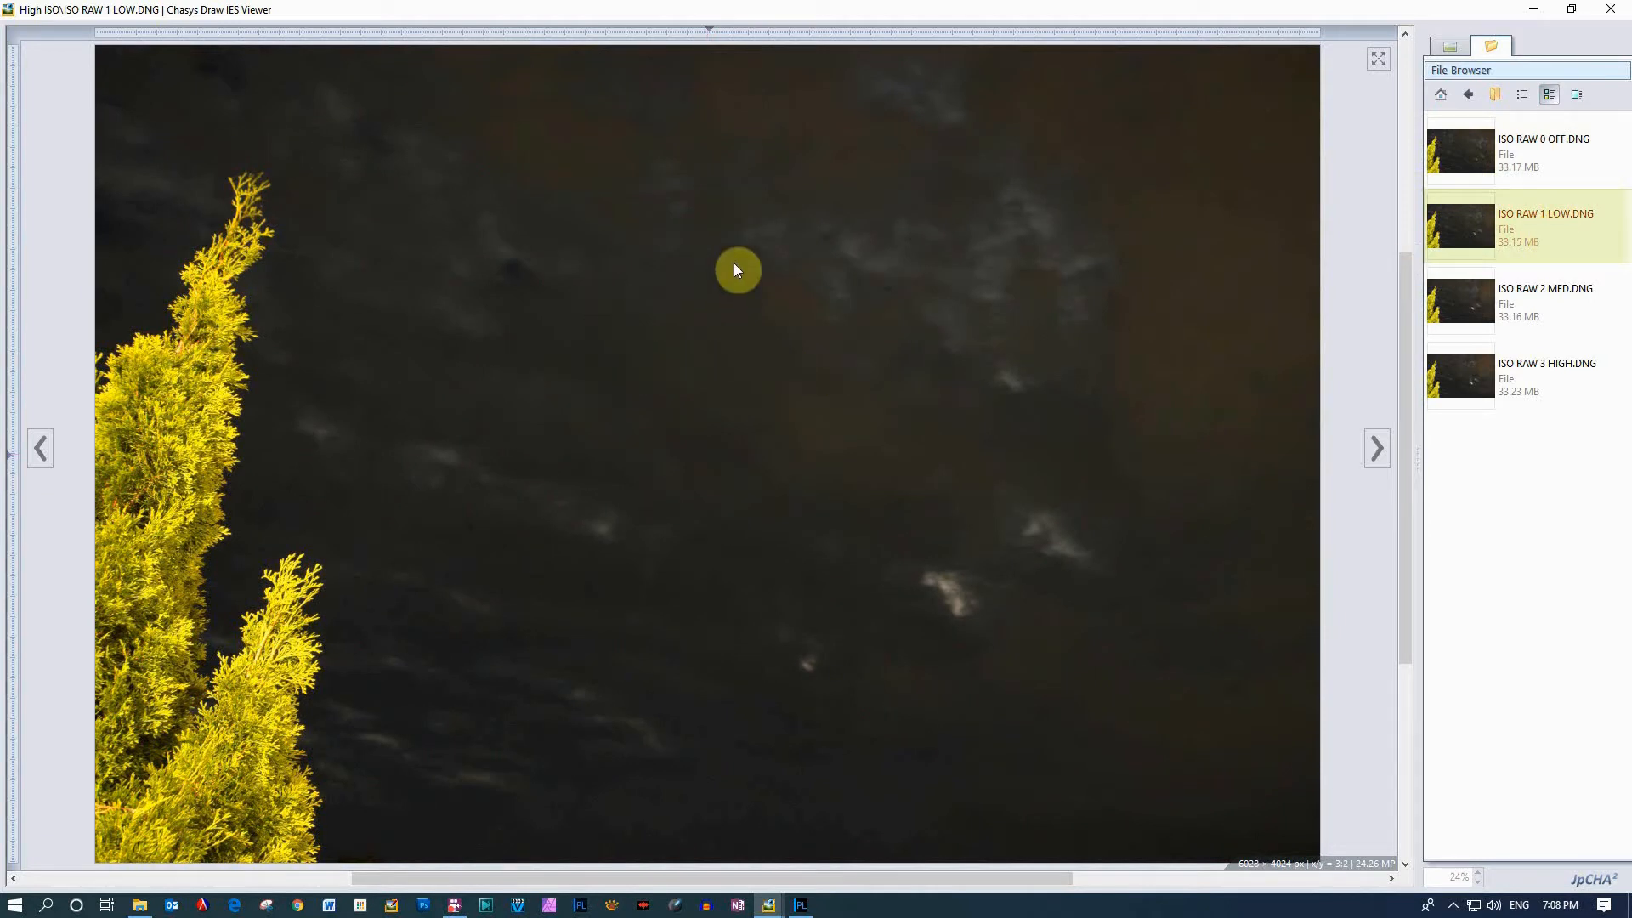
{"action": "mouse_move", "coordinate": [1530, 289]}
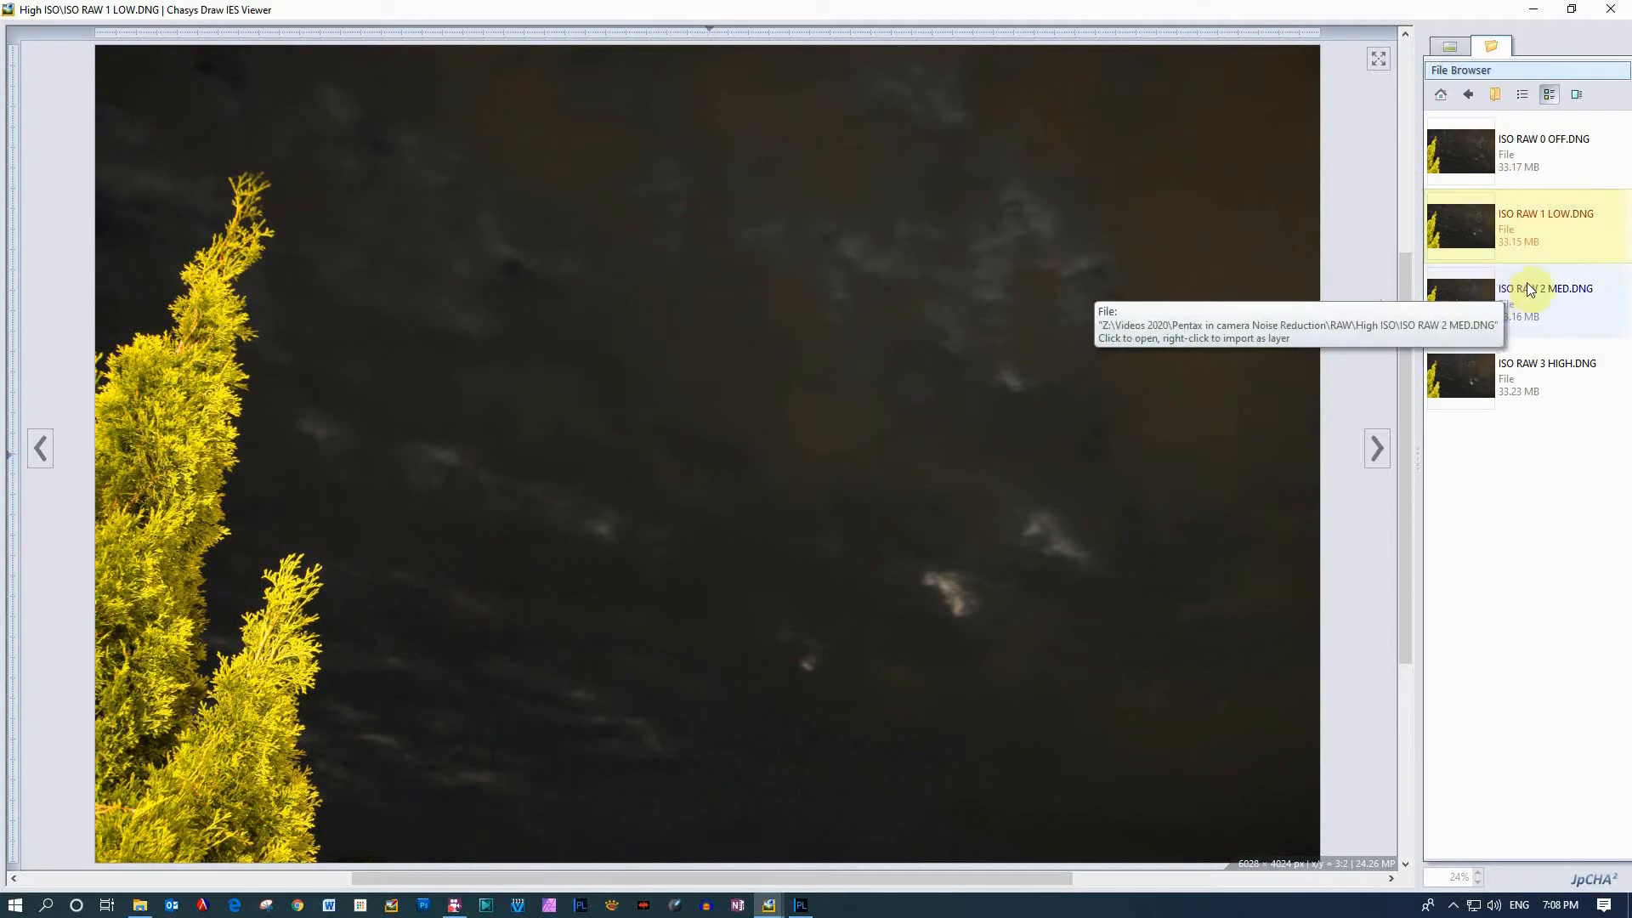
{"action": "left_click", "coordinate": [1546, 290]}
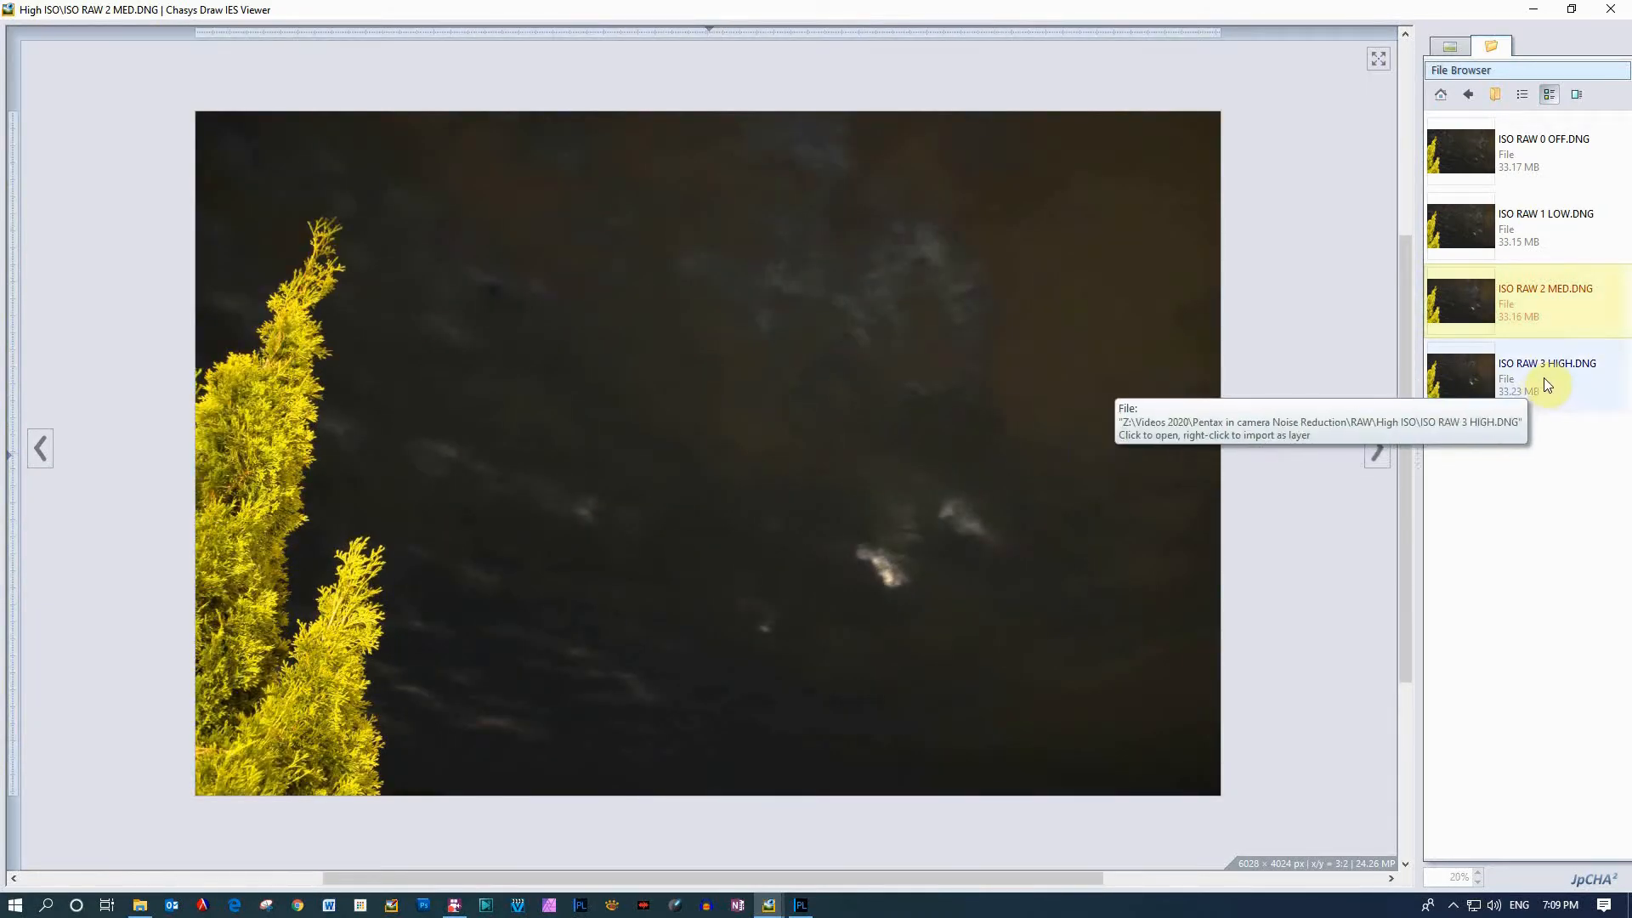
Load the ISO RAW 3 HIGH.DNG shot from the File Browser
{"action": "left_click", "coordinate": [1545, 377]}
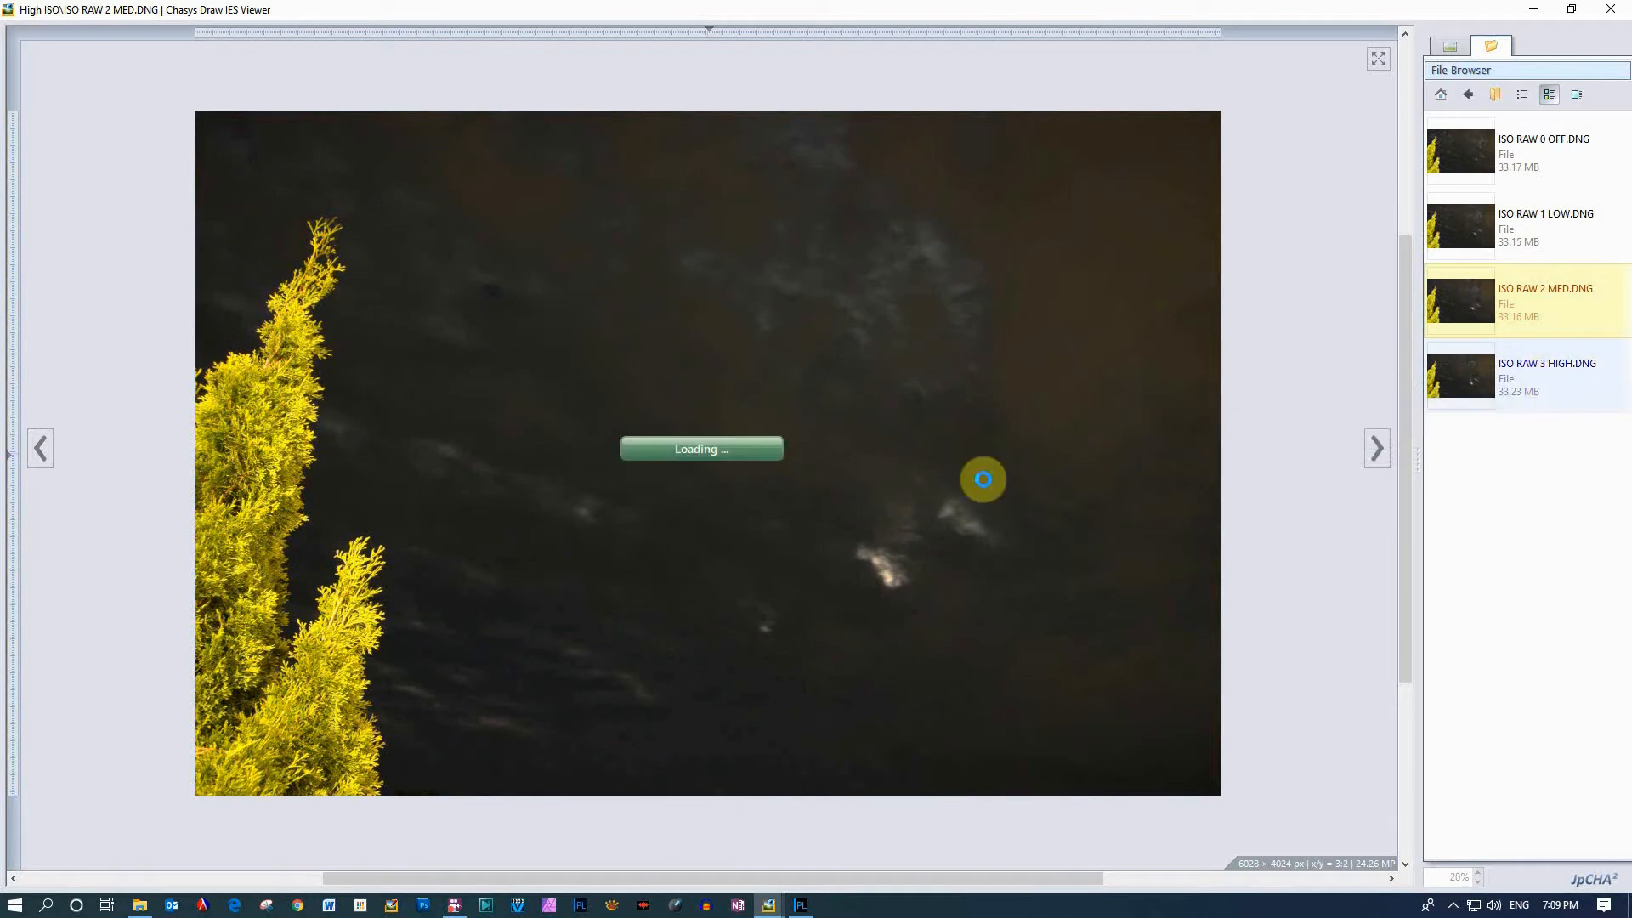
{"action": "mouse_move", "coordinate": [745, 495]}
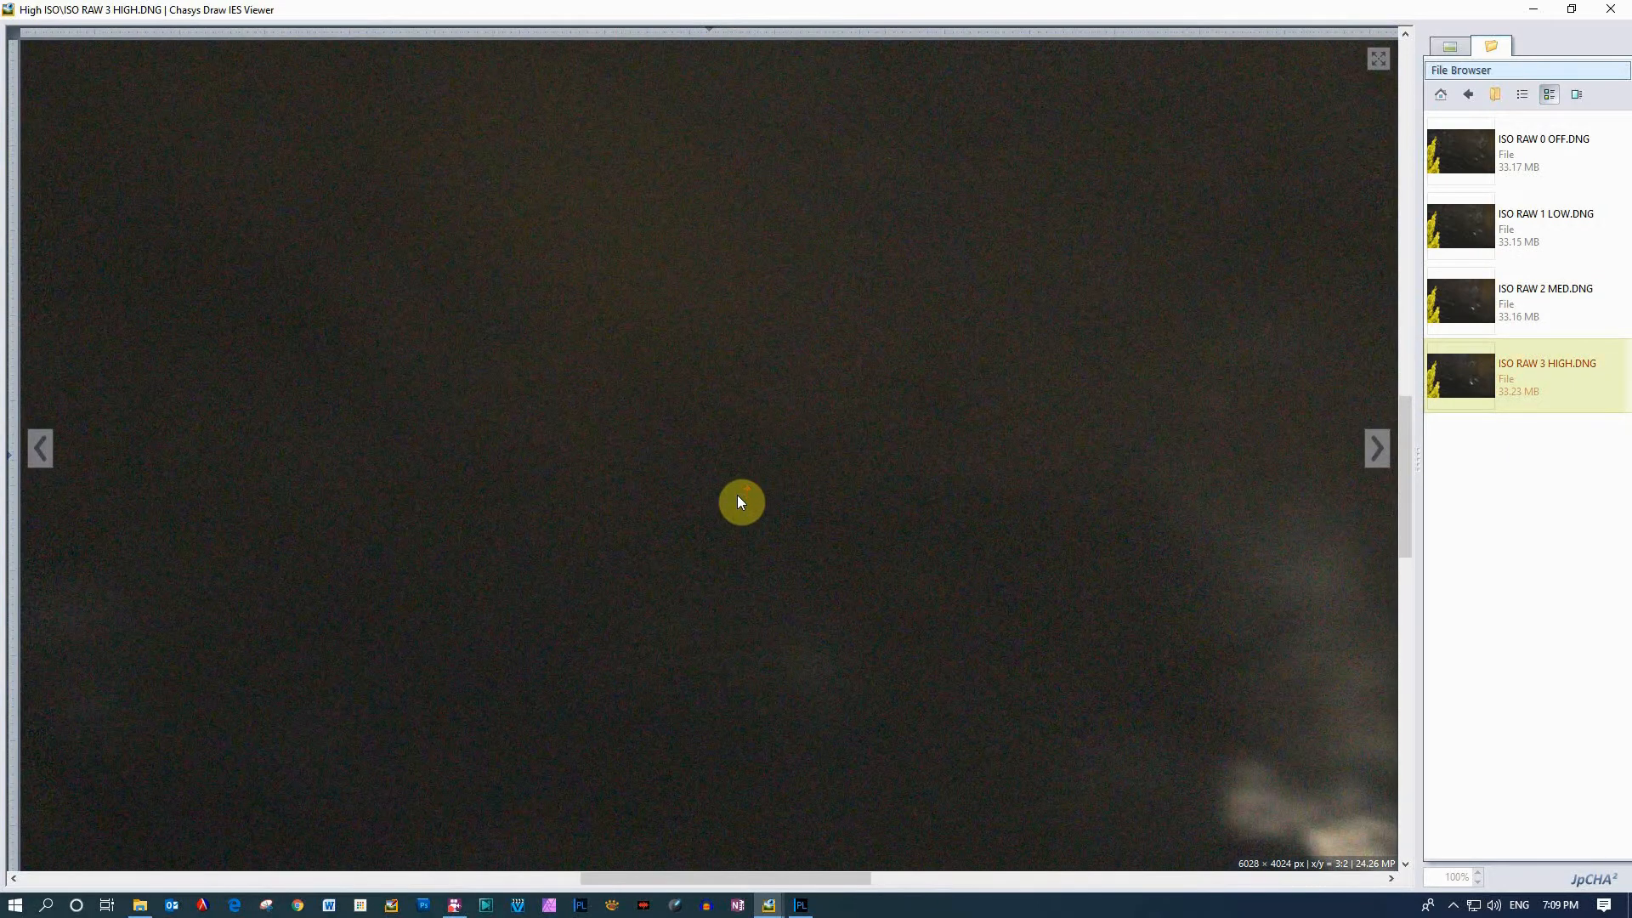
{"action": "mouse_move", "coordinate": [737, 507]}
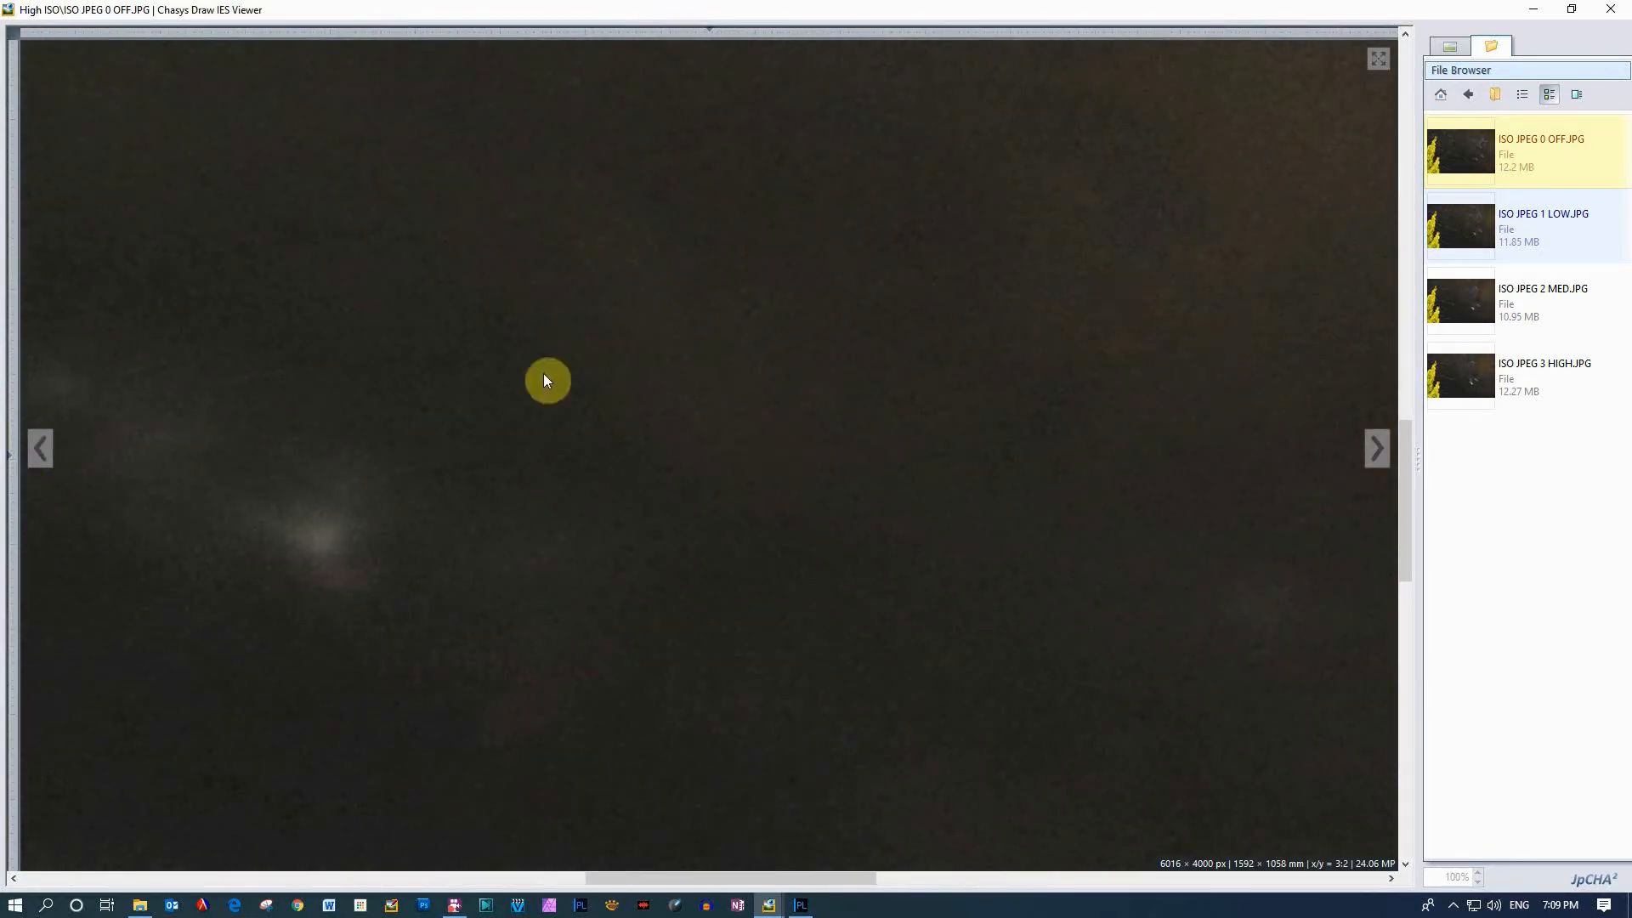
{"action": "mouse_move", "coordinate": [675, 750]}
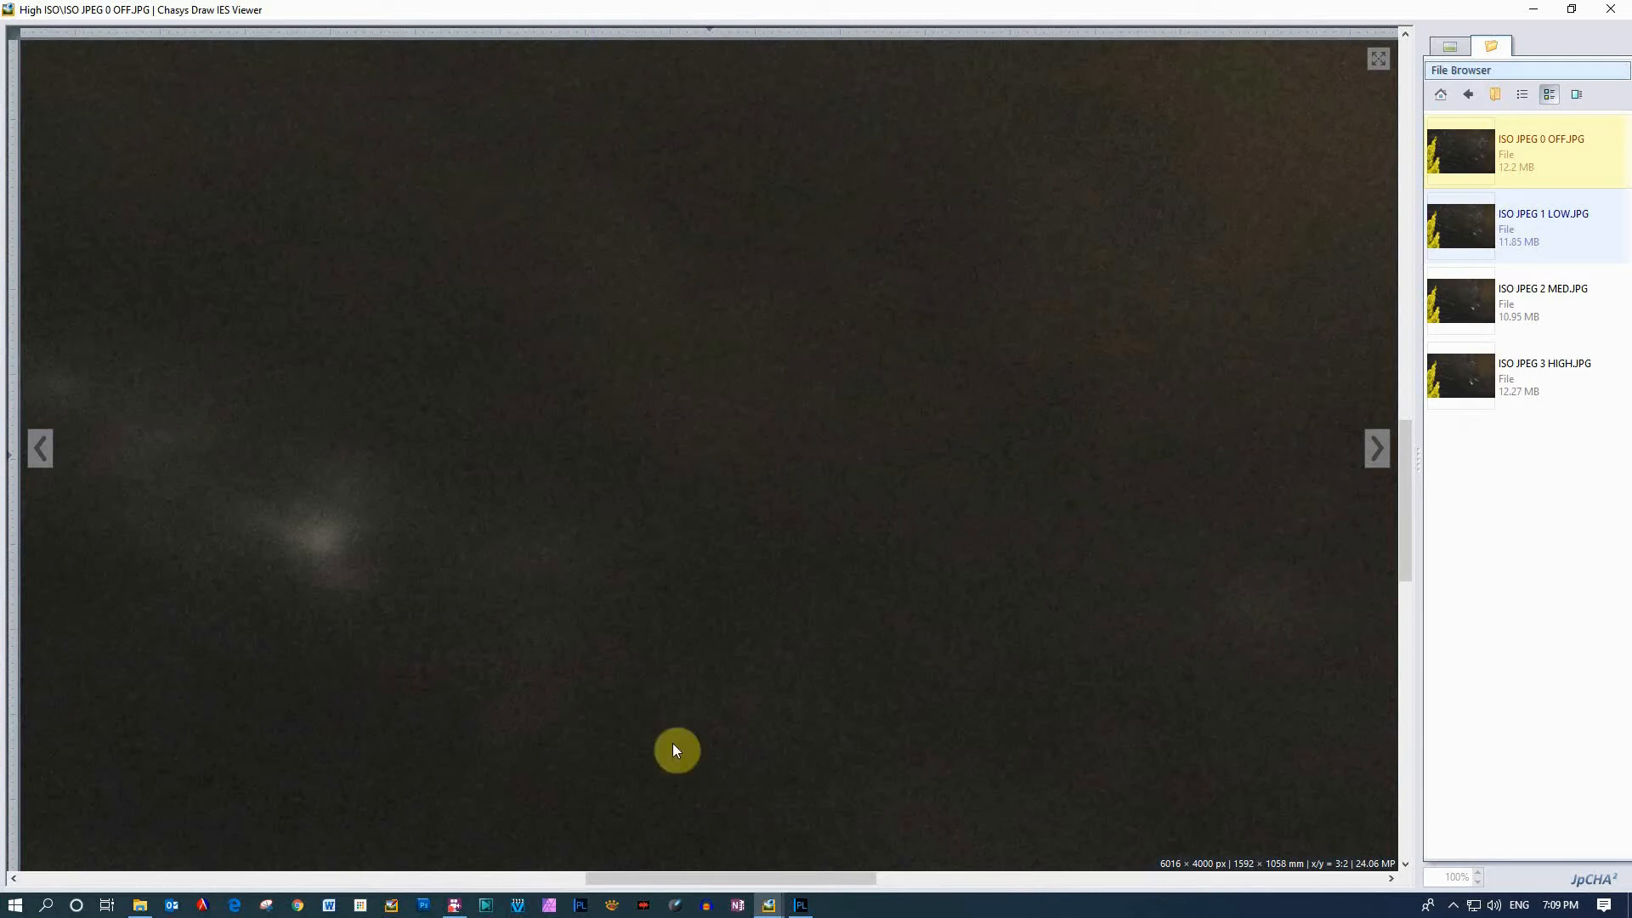
{"action": "mouse_move", "coordinate": [609, 97]}
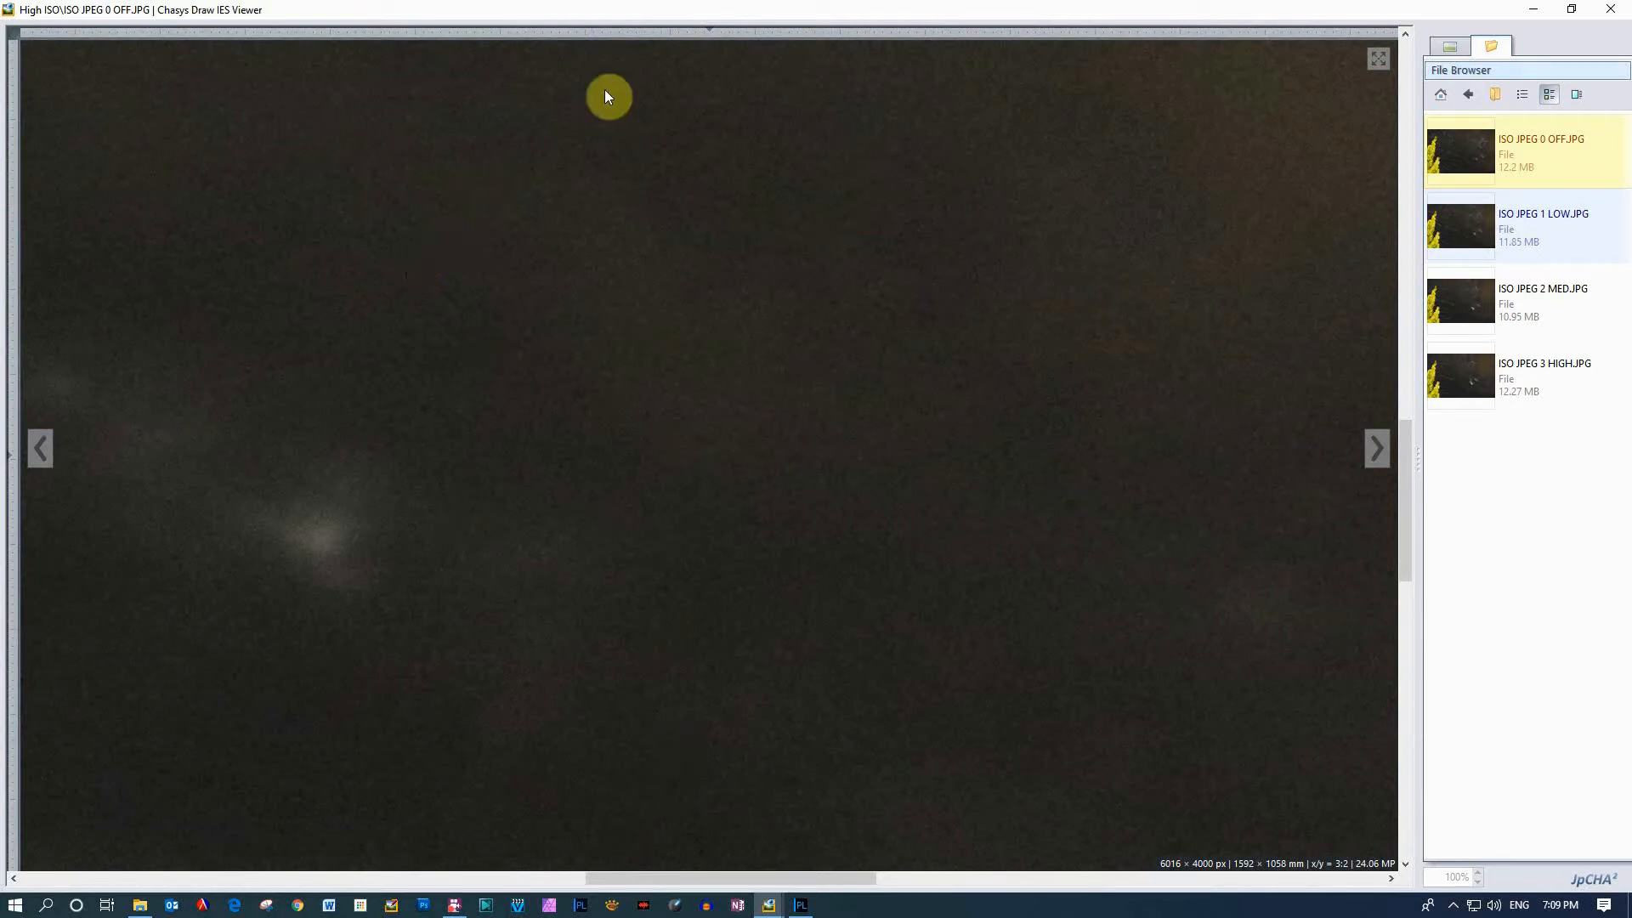
{"action": "mouse_move", "coordinate": [840, 573]}
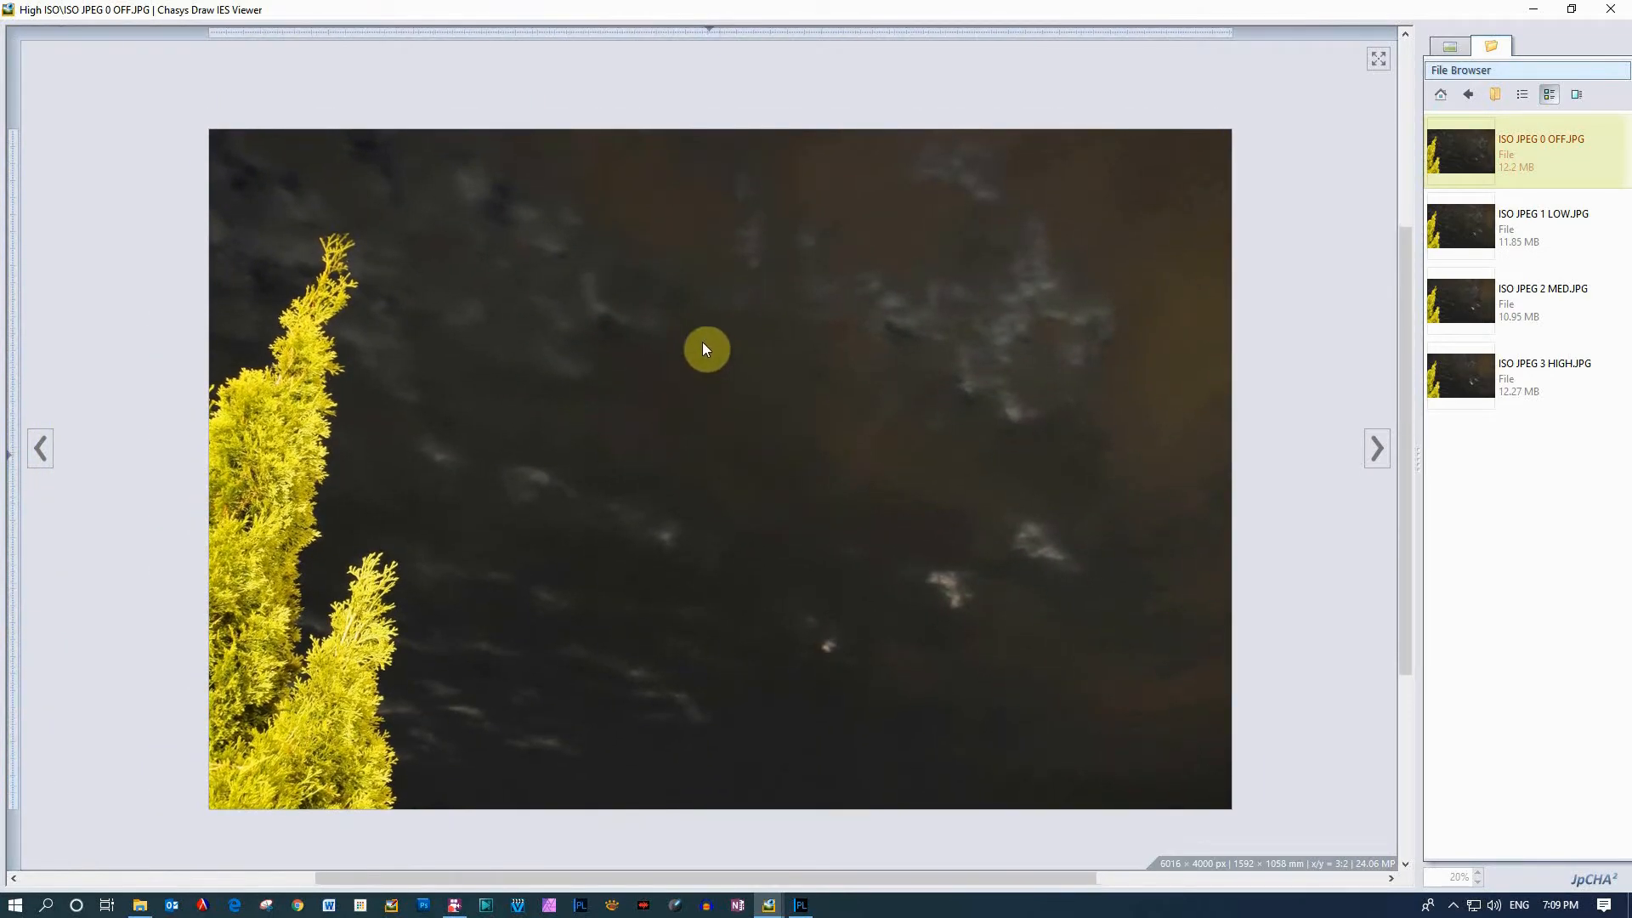
{"action": "mouse_move", "coordinate": [1547, 233]}
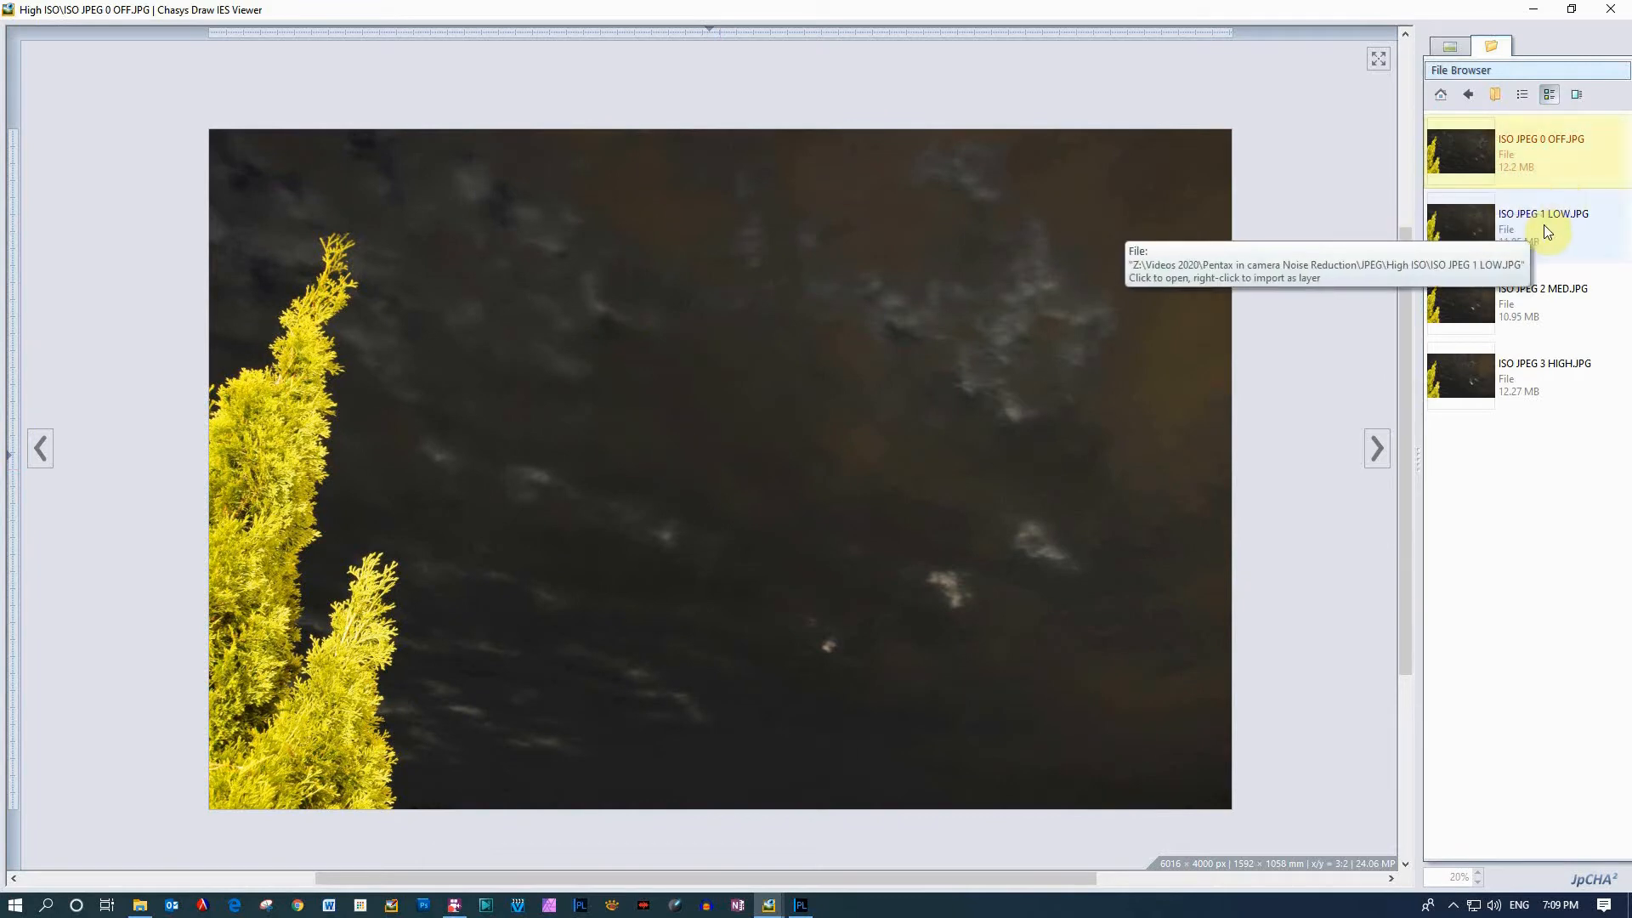
Load the in-camera ISO JPEG 1 LOW.JPG shot from the JPEG folder
{"action": "left_click", "coordinate": [1546, 226]}
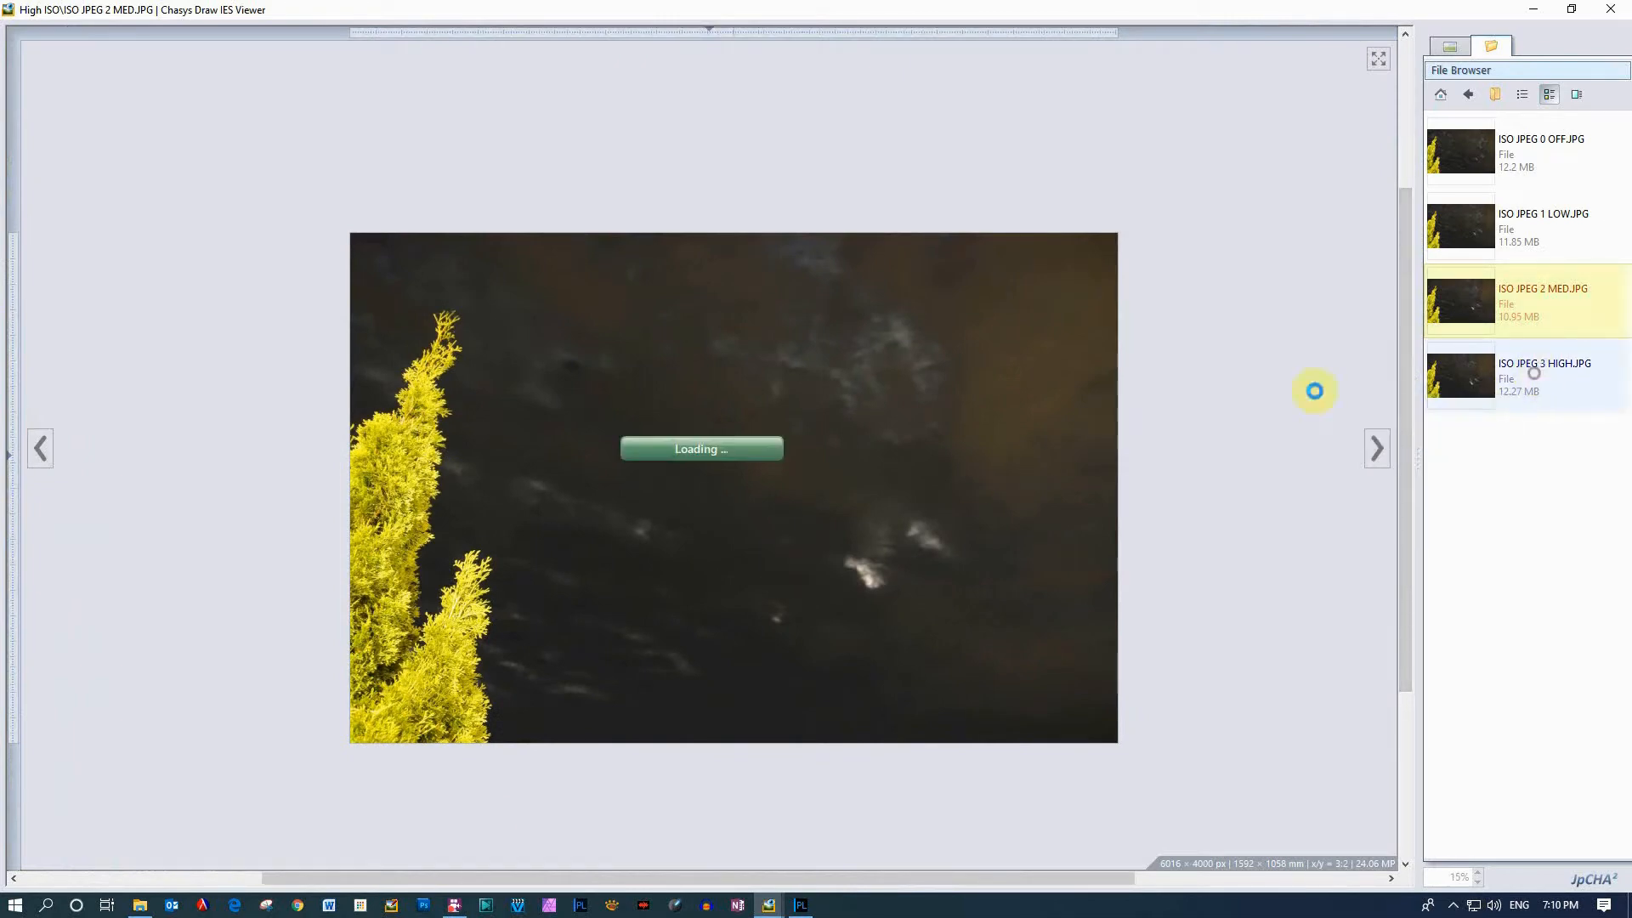
Load ISO JPEG 3 HIGH.JPG and zoom out to see the whole frame
{"action": "left_click", "coordinate": [1541, 374]}
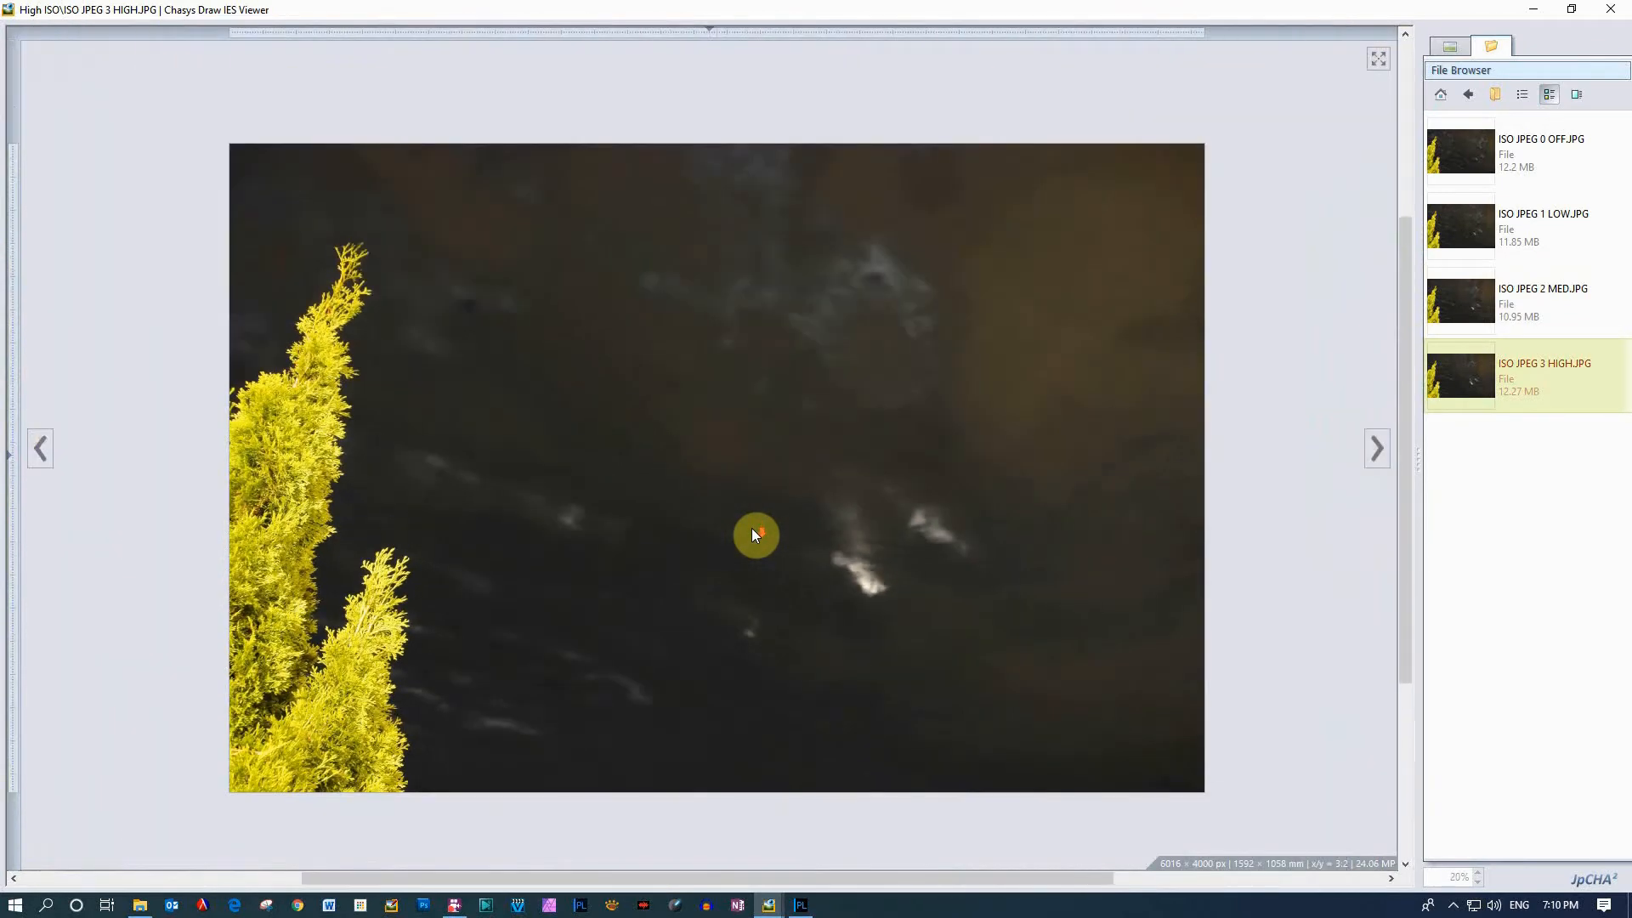
{"action": "scroll", "scroll_direction": "down", "scroll_amount": 3}
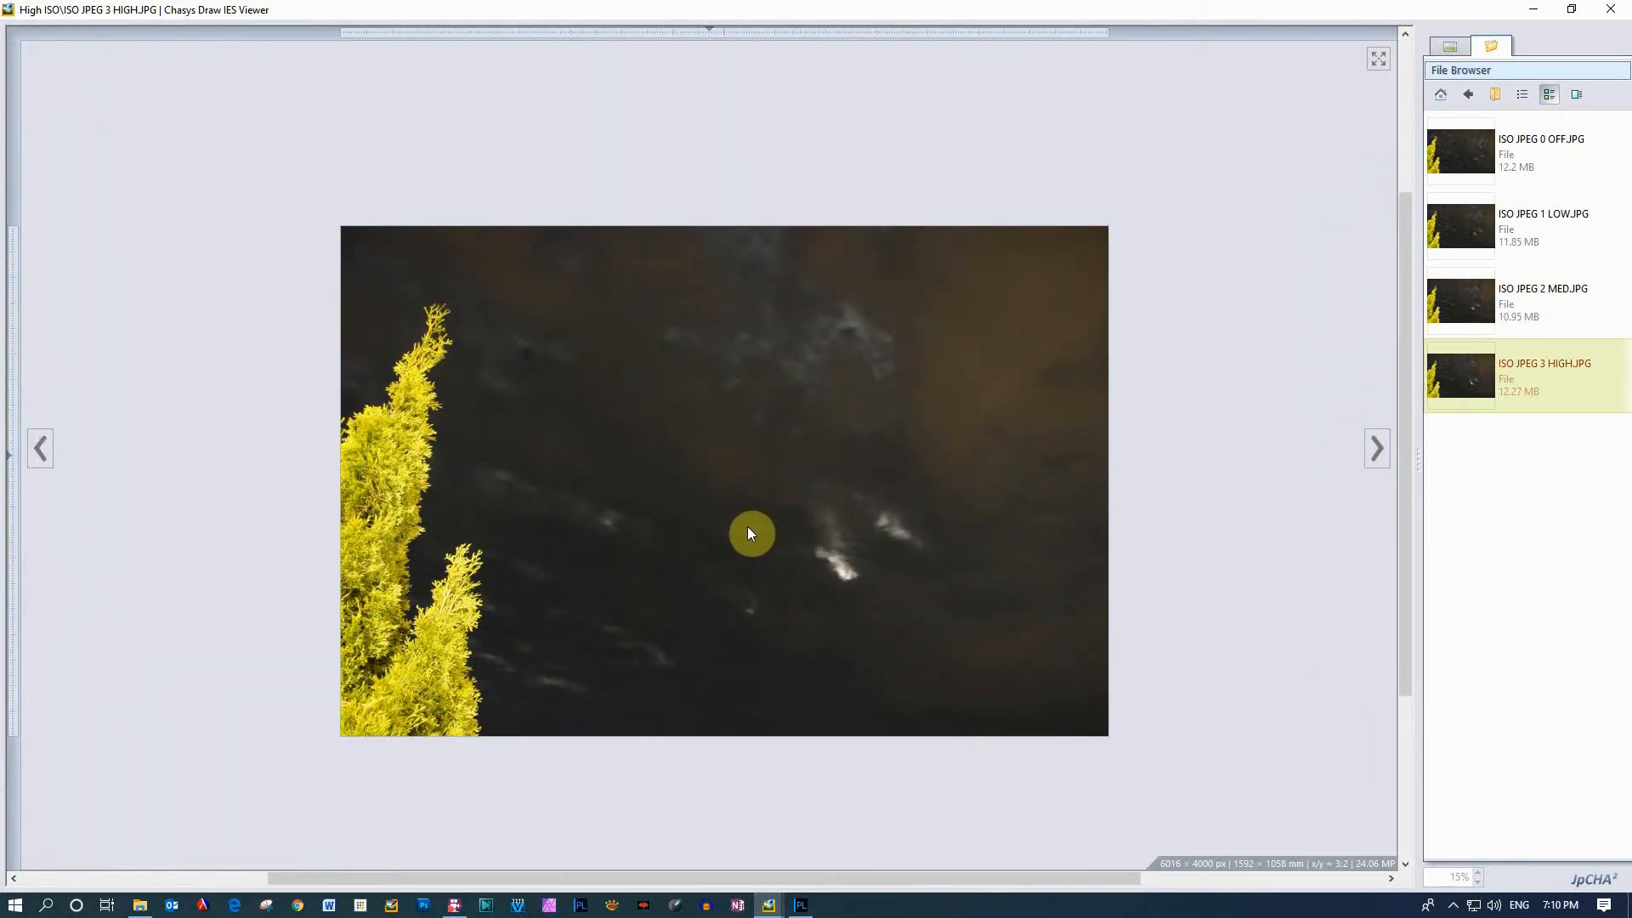
{"action": "mouse_move", "coordinate": [1559, 248]}
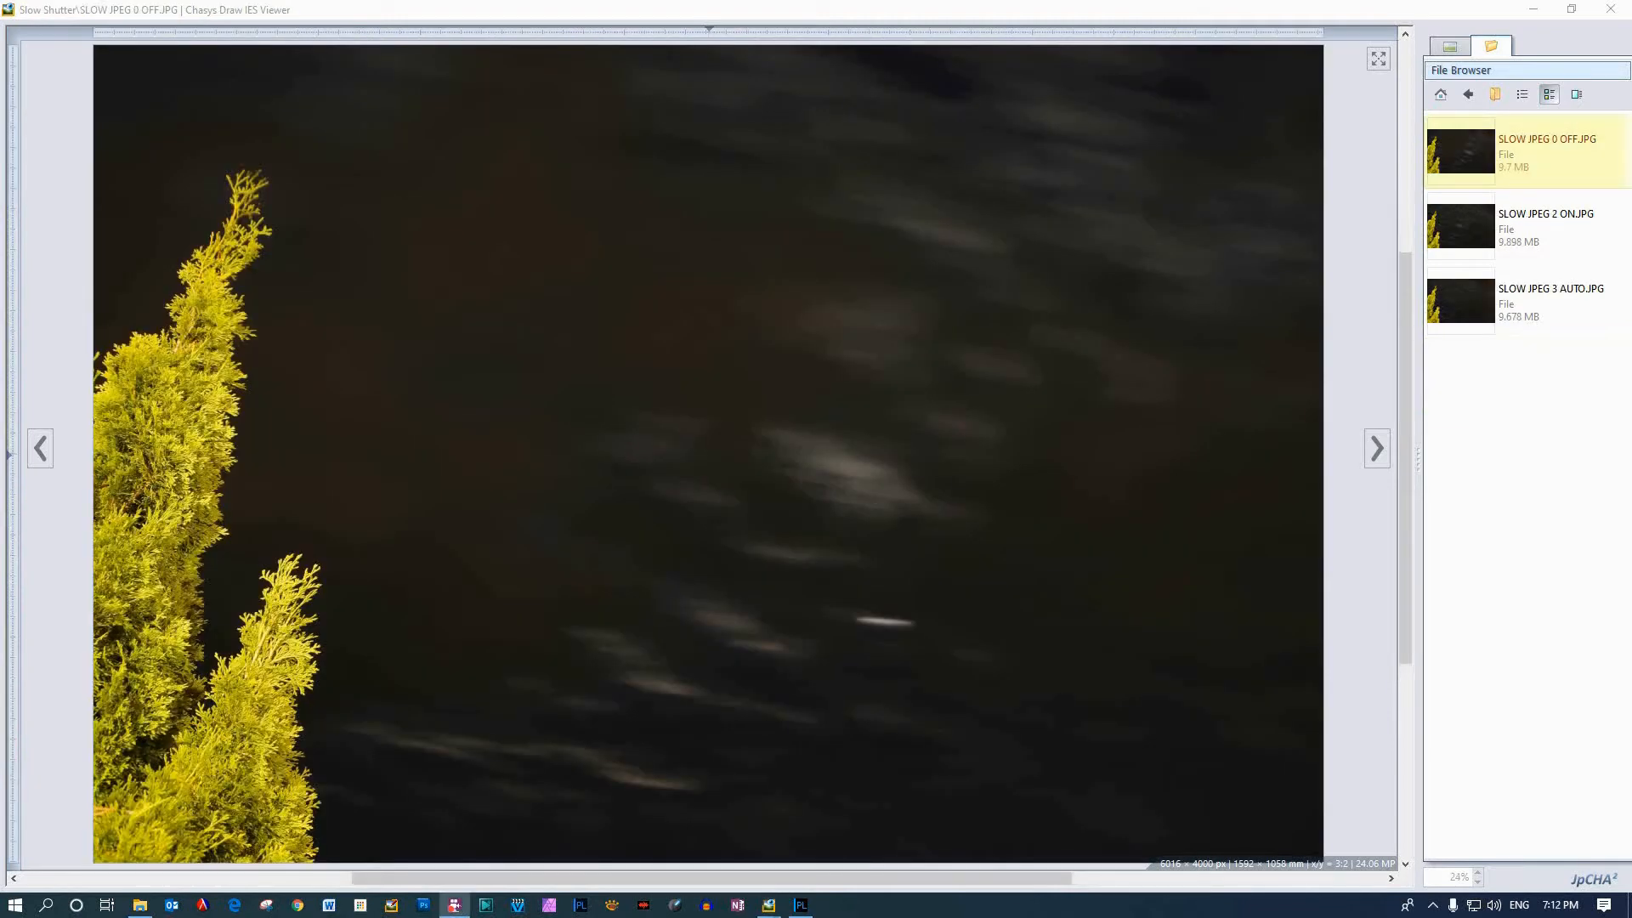
{"action": "mouse_move", "coordinate": [534, 115]}
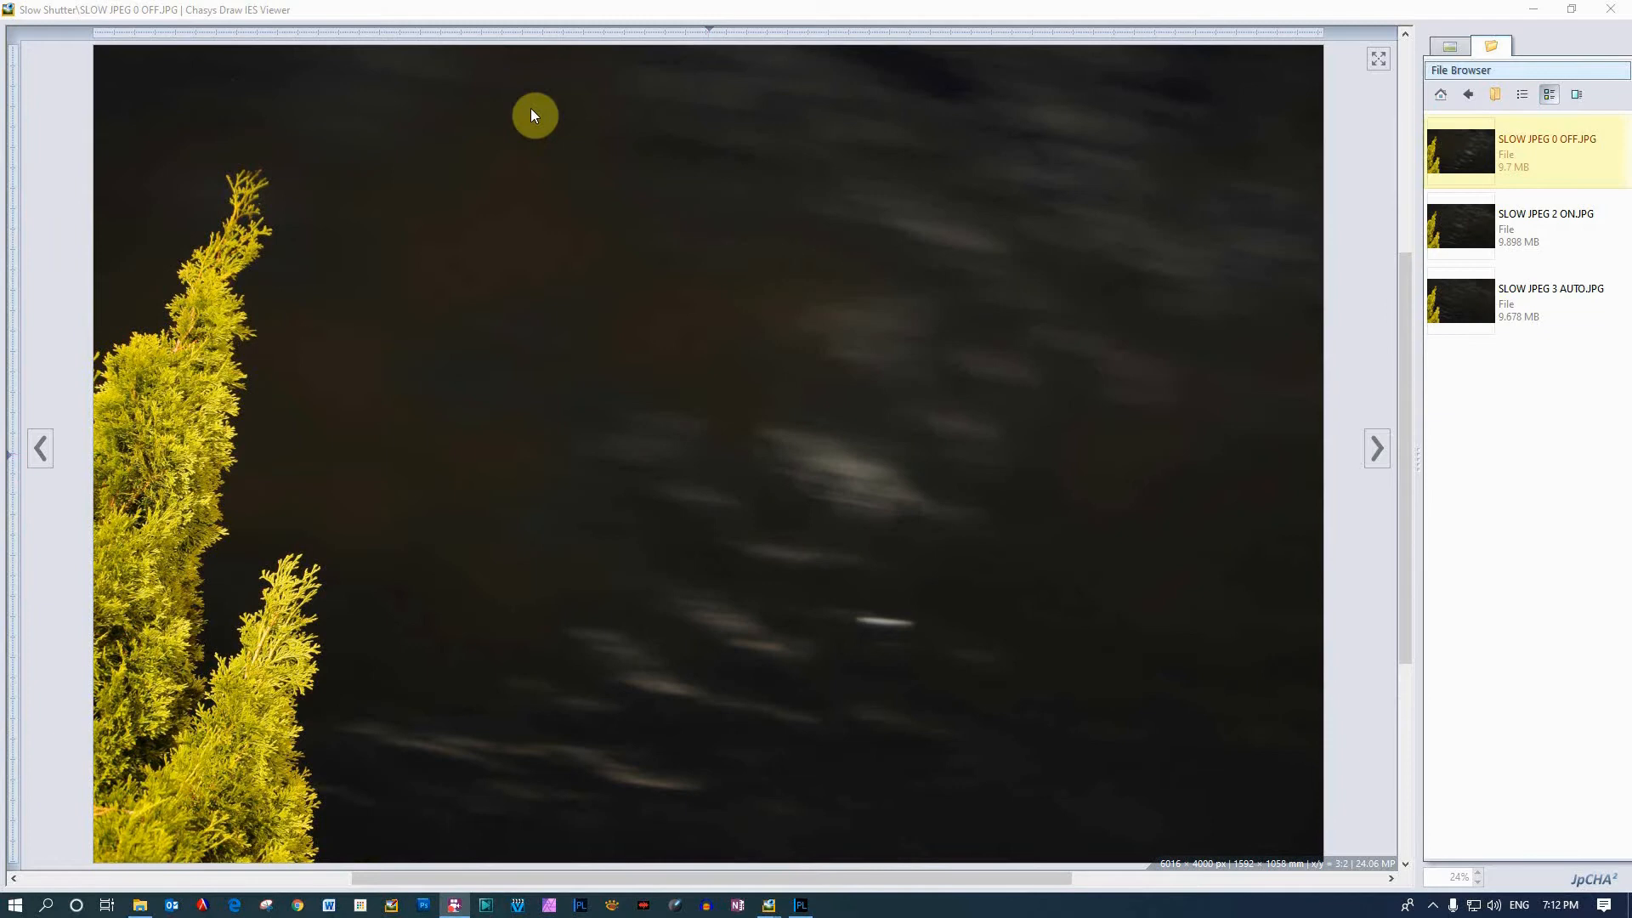
{"action": "mouse_move", "coordinate": [901, 612]}
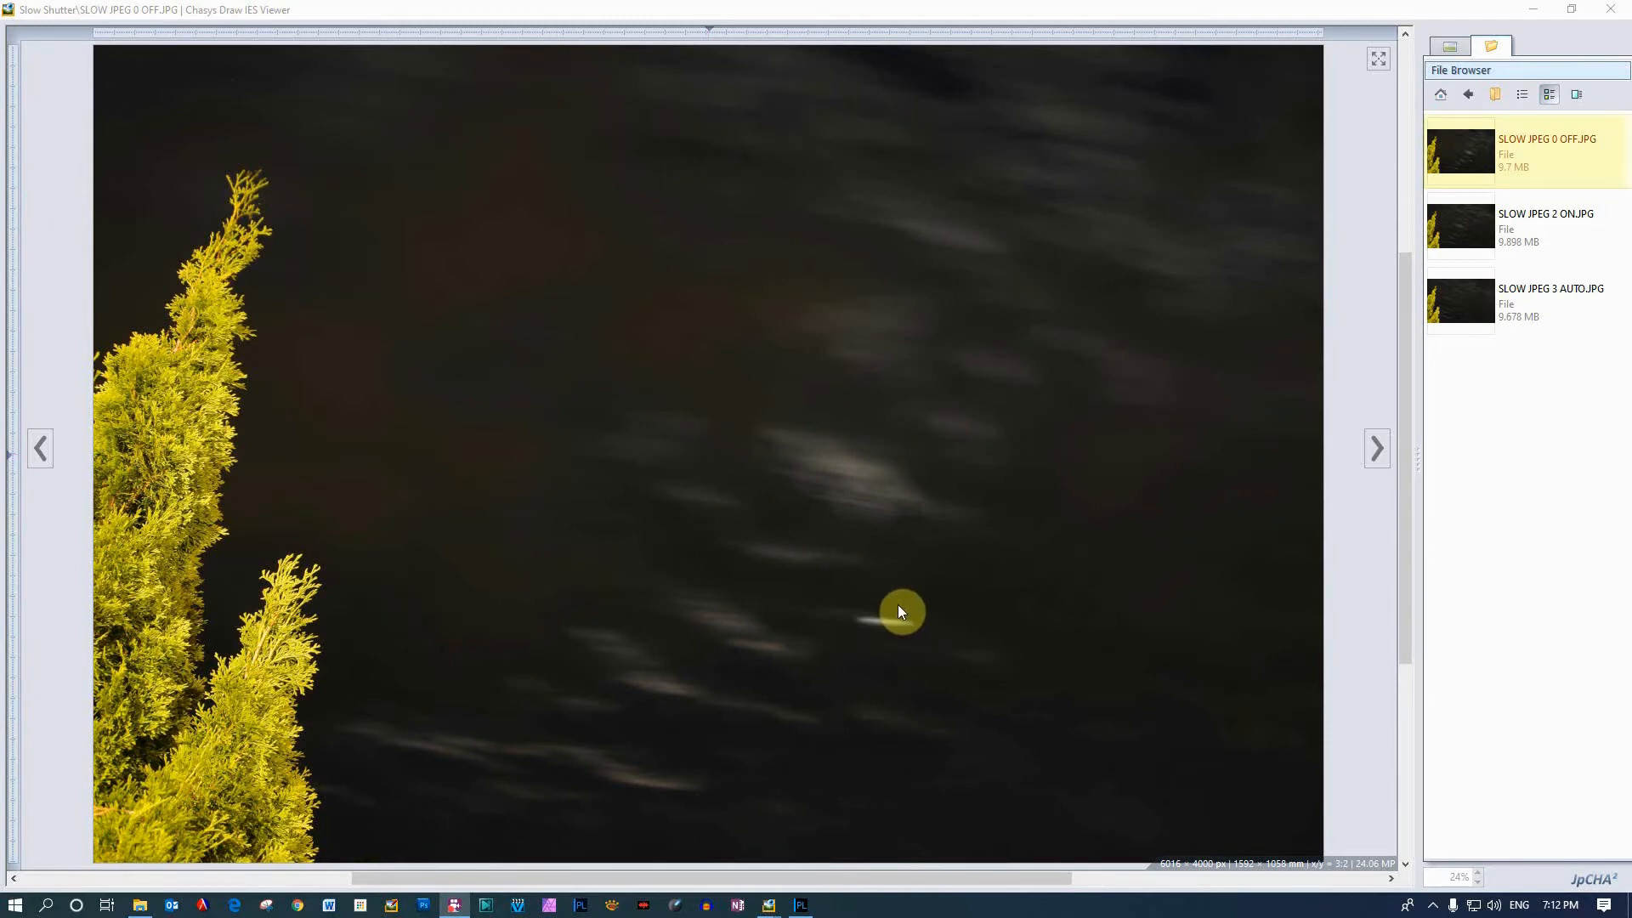
{"action": "mouse_move", "coordinate": [904, 644]}
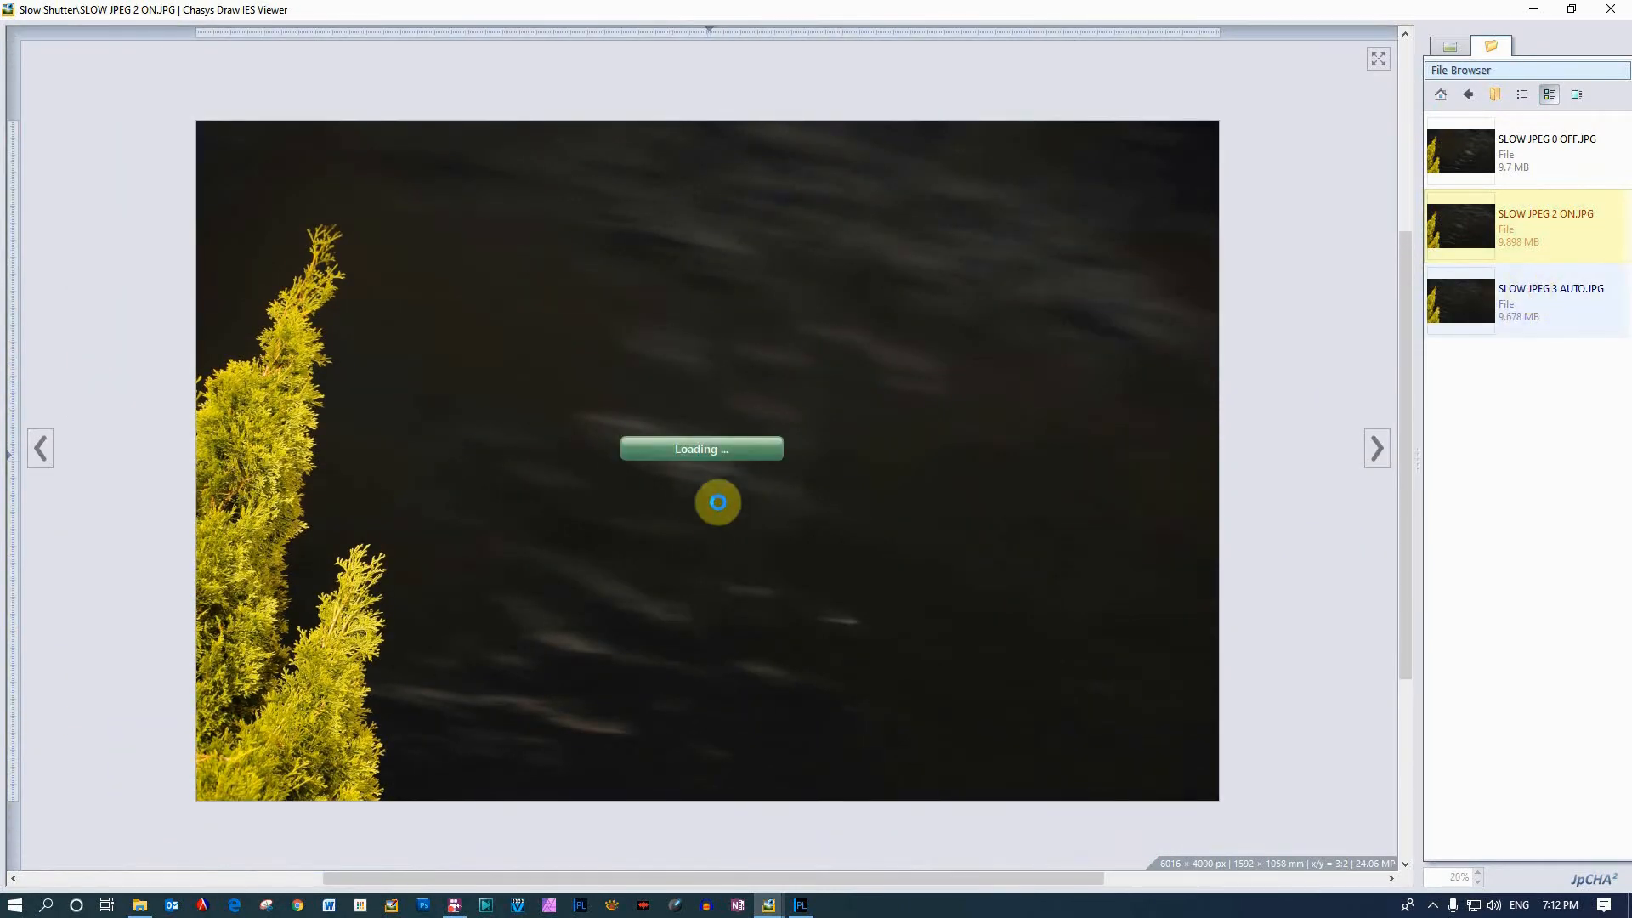
Load the SLOW JPEG 2 ON.JPG slow-shutter night-sky shot
{"action": "left_click", "coordinate": [1551, 303]}
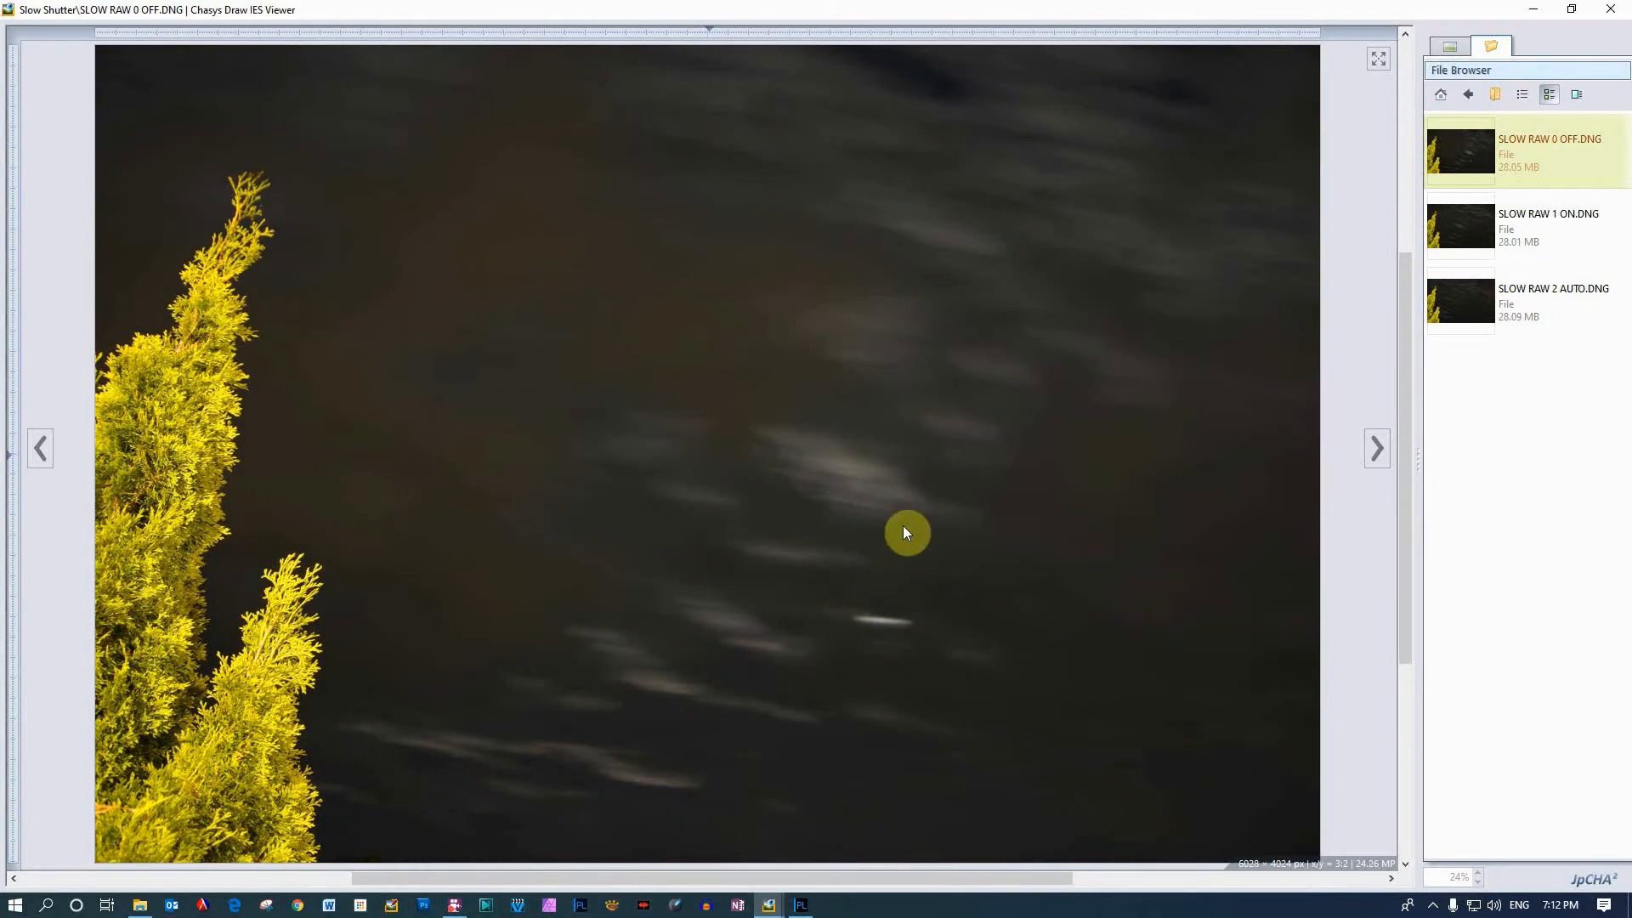
View the slow-shutter RAW set up to SLOW RAW 2 AUTO.DNG, then bring DxO PhotoLab forward
{"action": "left_click", "coordinate": [906, 533]}
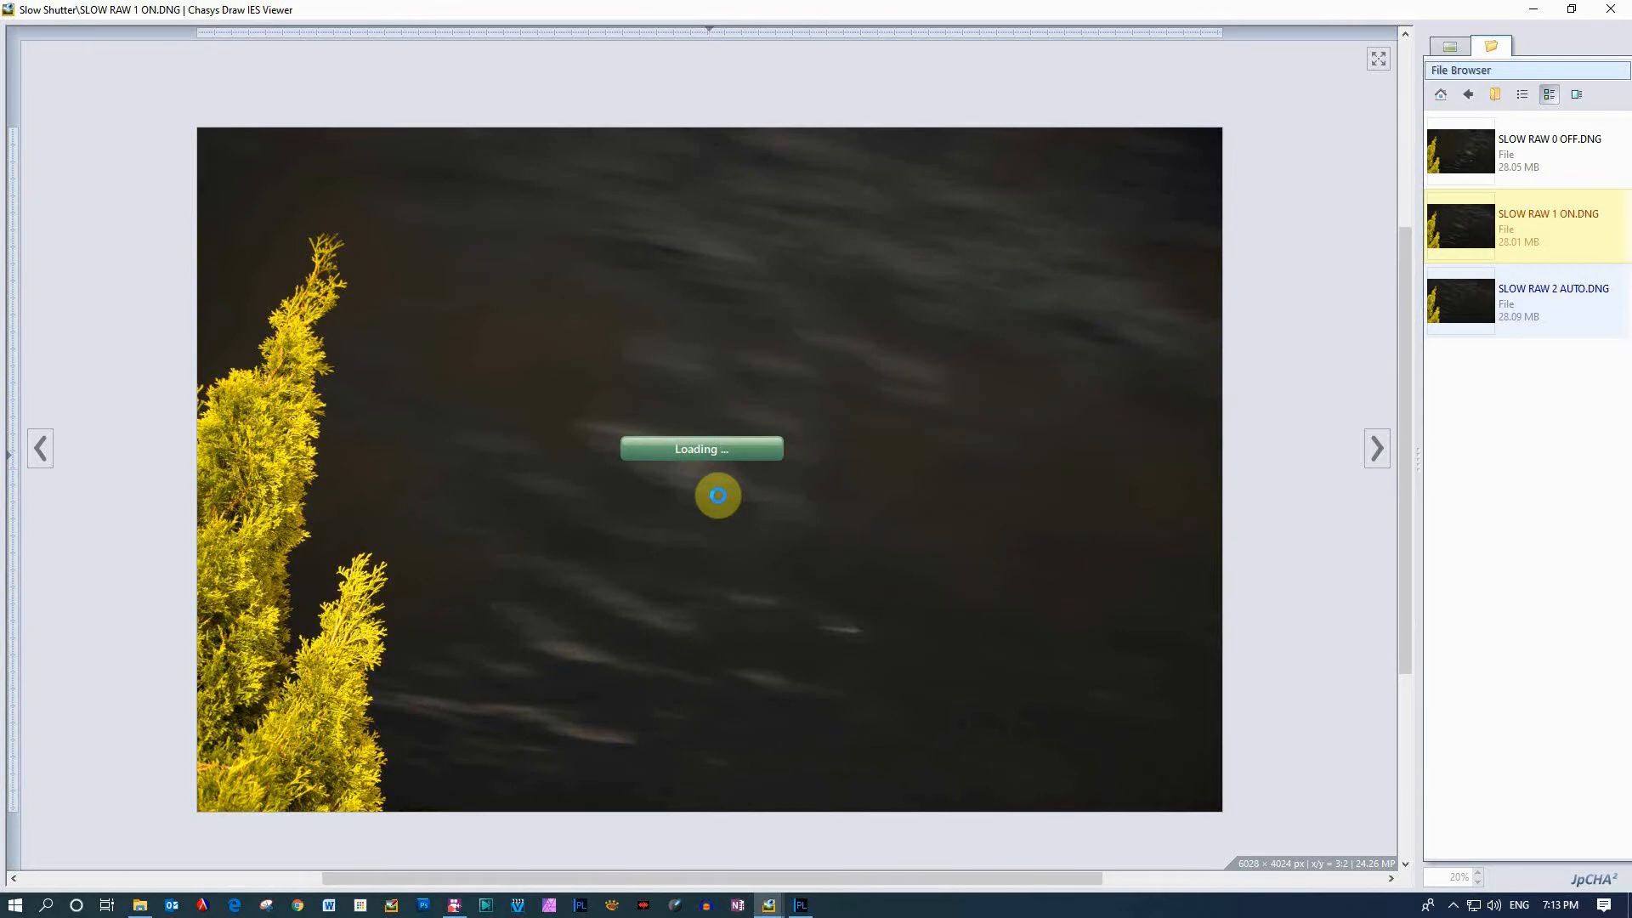
{"action": "left_click", "coordinate": [1552, 303]}
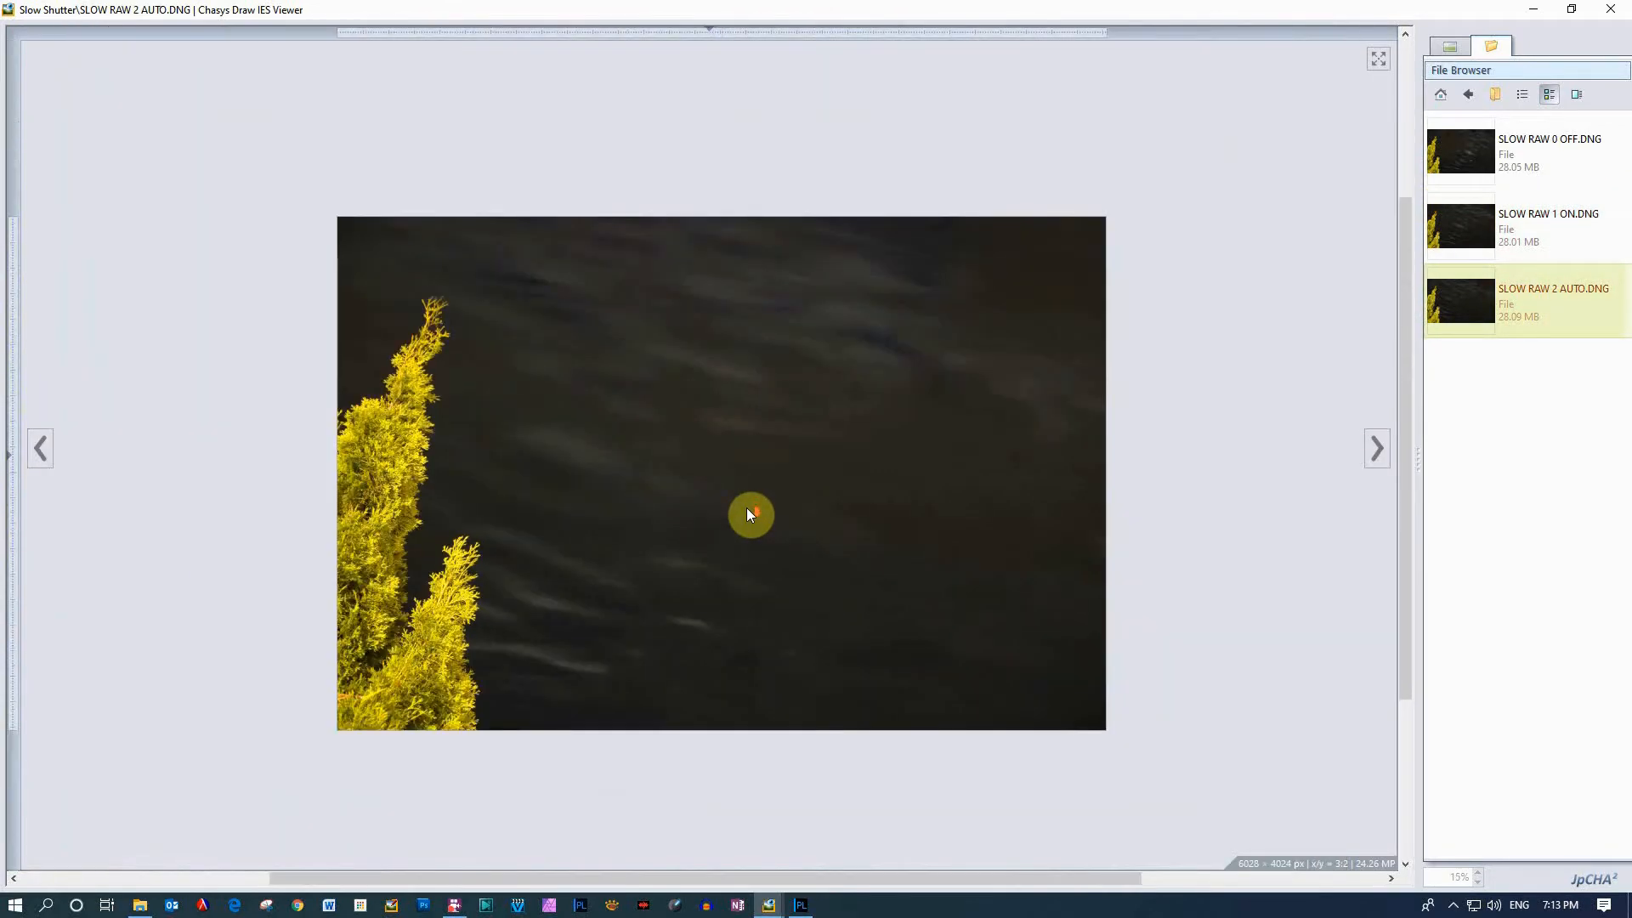
{"action": "mouse_move", "coordinate": [796, 898]}
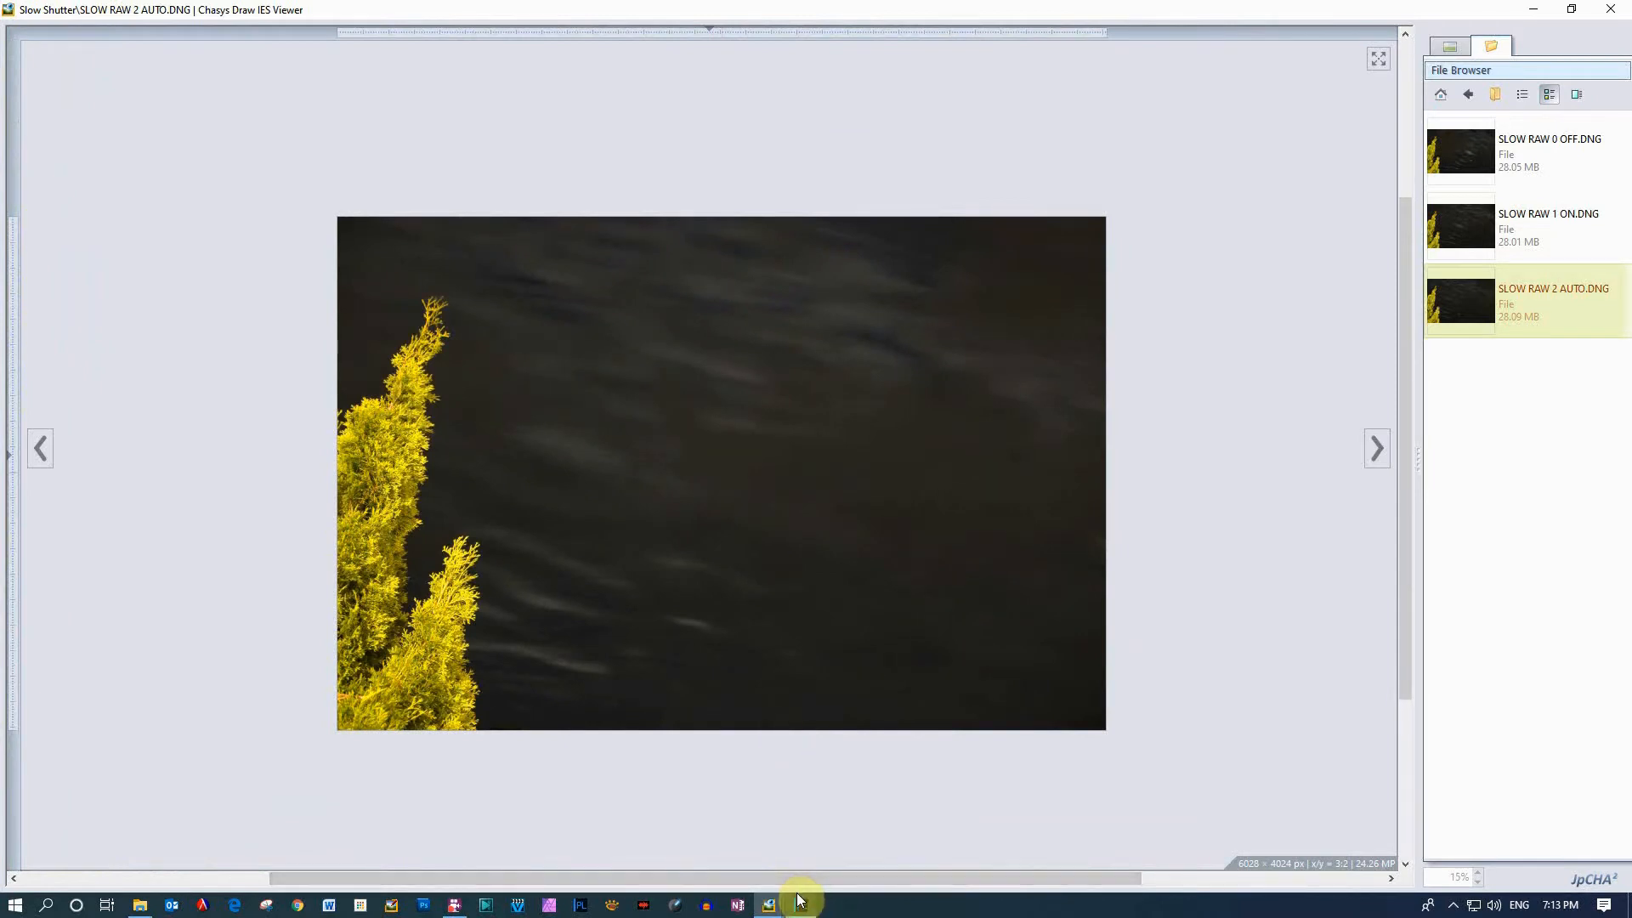
{"action": "mouse_move", "coordinate": [801, 903]}
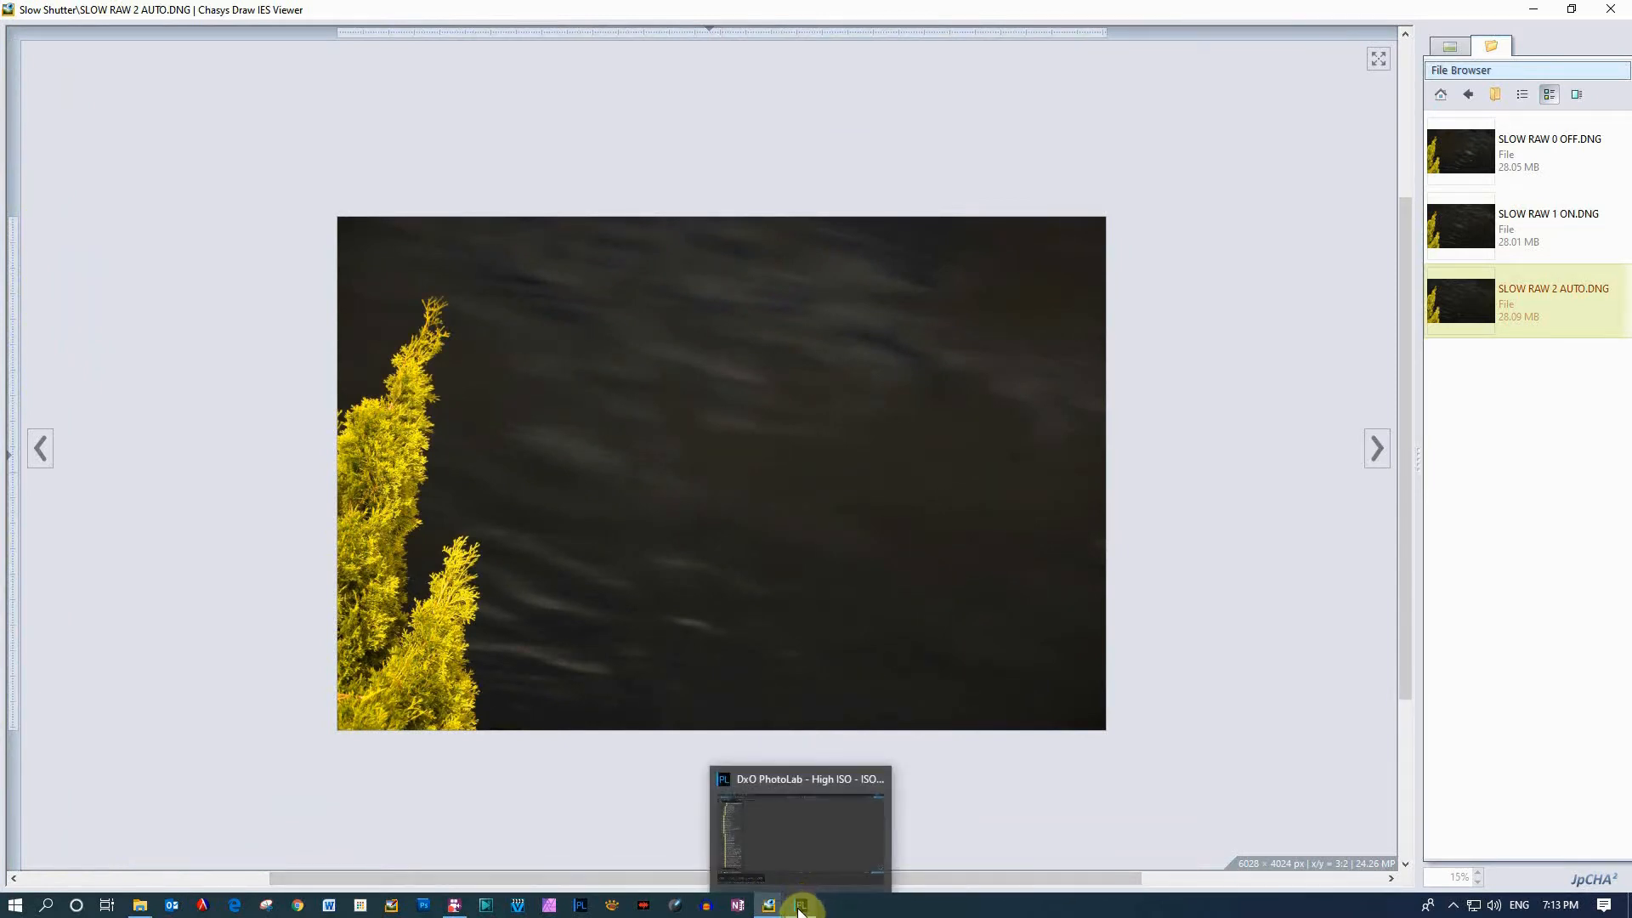
{"action": "mouse_move", "coordinate": [1314, 892]}
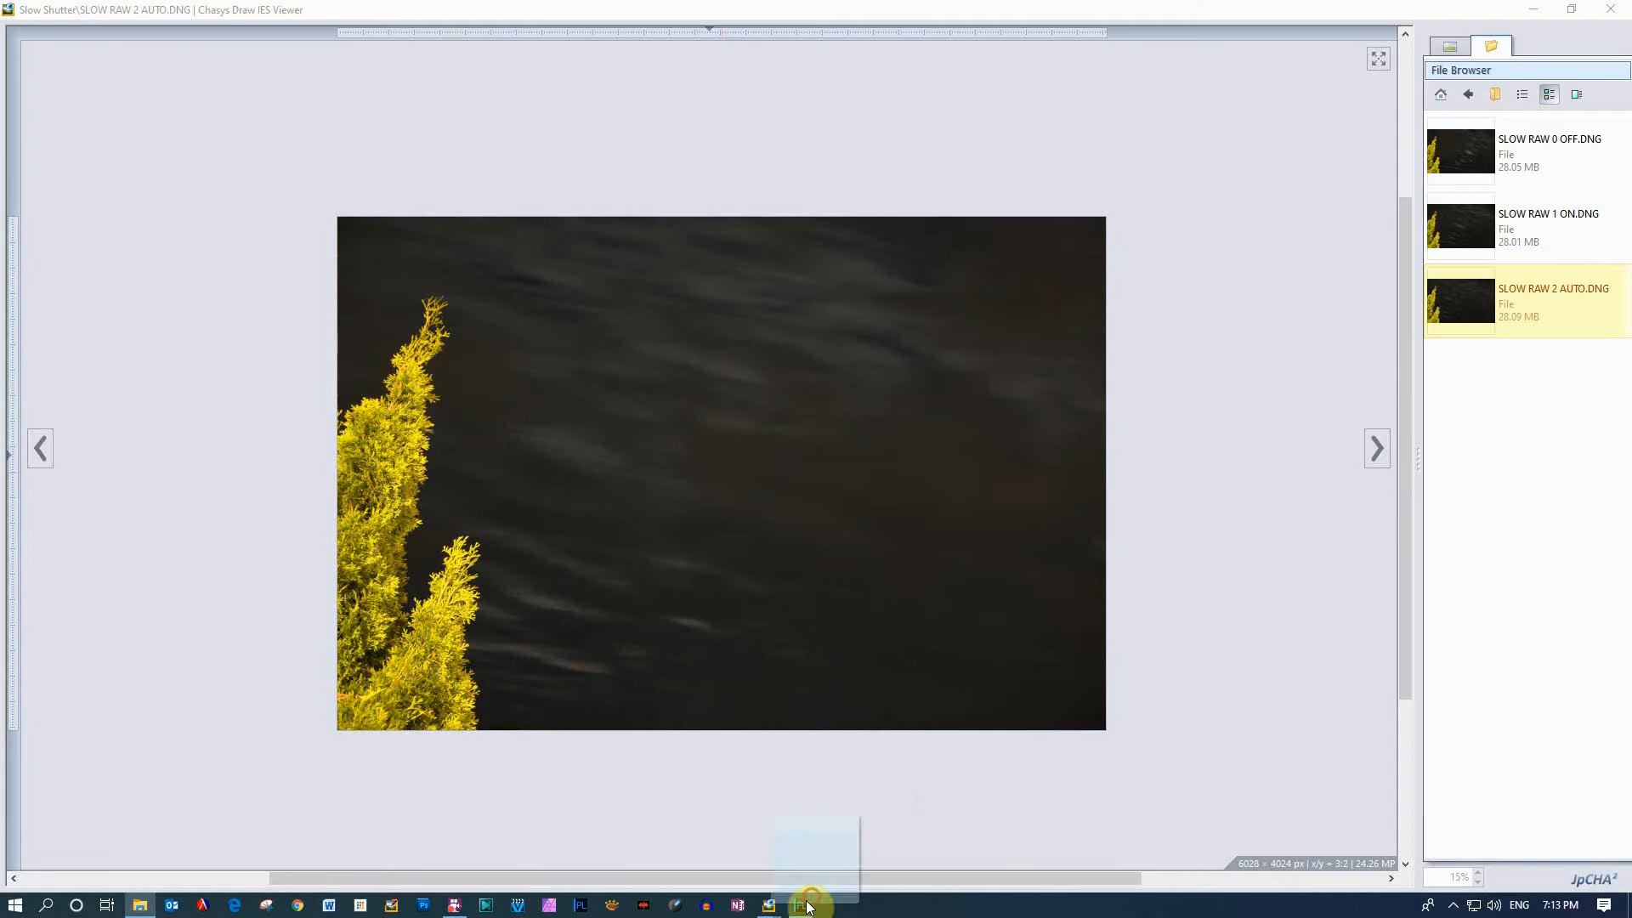
{"action": "left_click", "coordinate": [804, 903]}
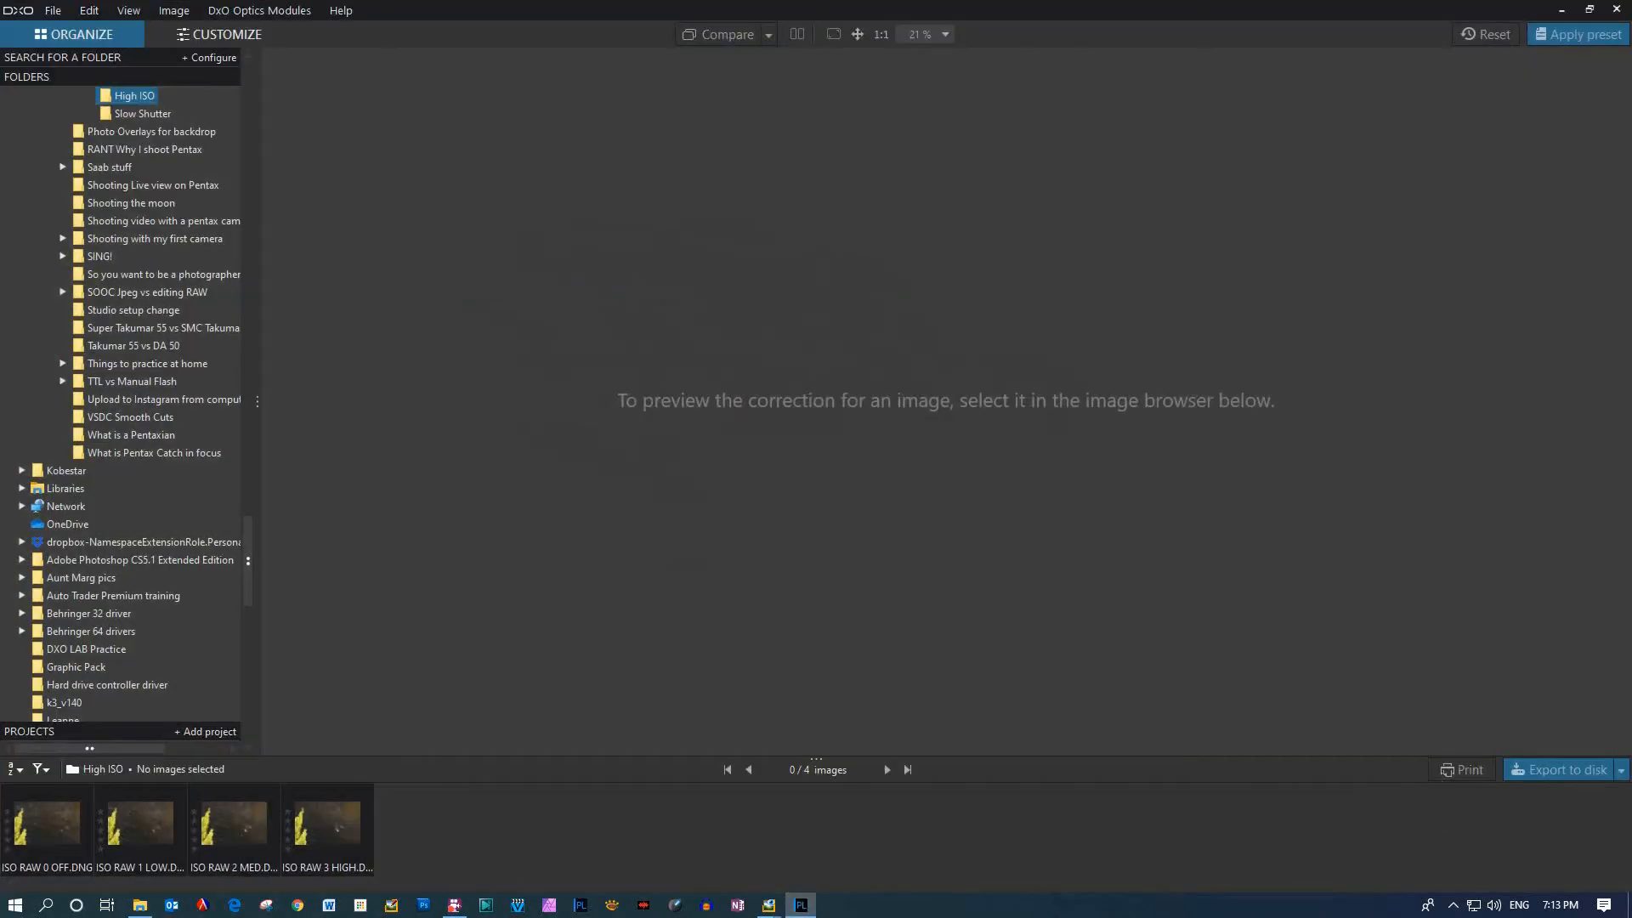
Select ISO RAW 0 OFF.DNG, go to Customize and view it at 1:1
{"action": "left_click", "coordinate": [45, 823]}
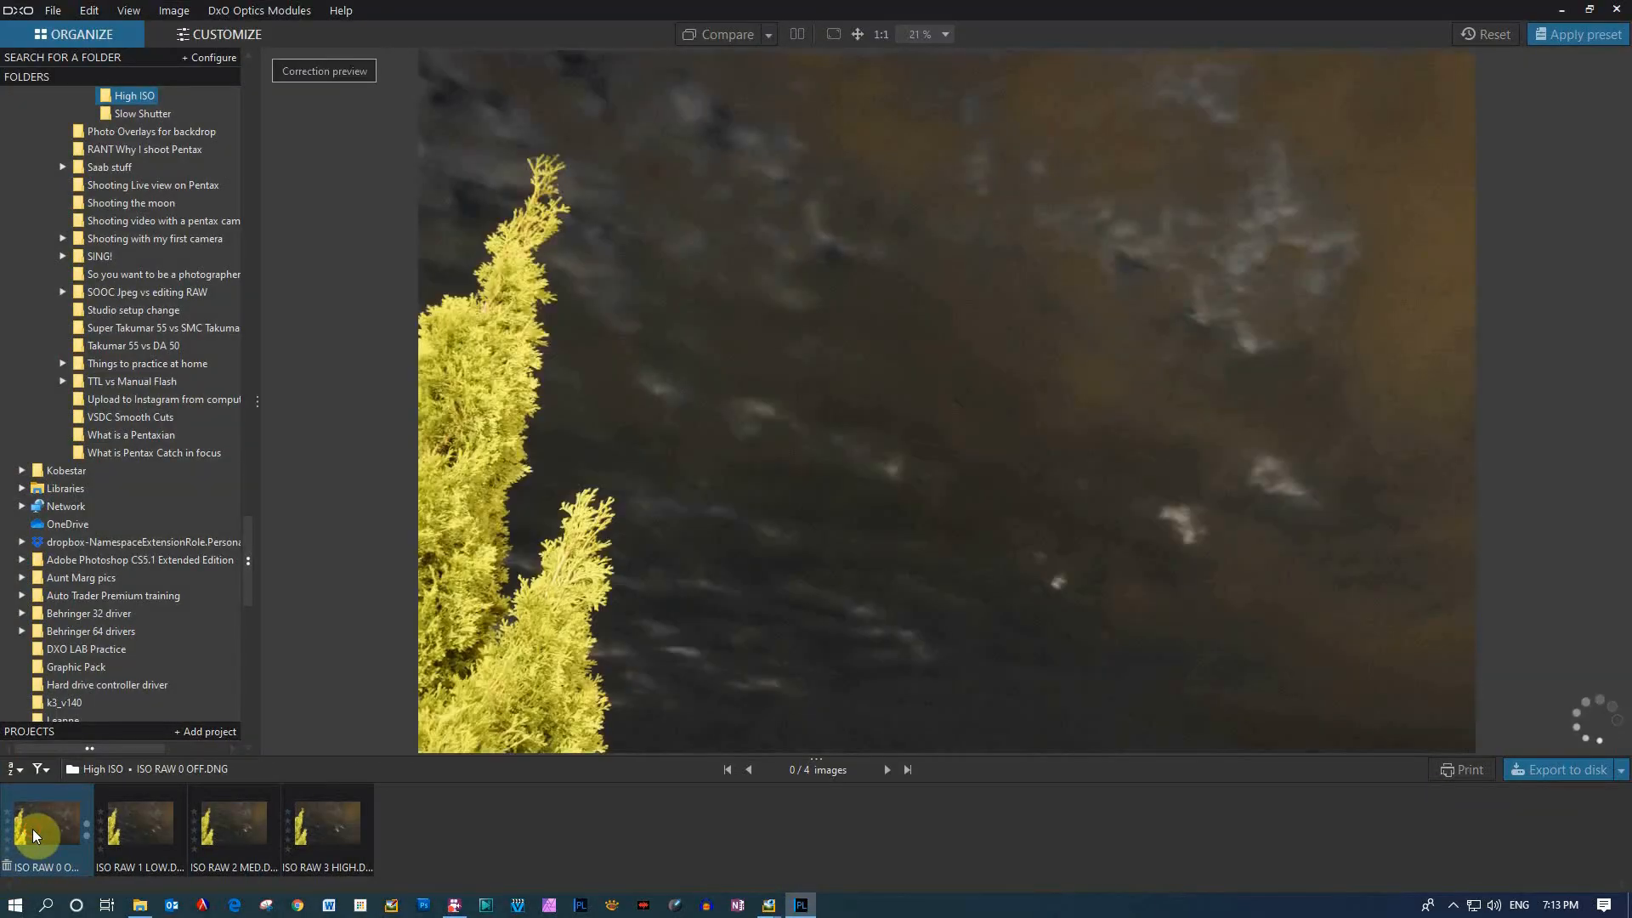
{"action": "left_click", "coordinate": [46, 823]}
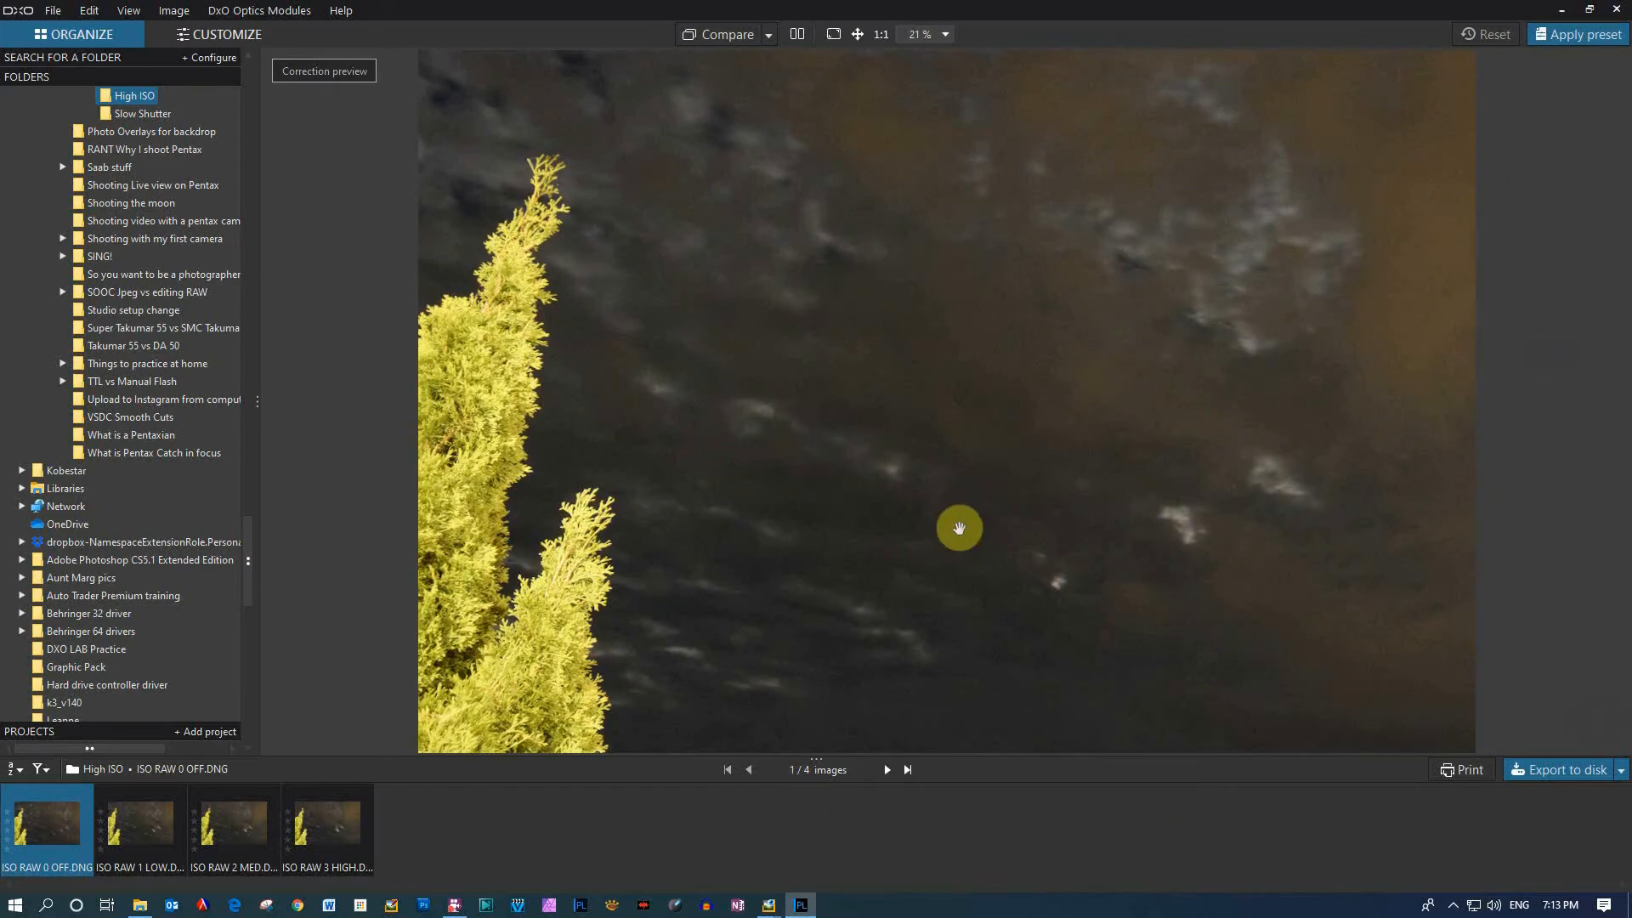
{"action": "left_click", "coordinate": [217, 34]}
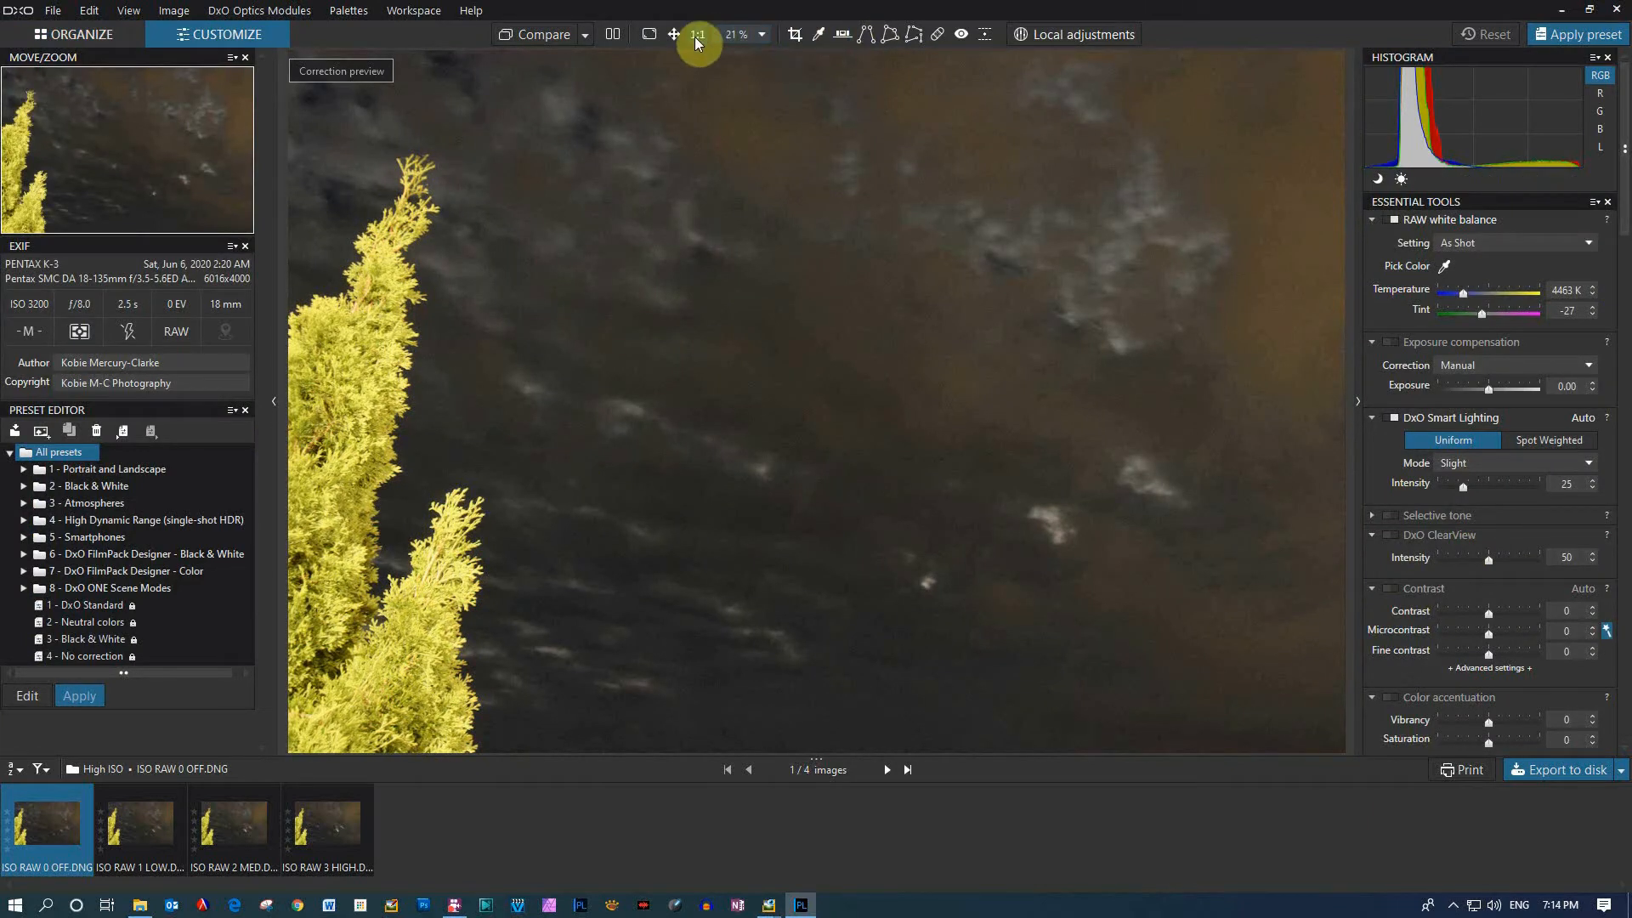
{"action": "left_click", "coordinate": [696, 34]}
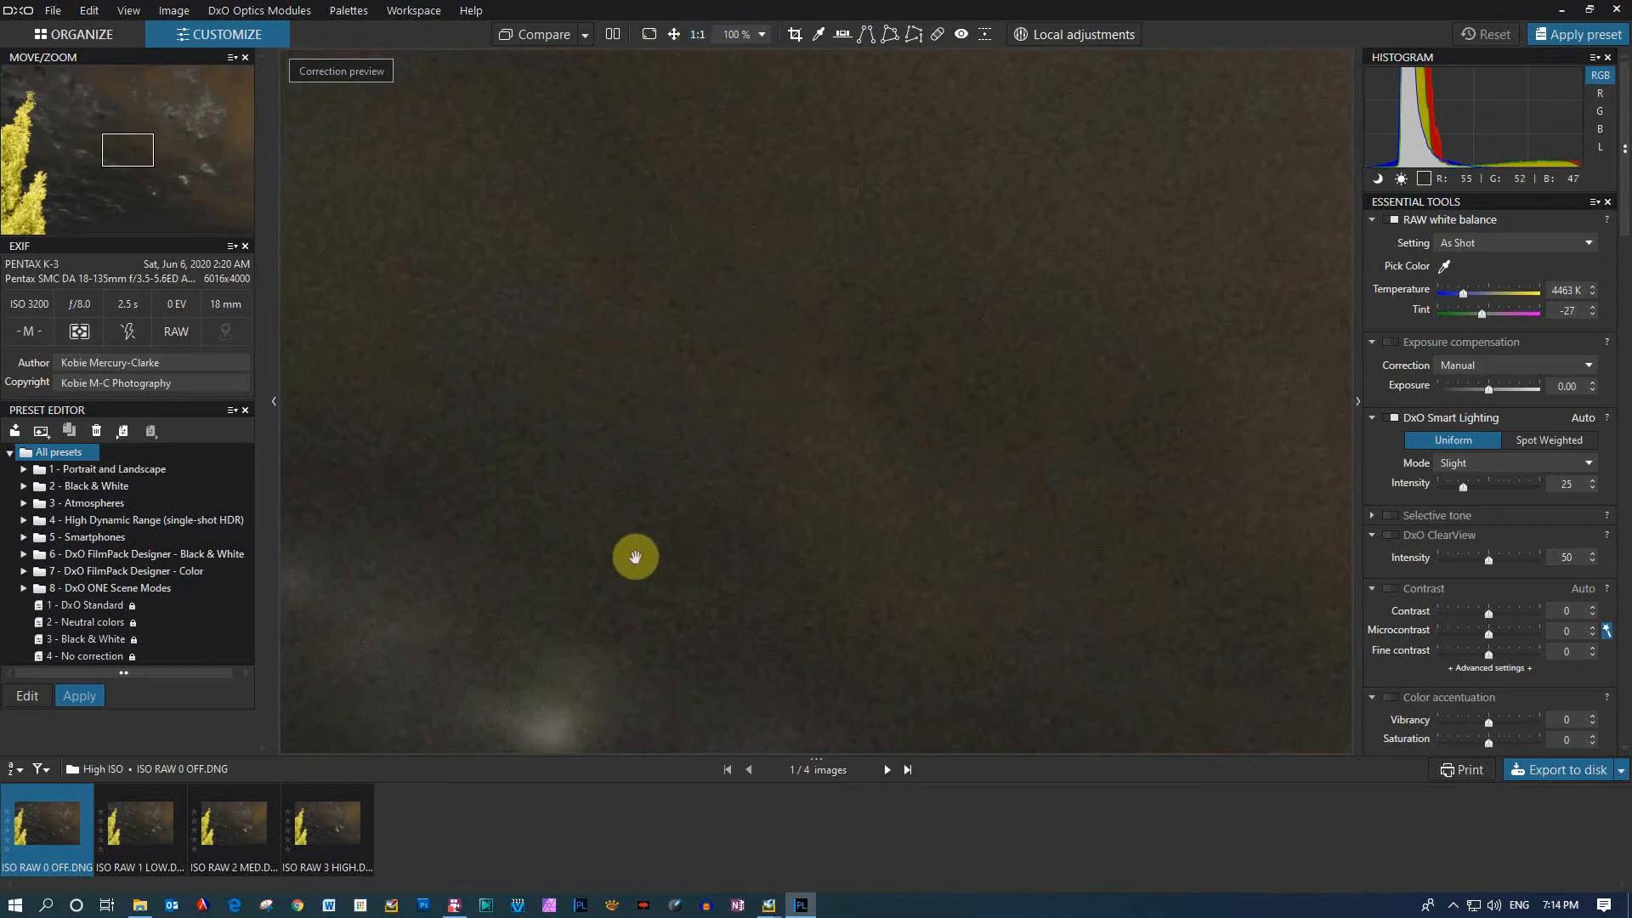
Pan across the dark sky and clouds near the tree top to inspect the noise
{"action": "left_click_drag", "start_coordinate": [635, 558], "coordinate": [564, 428]}
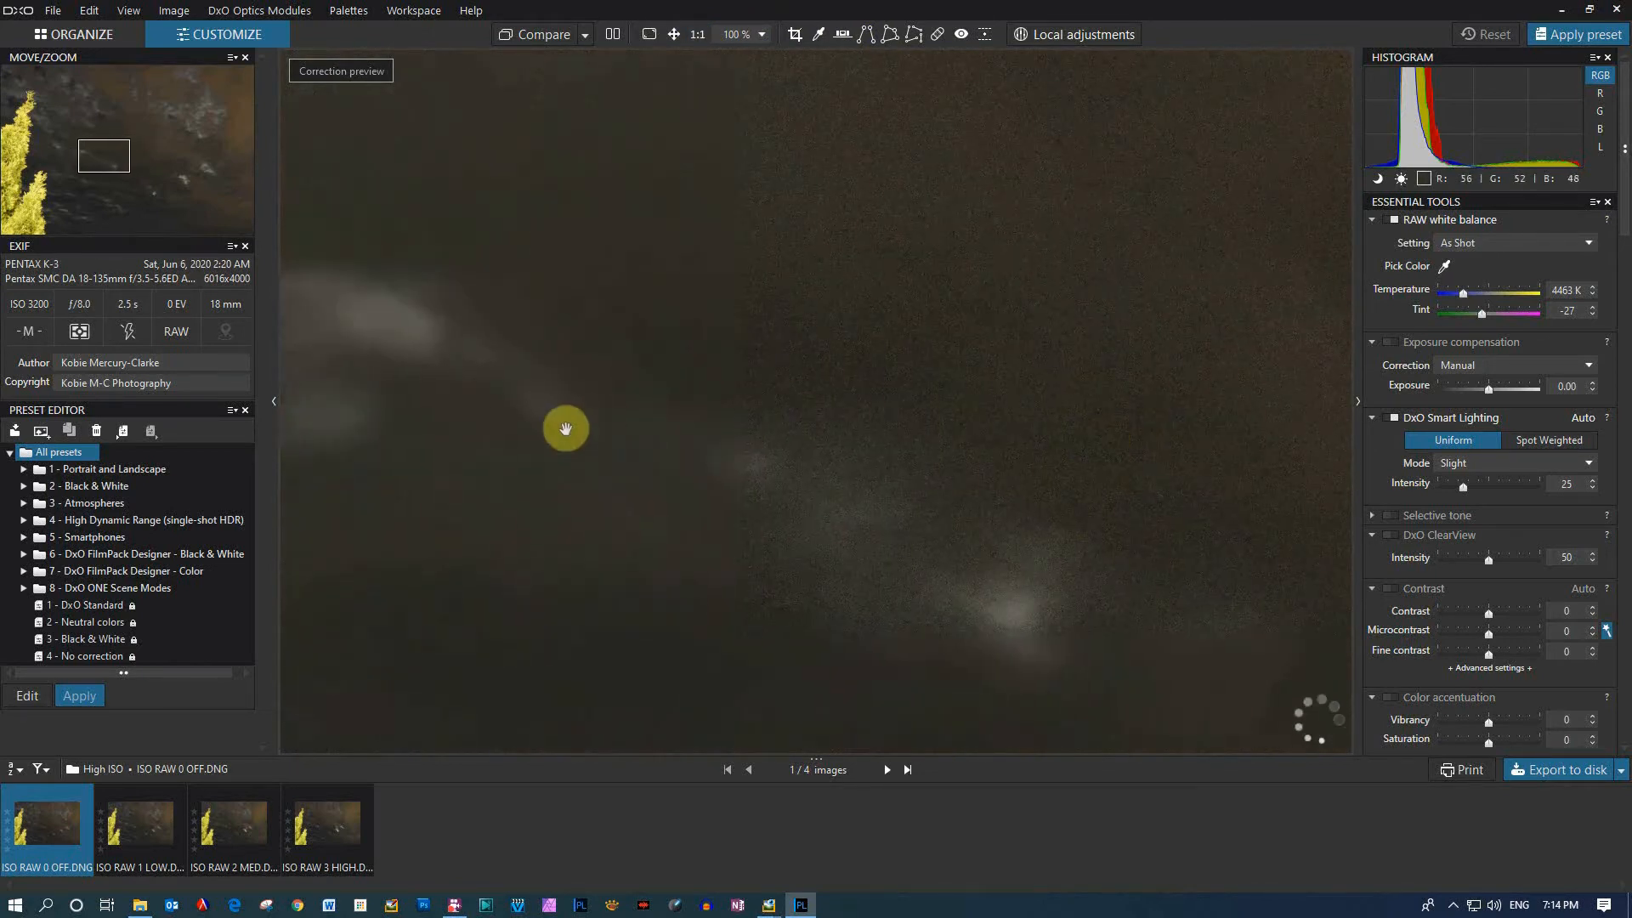
{"action": "left_click_drag", "start_coordinate": [566, 429], "coordinate": [622, 439]}
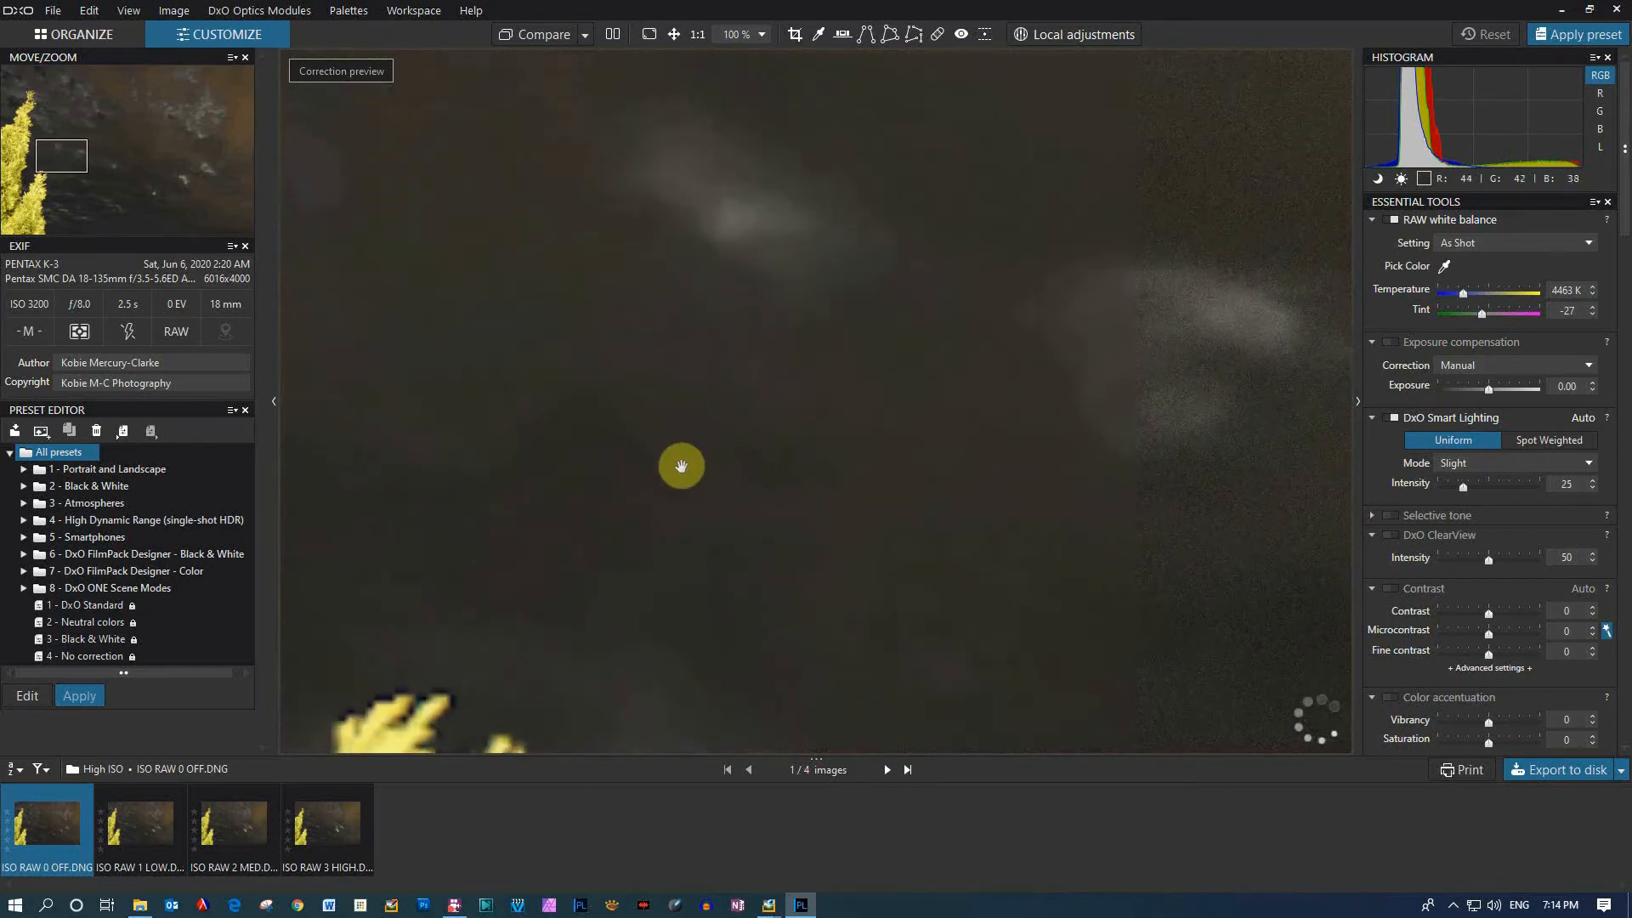
{"action": "scroll", "scroll_direction": "down", "scroll_amount": 3}
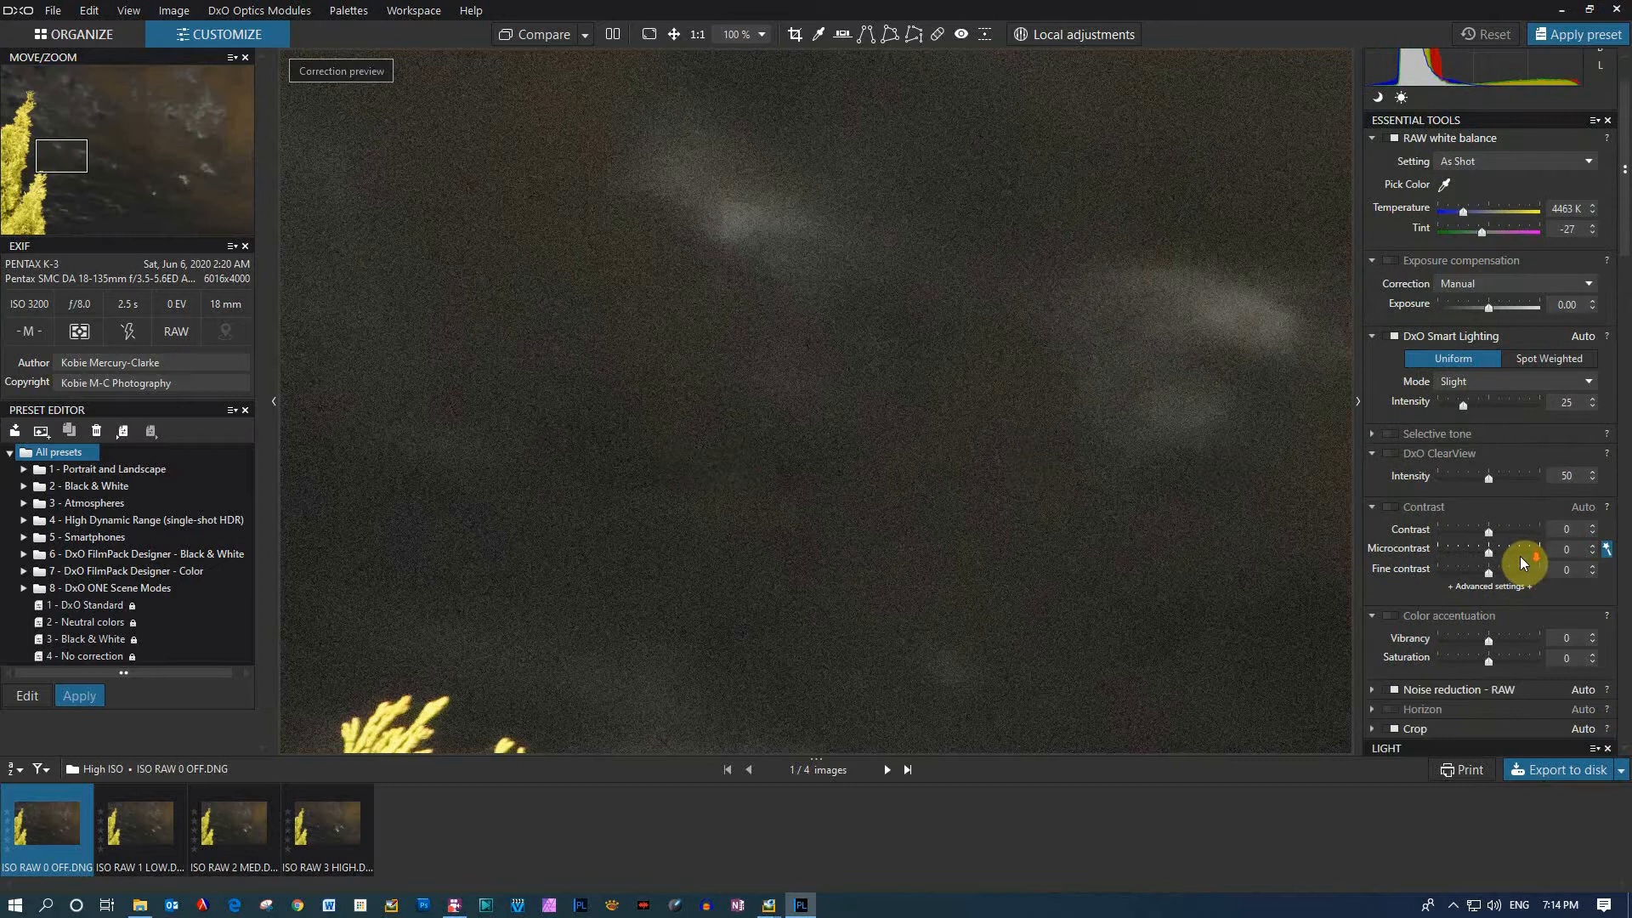
{"action": "scroll", "scroll_direction": "down", "scroll_amount": 3}
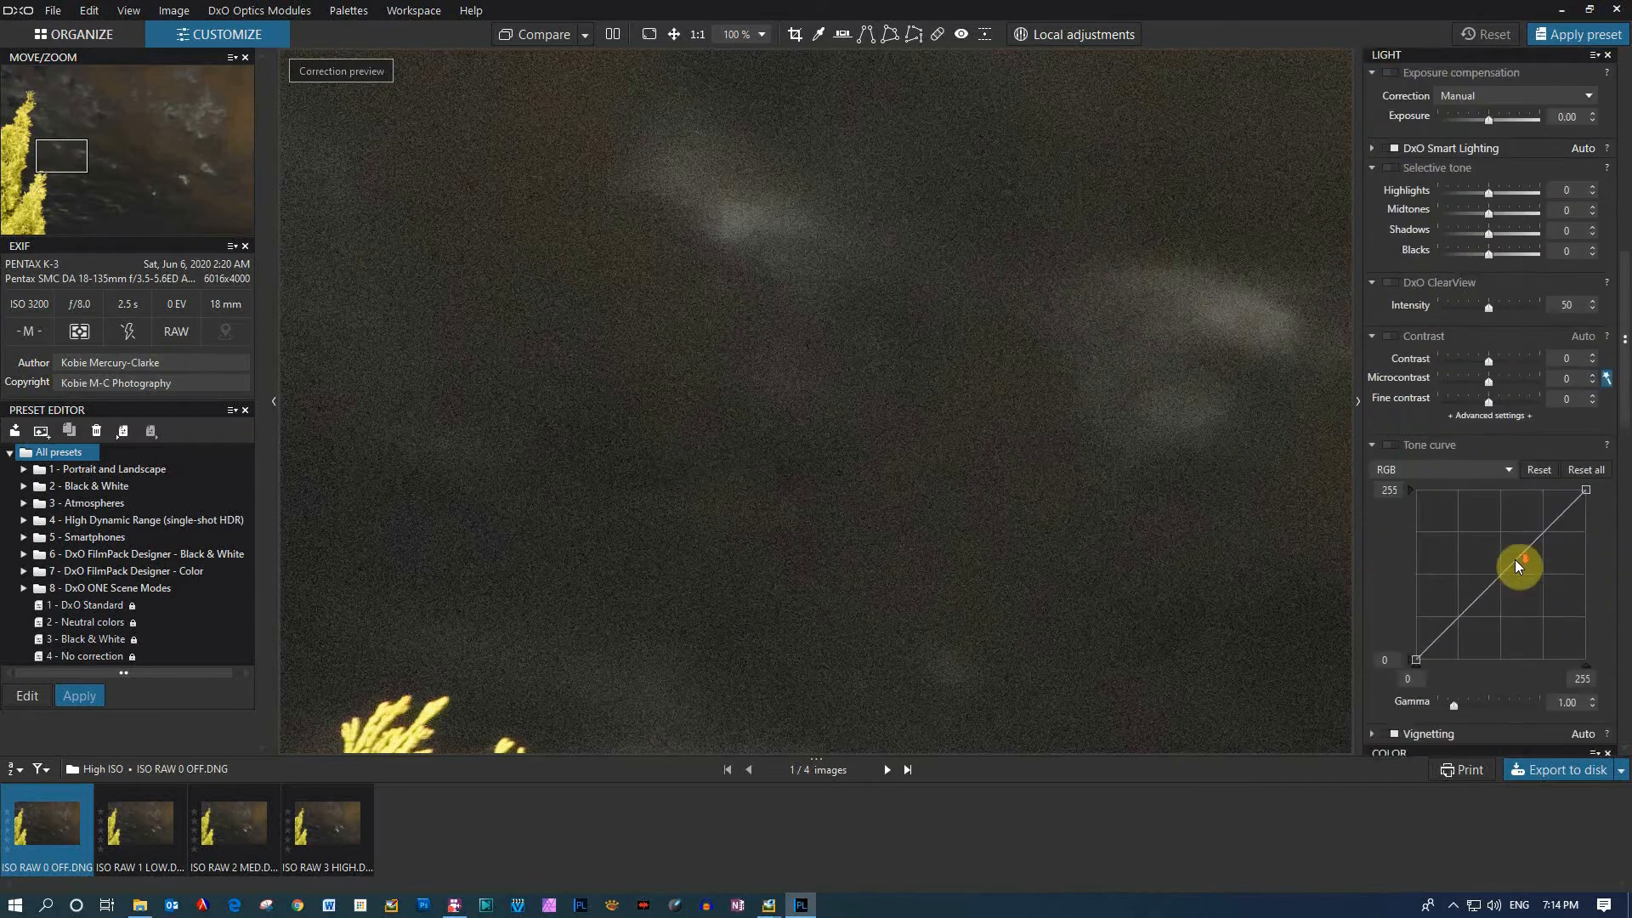
Switch raw noise reduction to PRIME and compare the preview against the uncorrected image
{"action": "scroll", "scroll_direction": "down", "scroll_amount": 3}
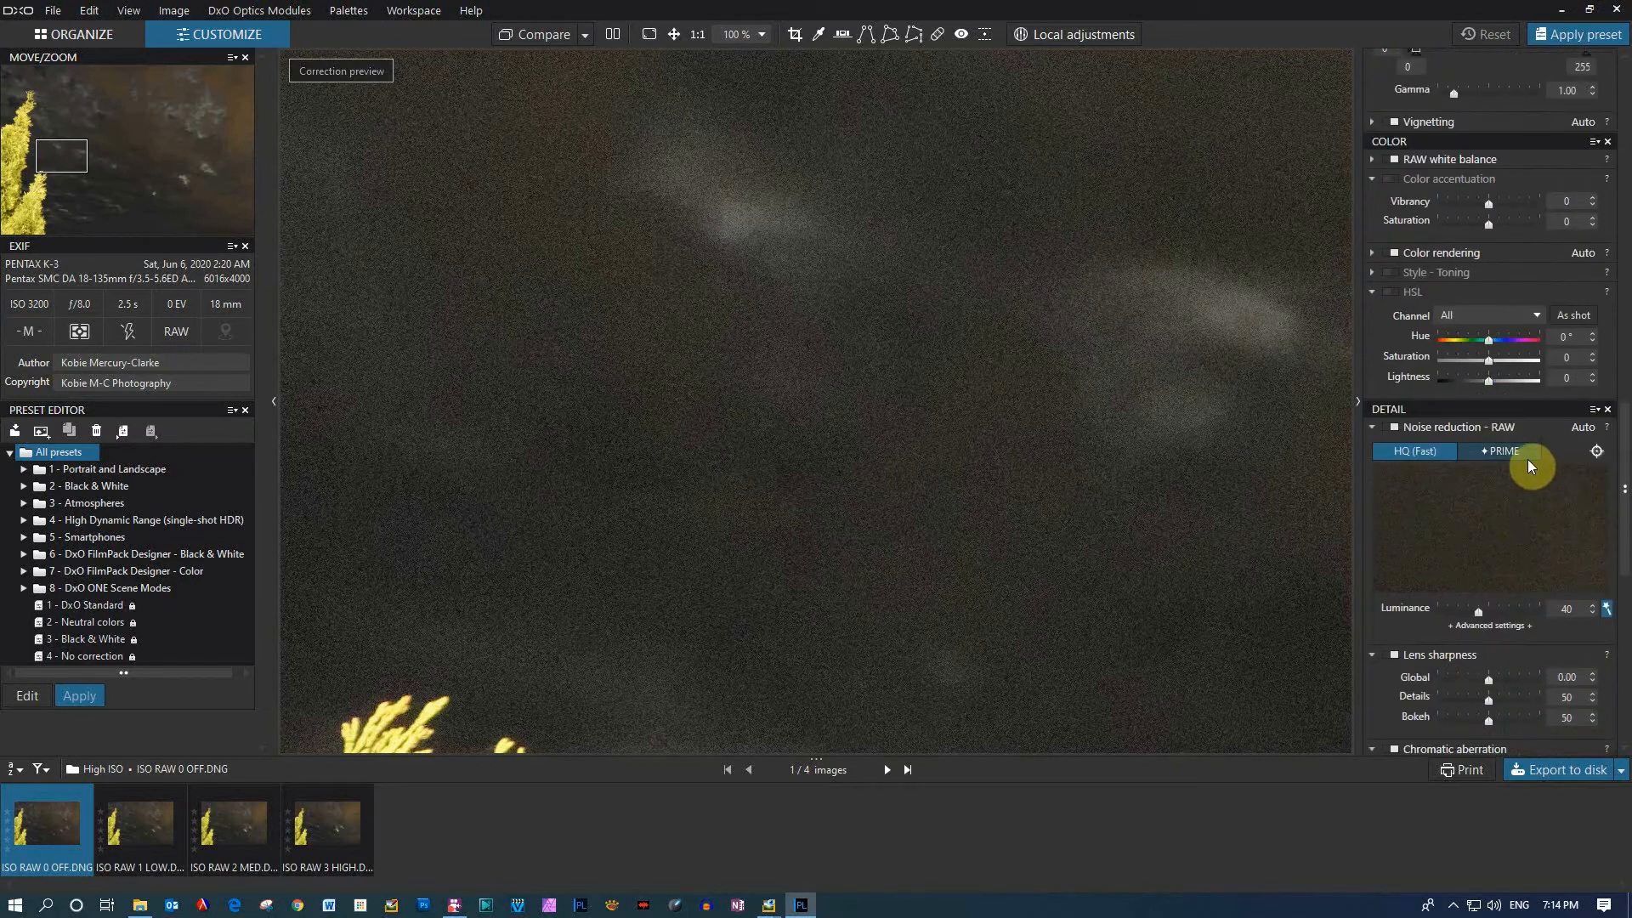
{"action": "left_click", "coordinate": [1500, 451]}
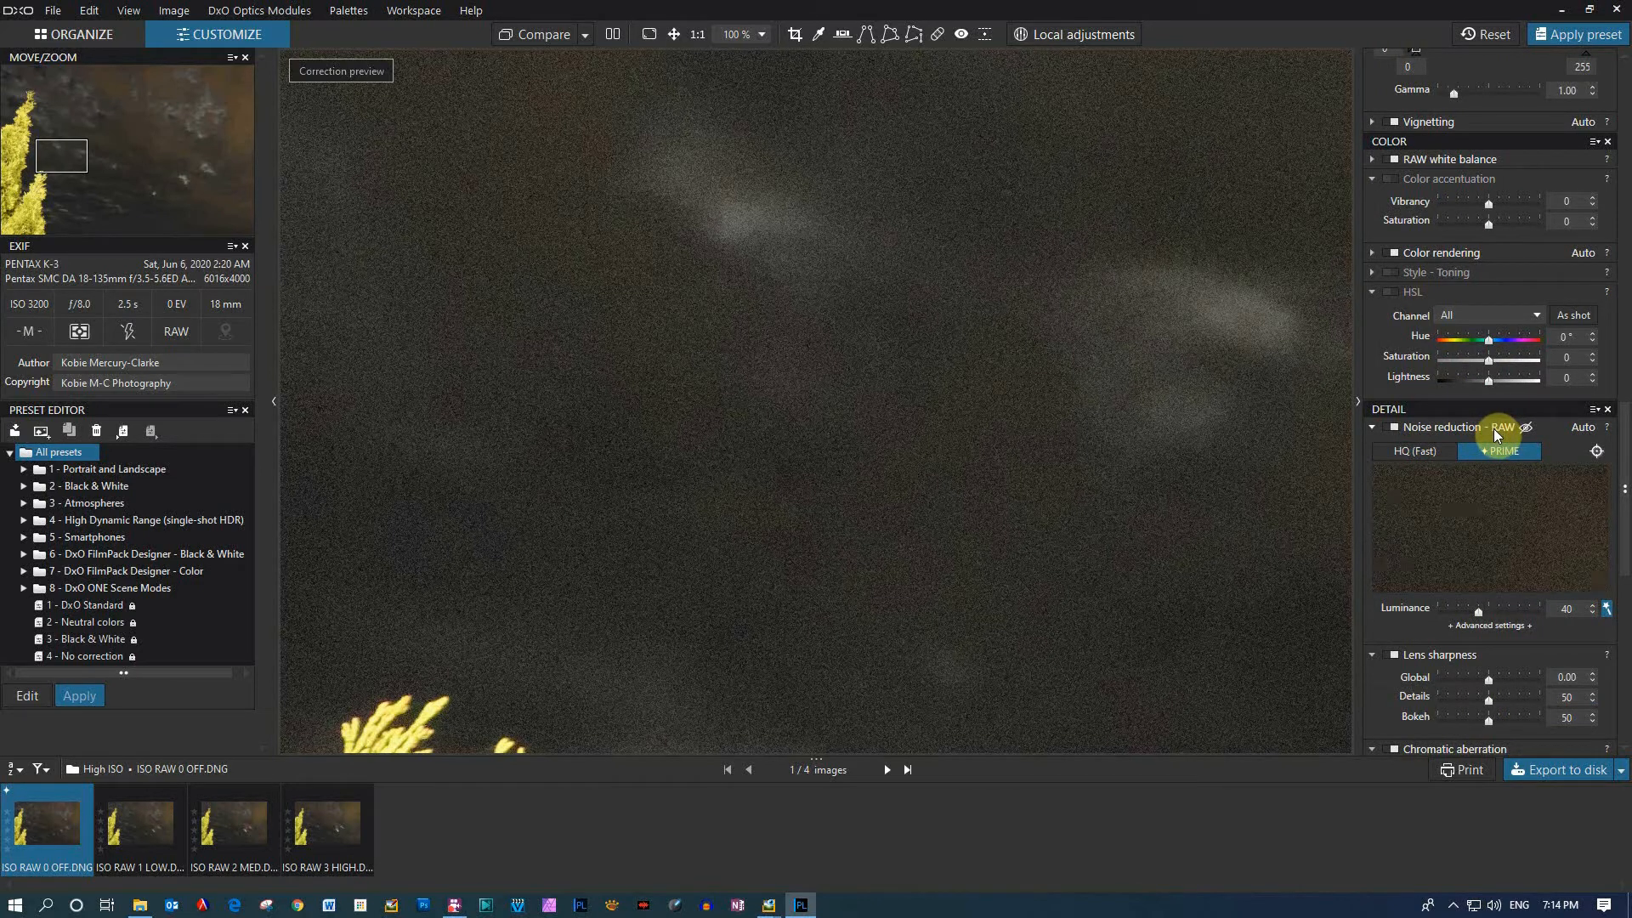
{"action": "left_click", "coordinate": [1500, 437]}
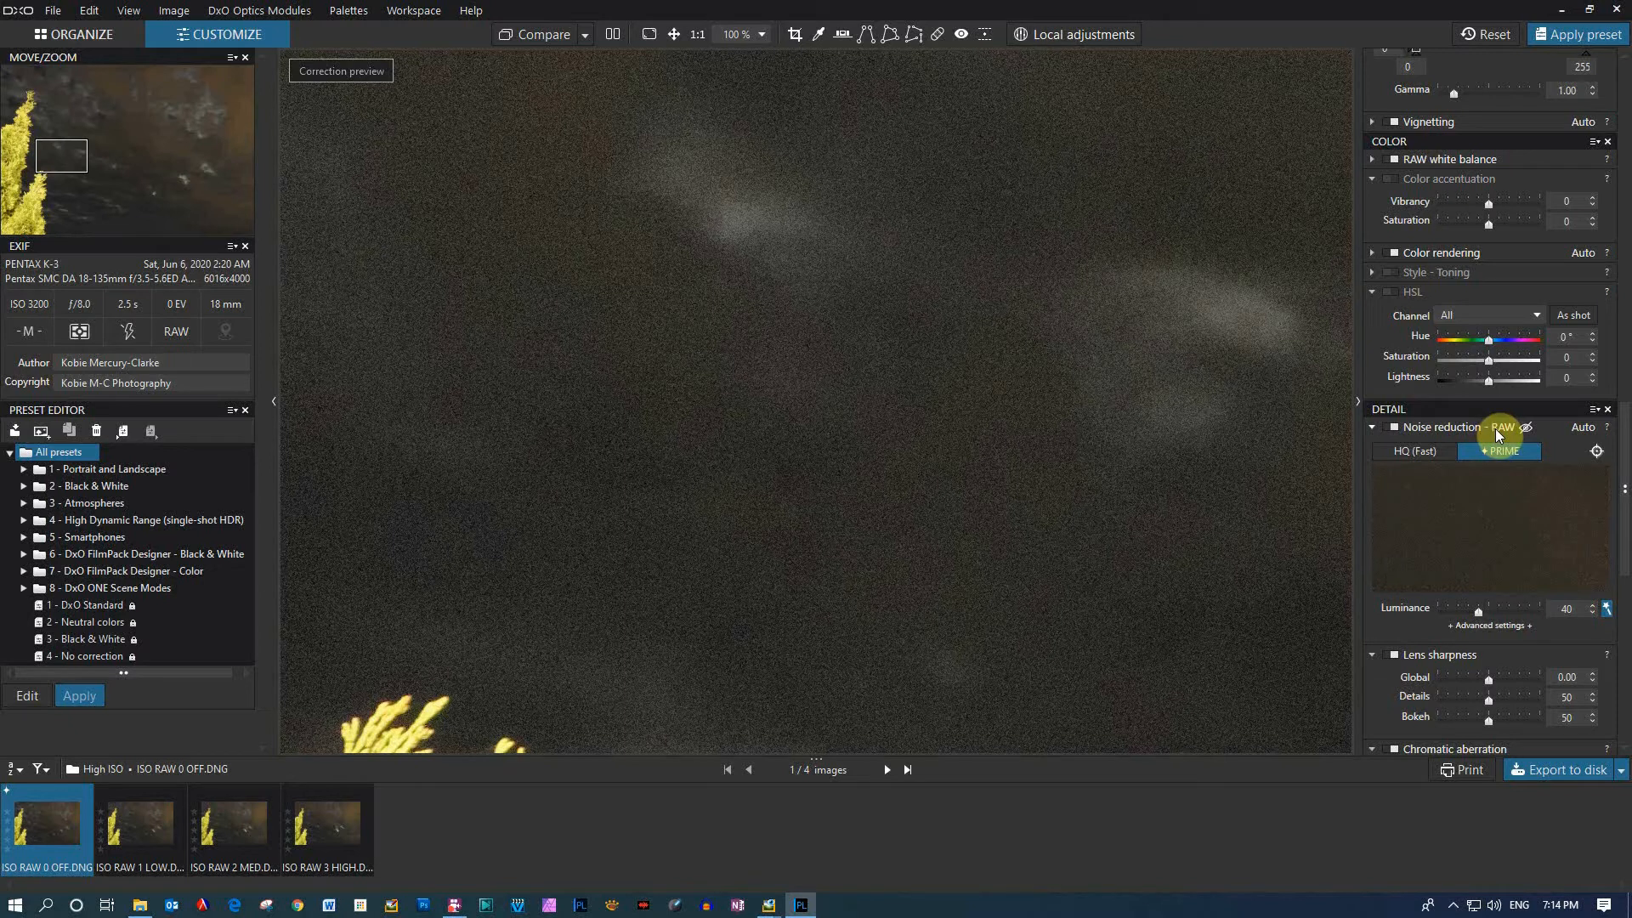
{"action": "mouse_move", "coordinate": [1597, 452]}
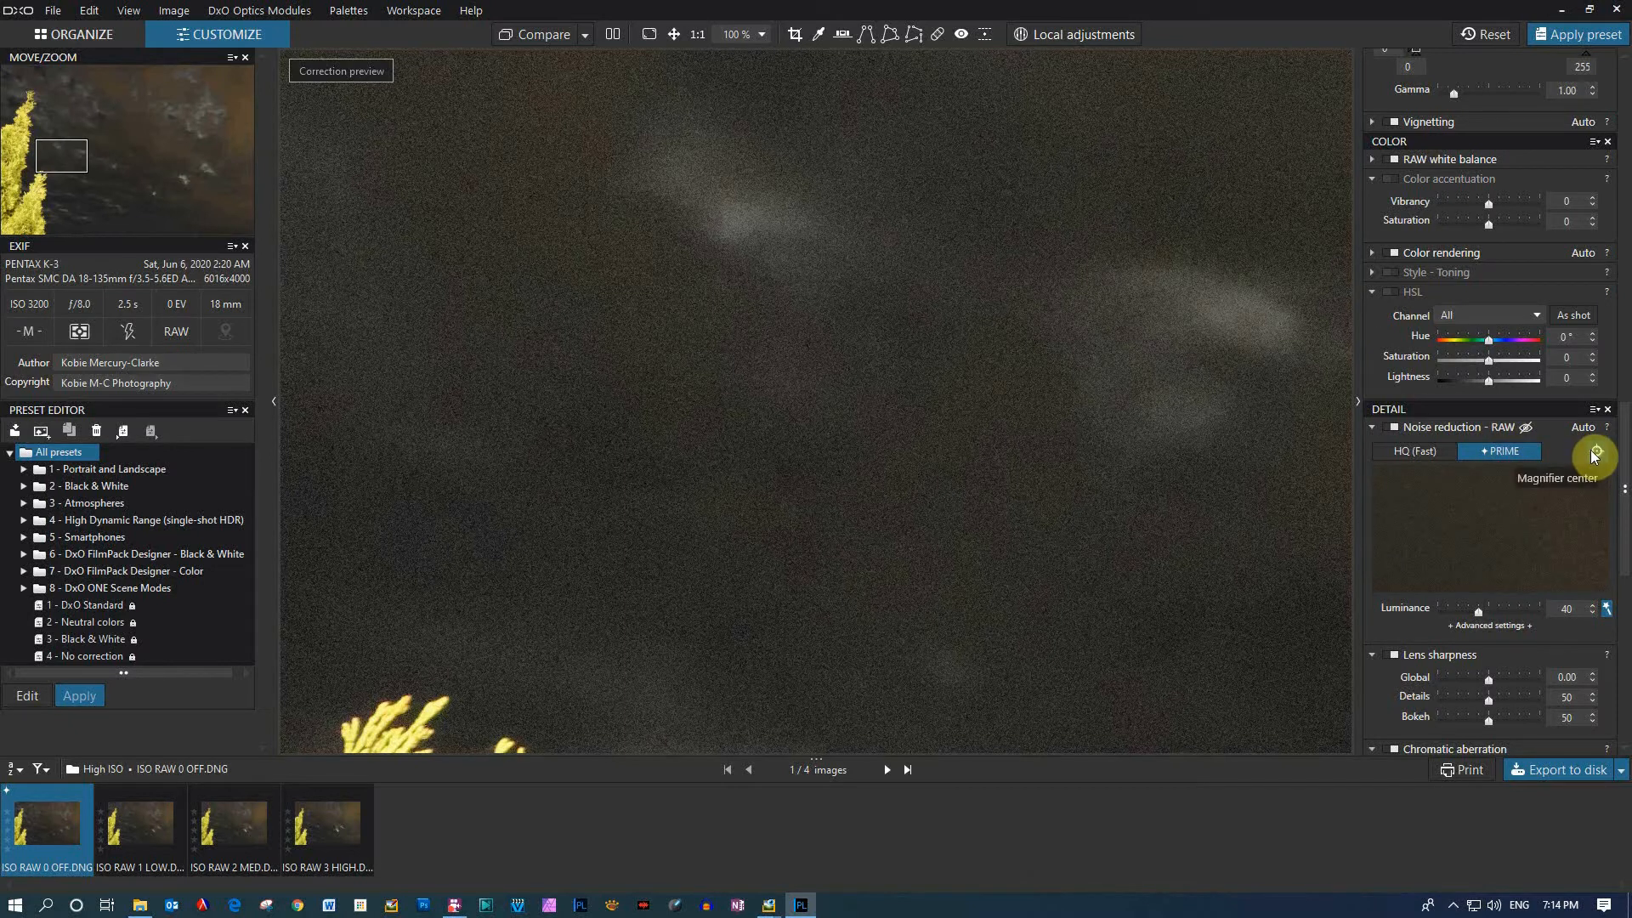
{"action": "left_click", "coordinate": [1597, 451]}
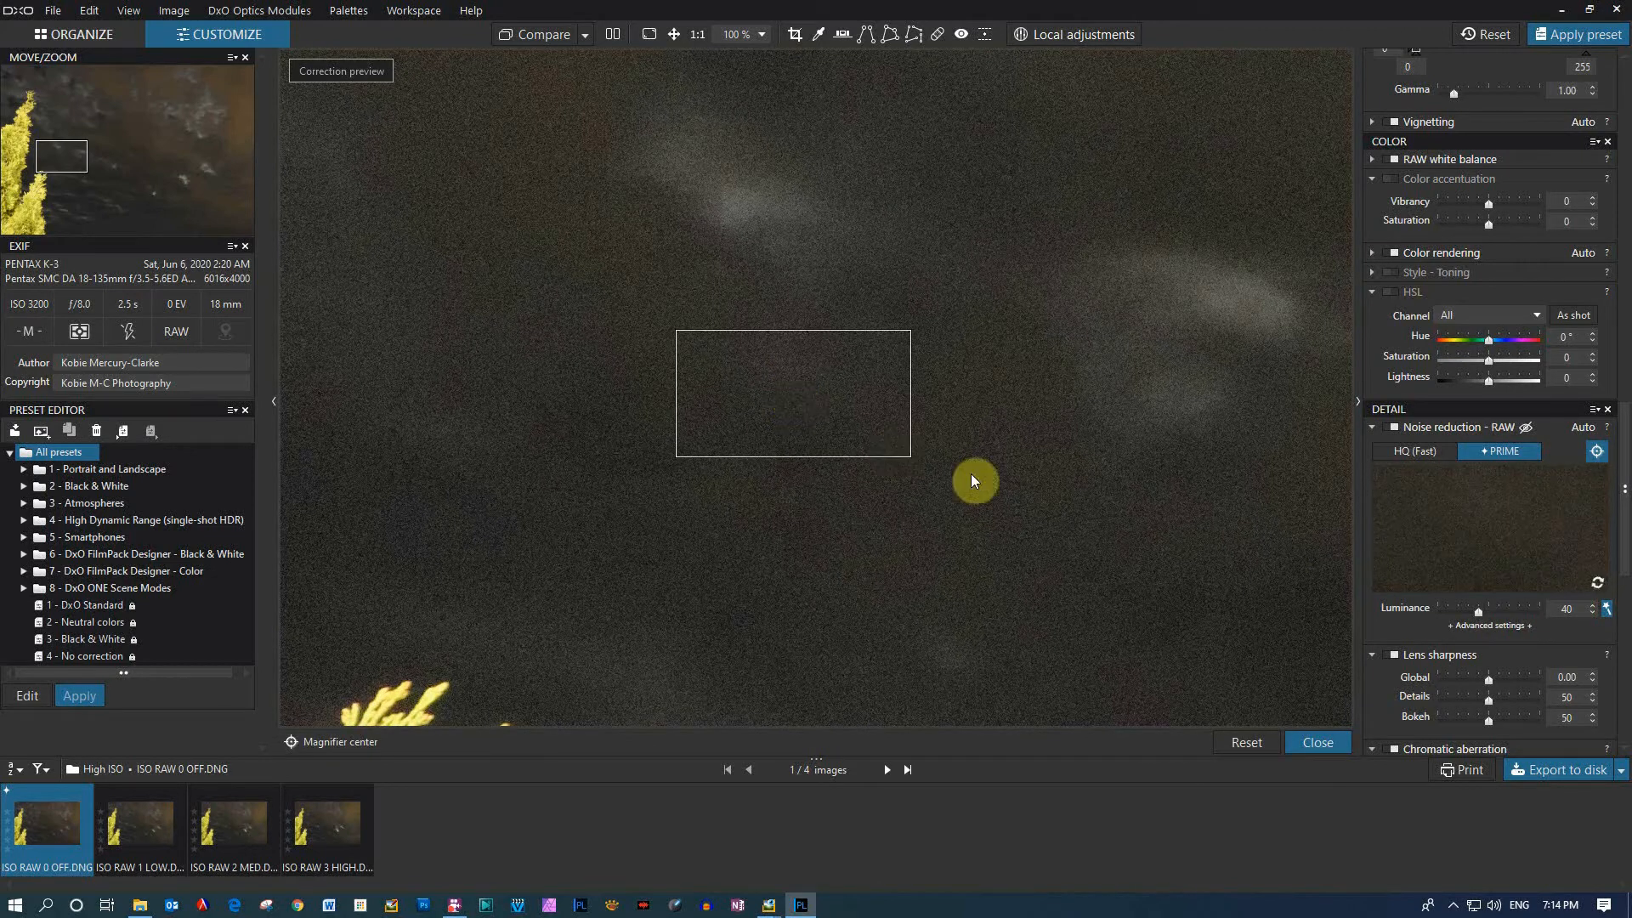
{"action": "mouse_move", "coordinate": [1486, 610]}
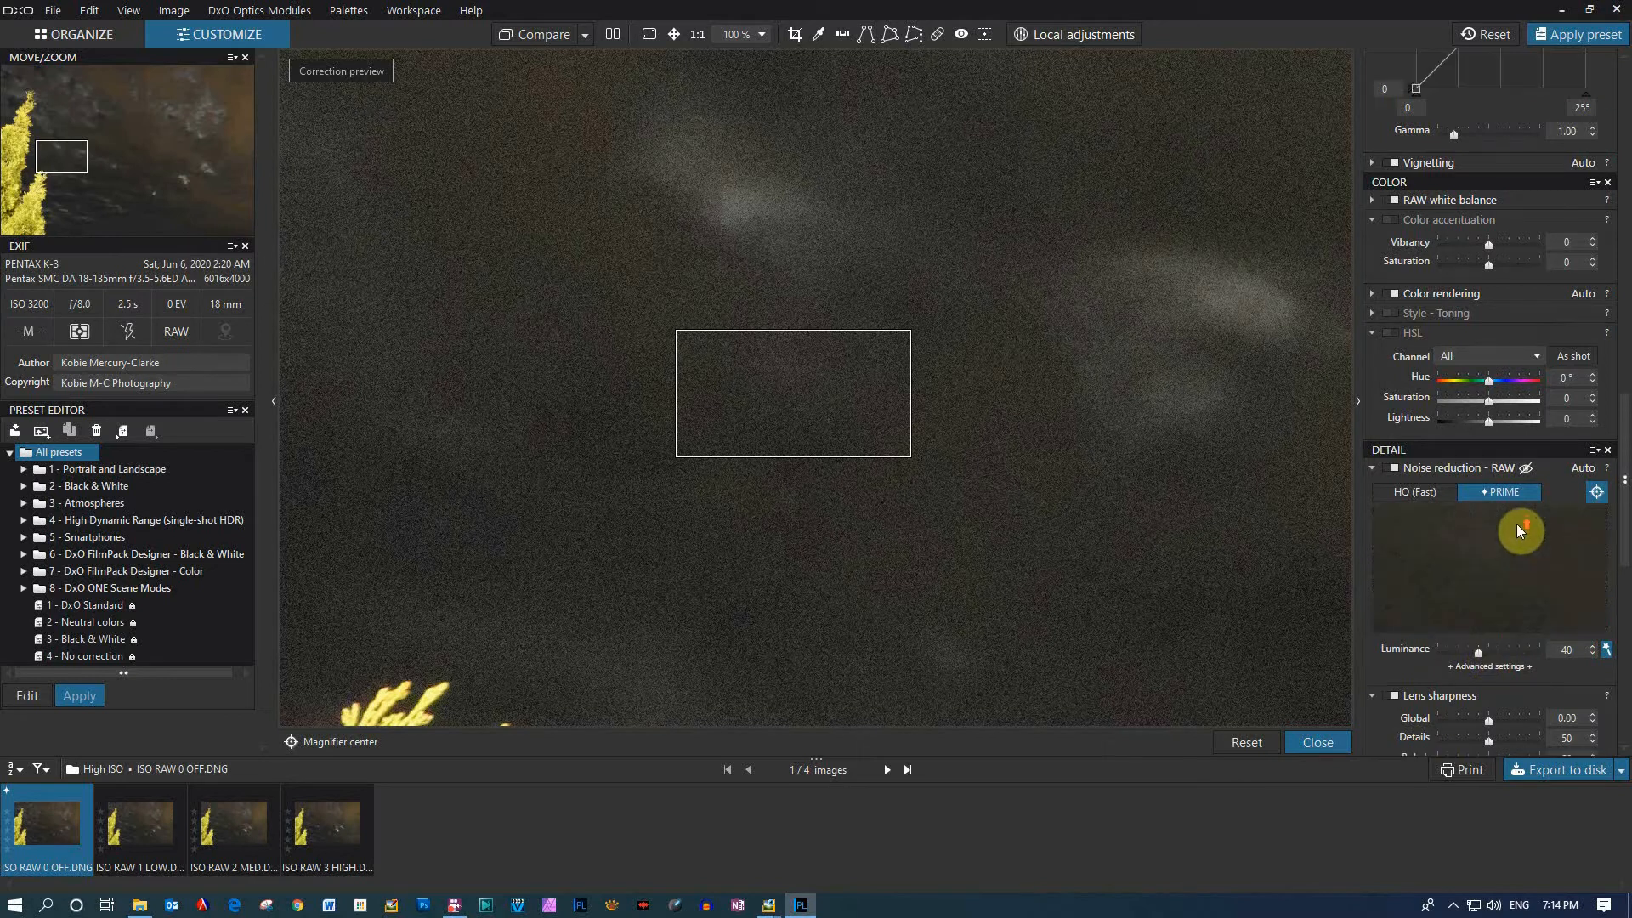
{"action": "mouse_move", "coordinate": [1506, 557]}
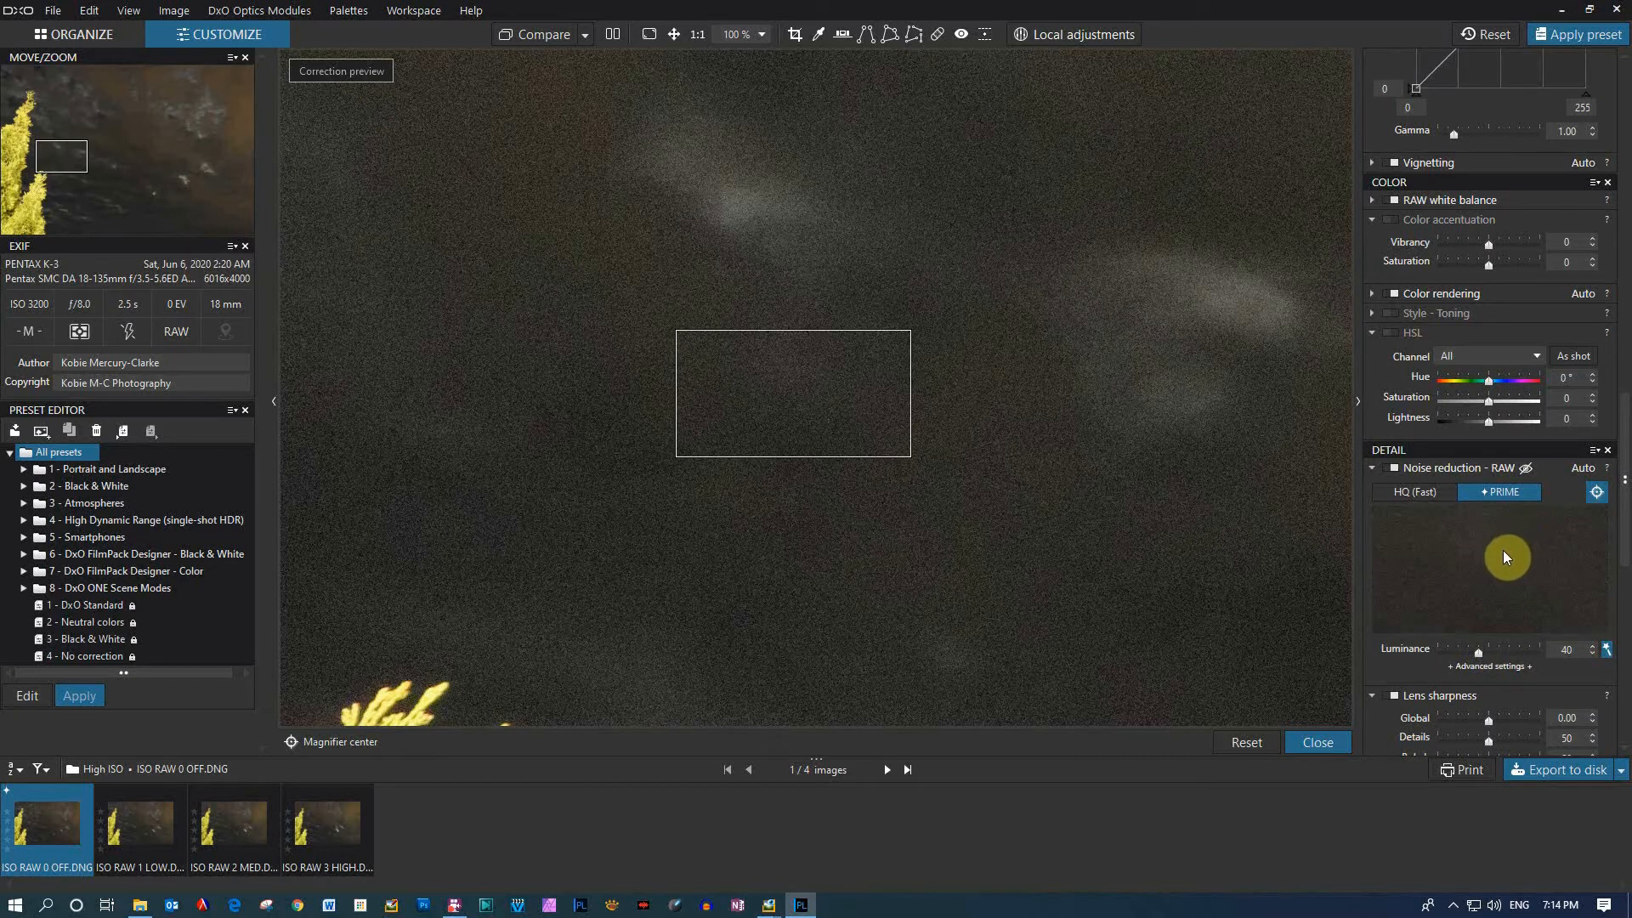
{"action": "left_click", "coordinate": [543, 34]}
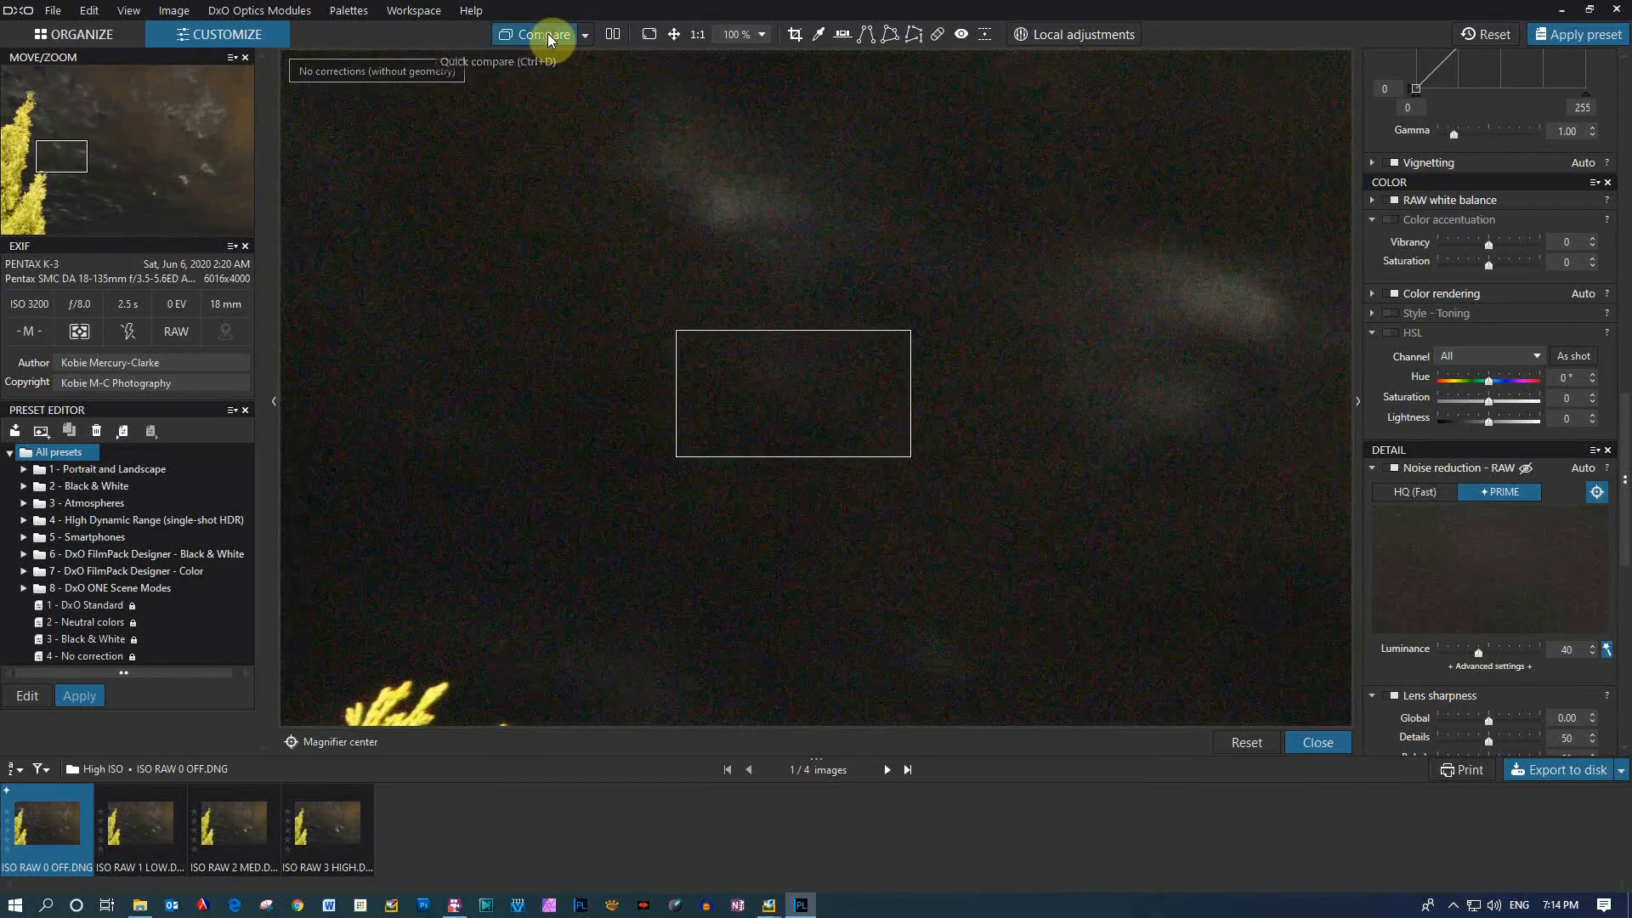
{"action": "left_click", "coordinate": [541, 34]}
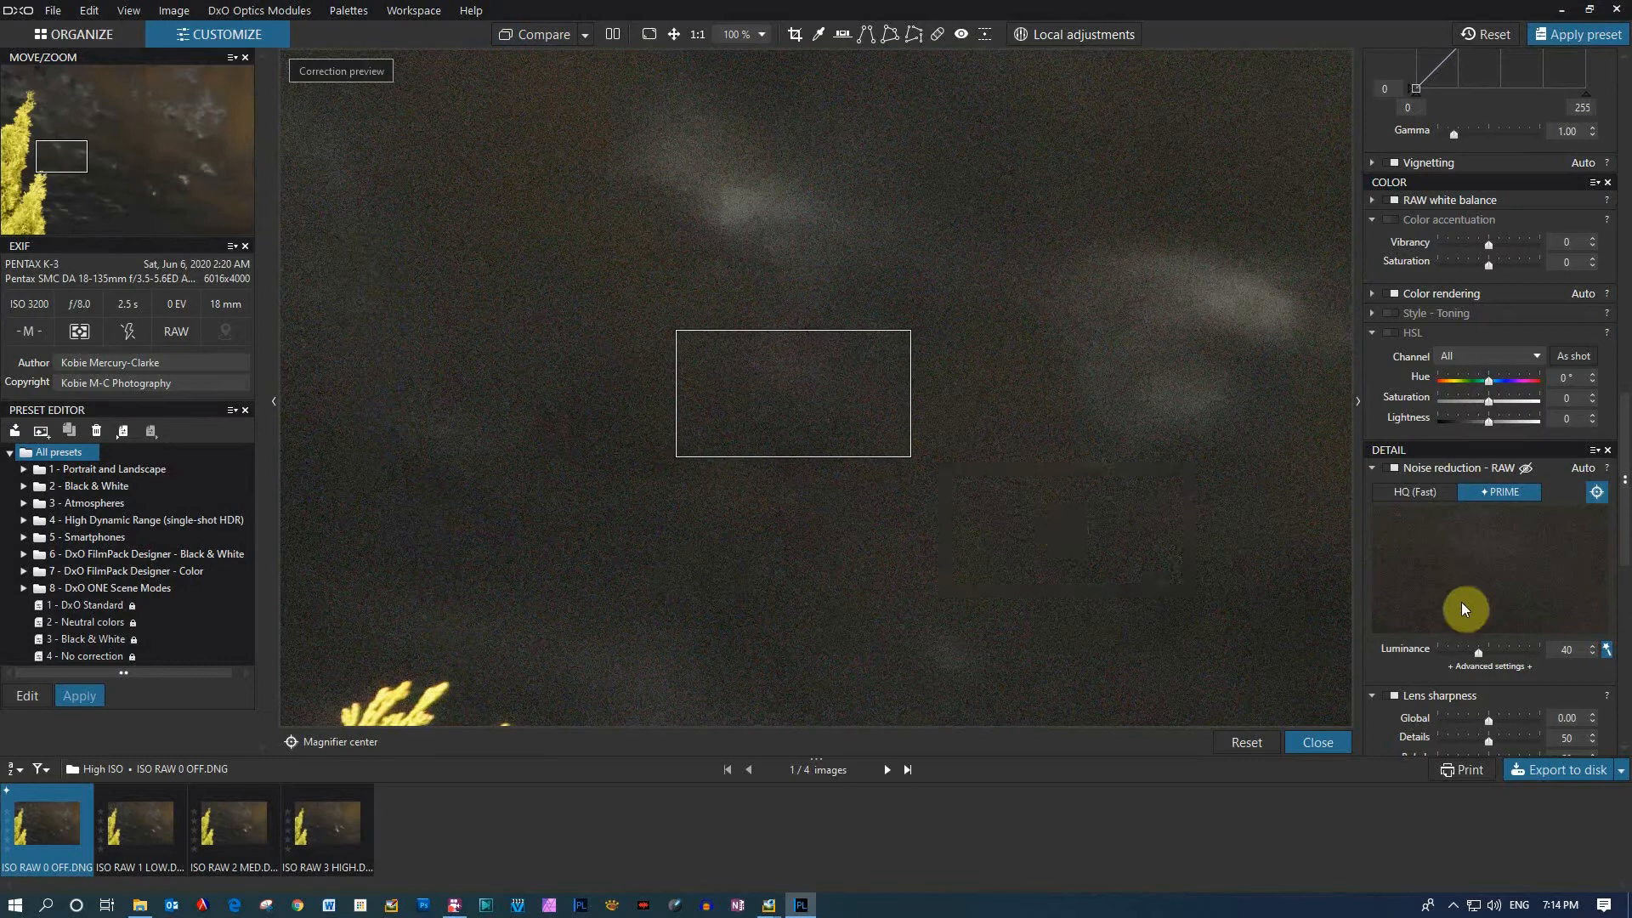
Try higher PRIME luminance strengths, then settle the Luminance slider at 40
{"action": "left_click_drag", "start_coordinate": [1476, 655], "coordinate": [1505, 655]}
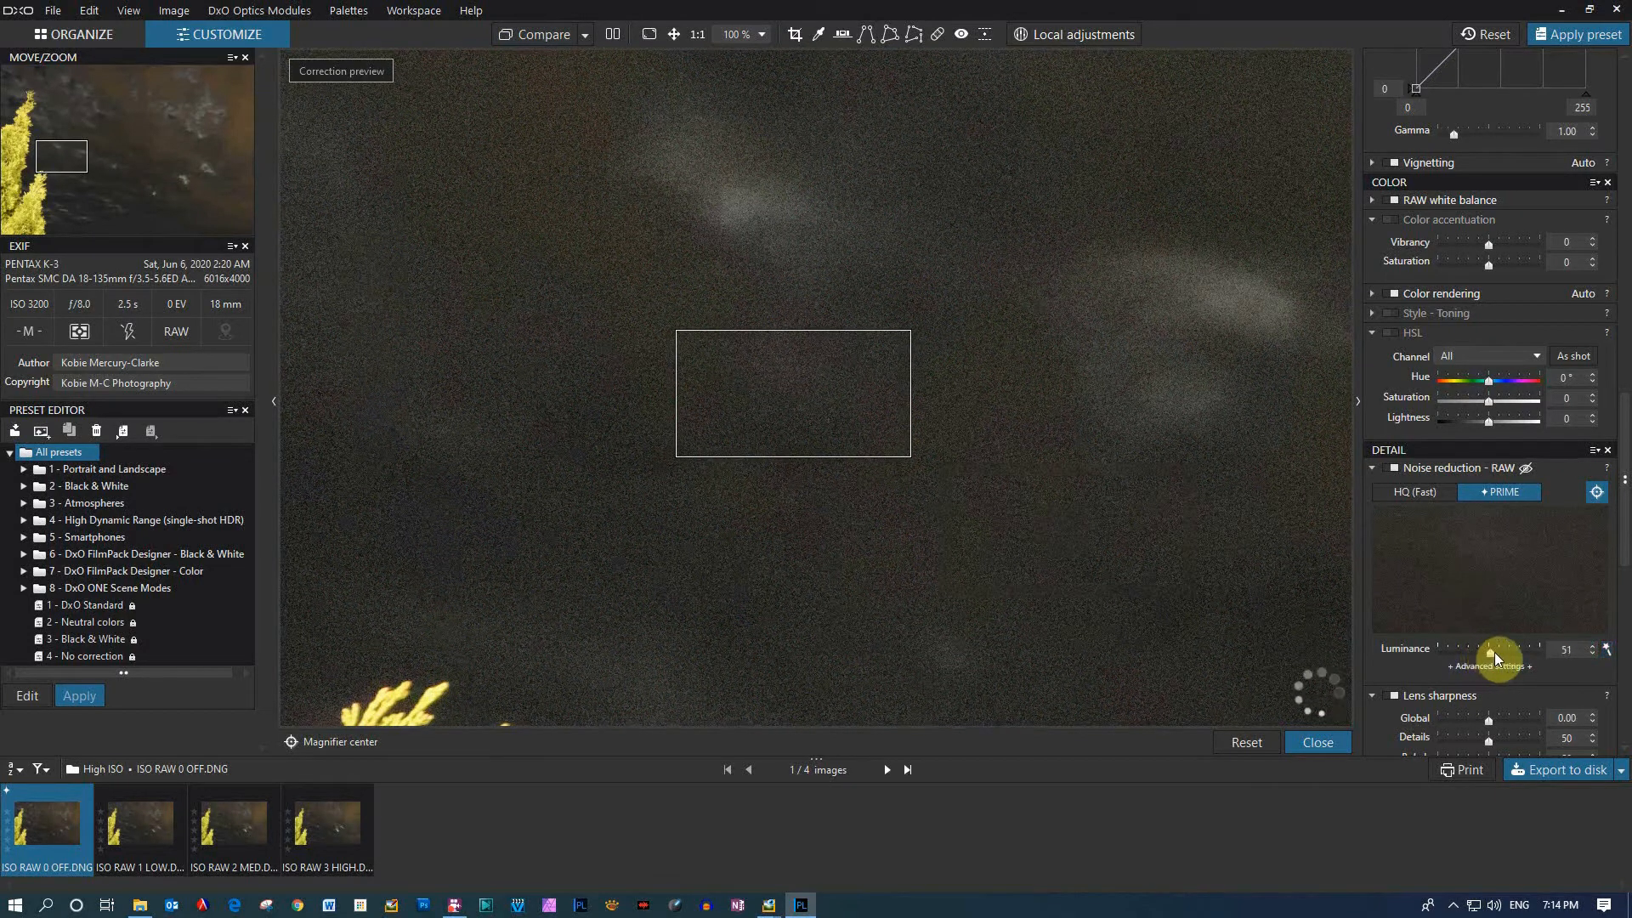
{"action": "left_click_drag", "start_coordinate": [1491, 648], "coordinate": [1515, 648]}
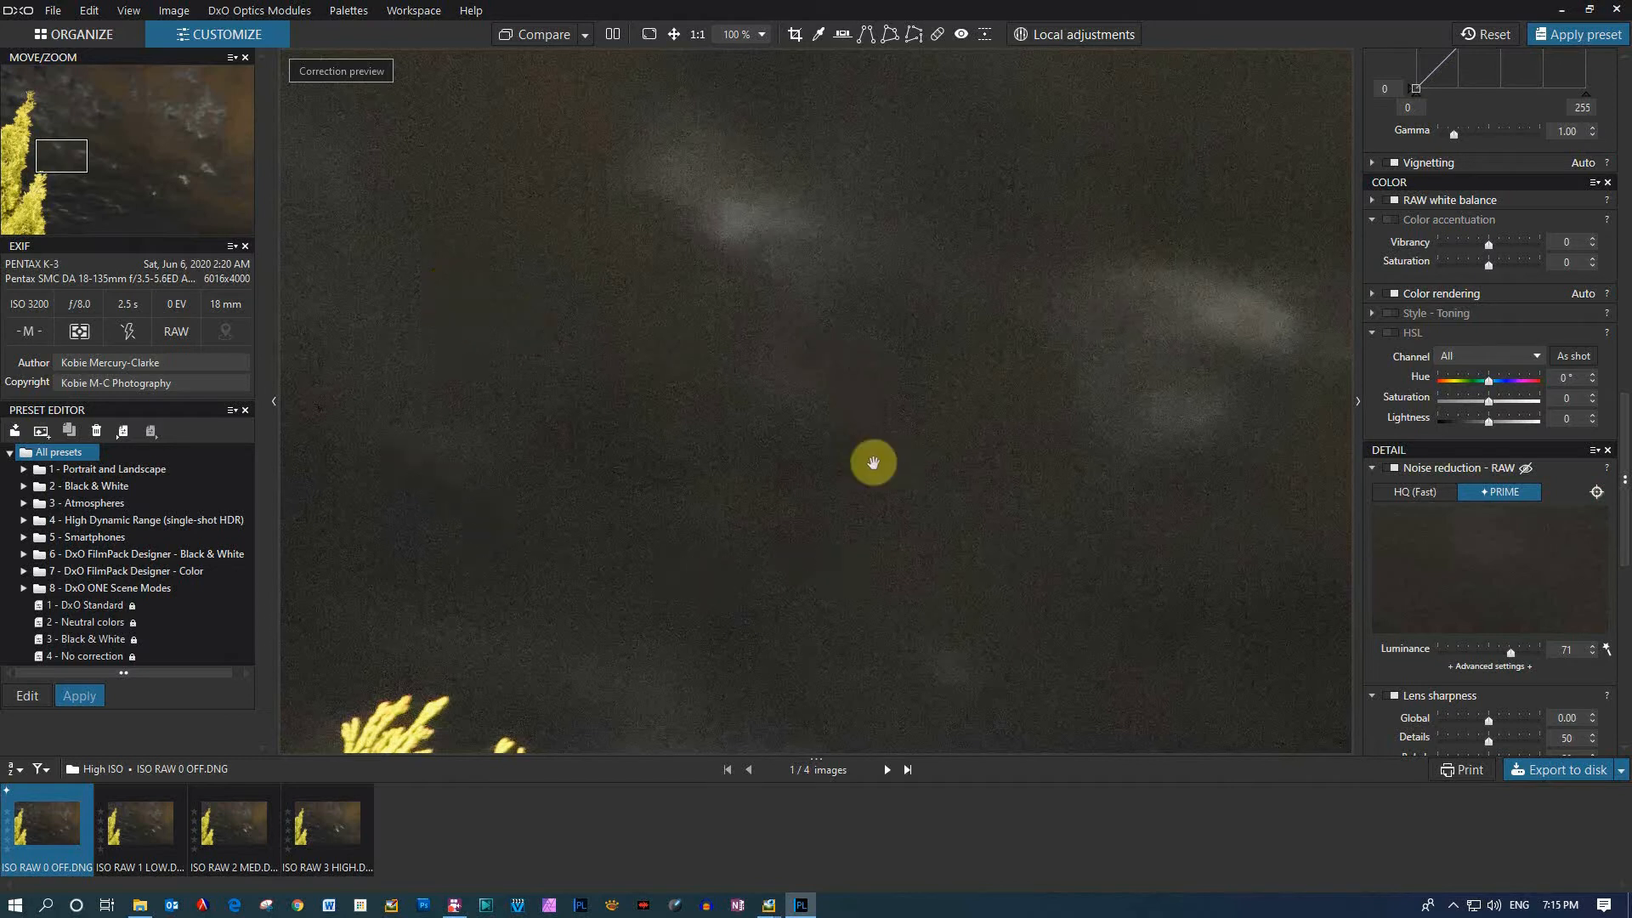
{"action": "left_click_drag", "start_coordinate": [1515, 648], "coordinate": [1462, 653]}
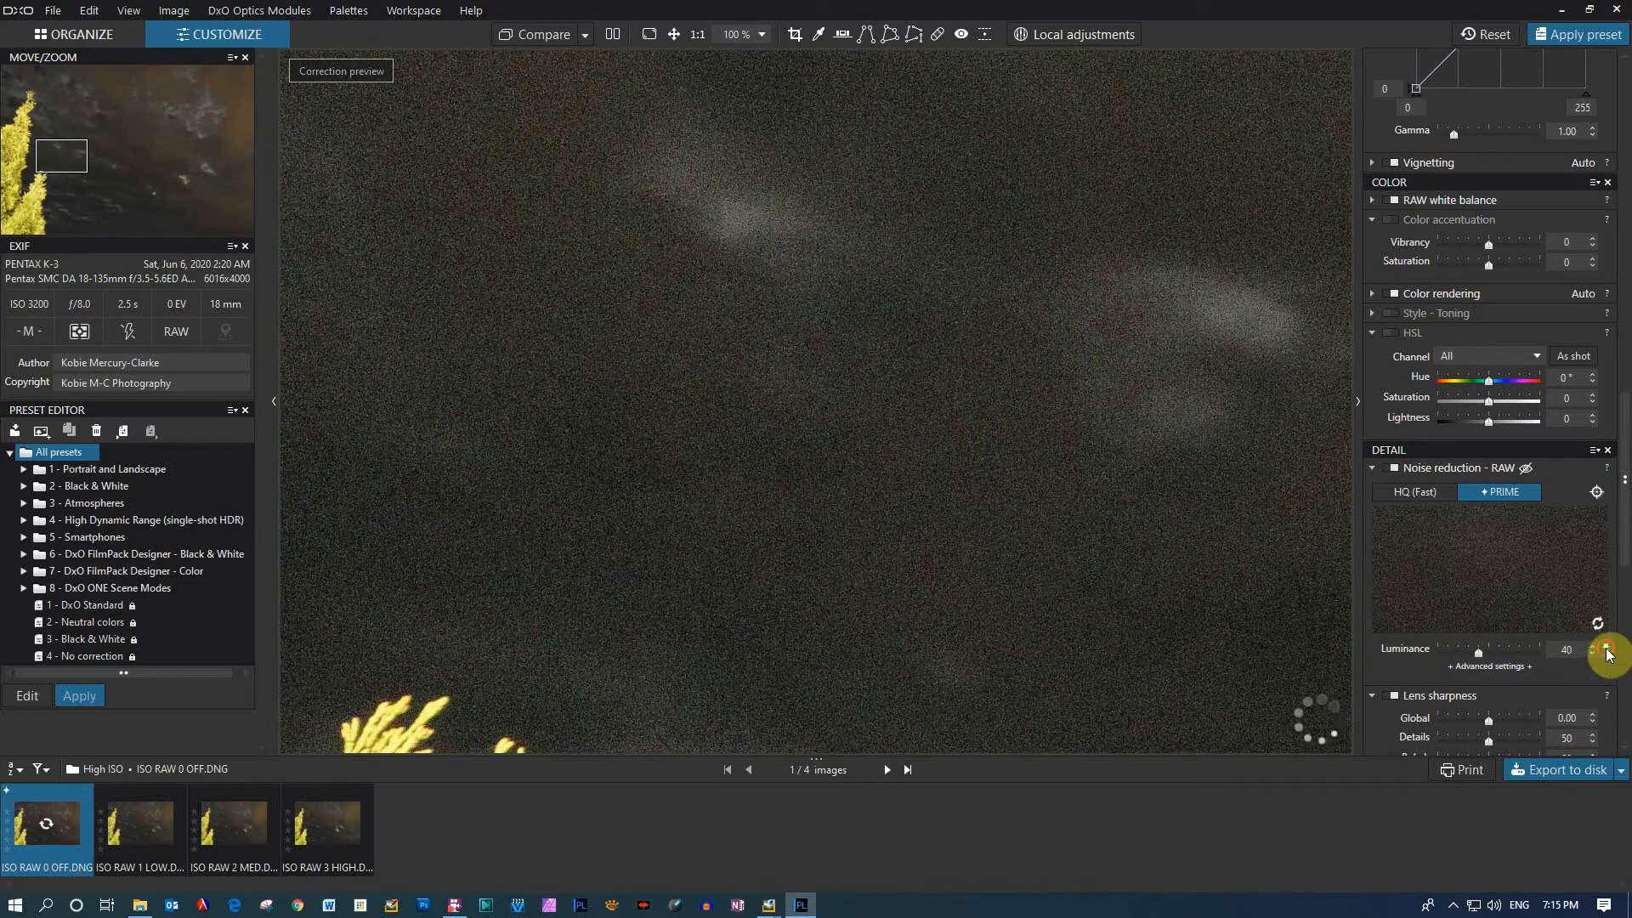
Move the RGB tone curve's black point in to 8 to deepen the sky shadows
{"action": "scroll", "scroll_direction": "down", "scroll_amount": 3}
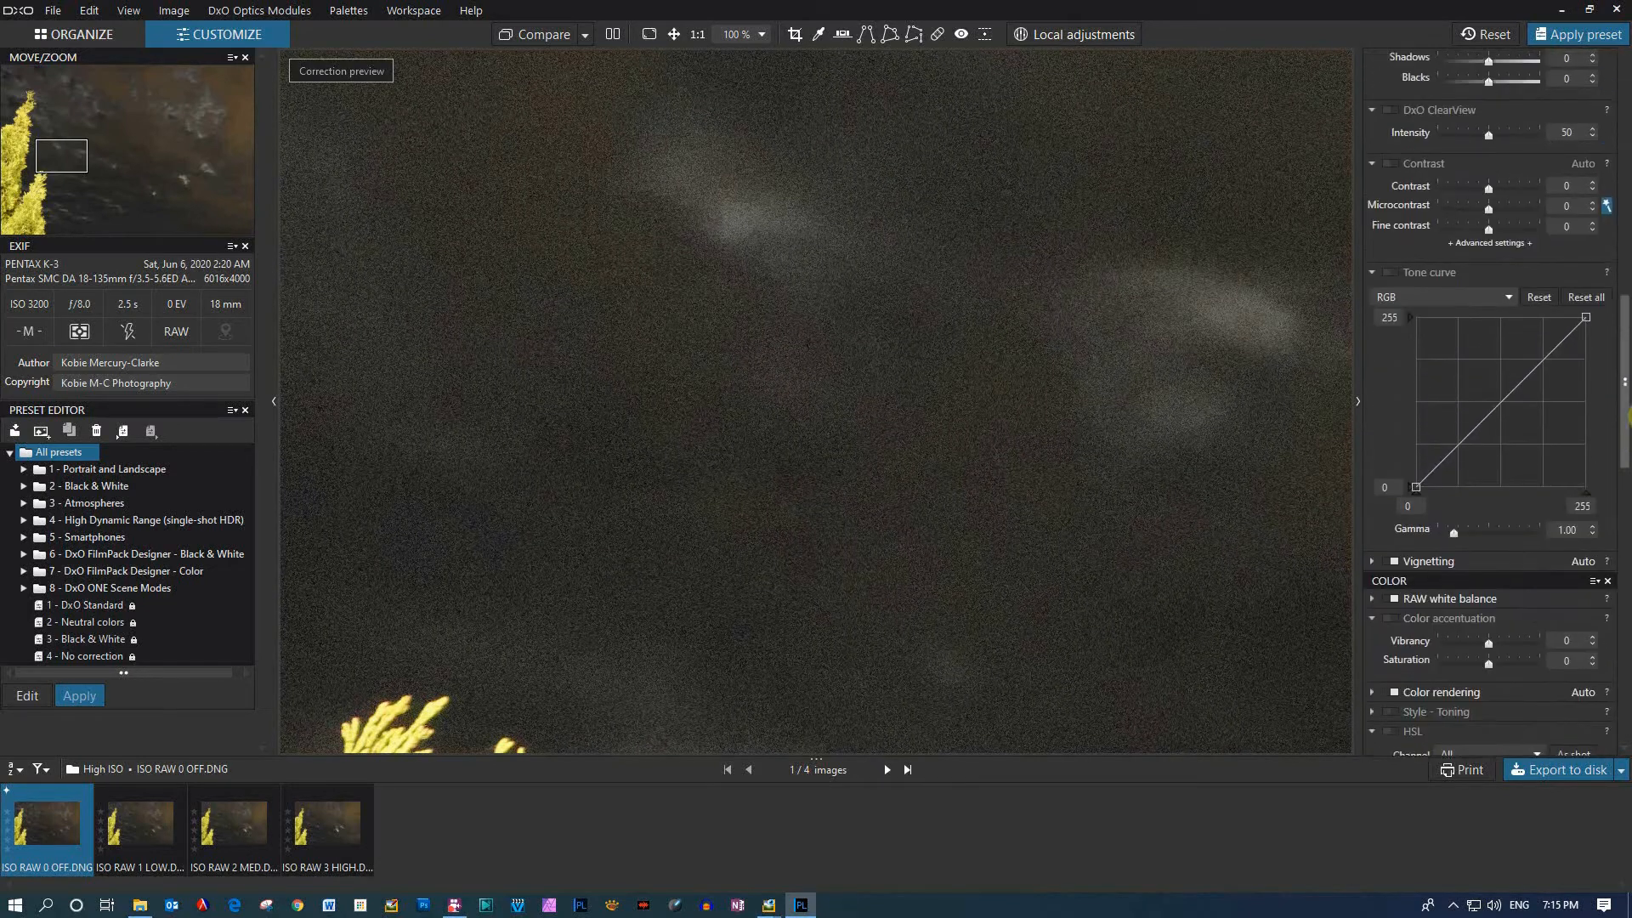
{"action": "scroll", "scroll_direction": "down", "scroll_amount": 3}
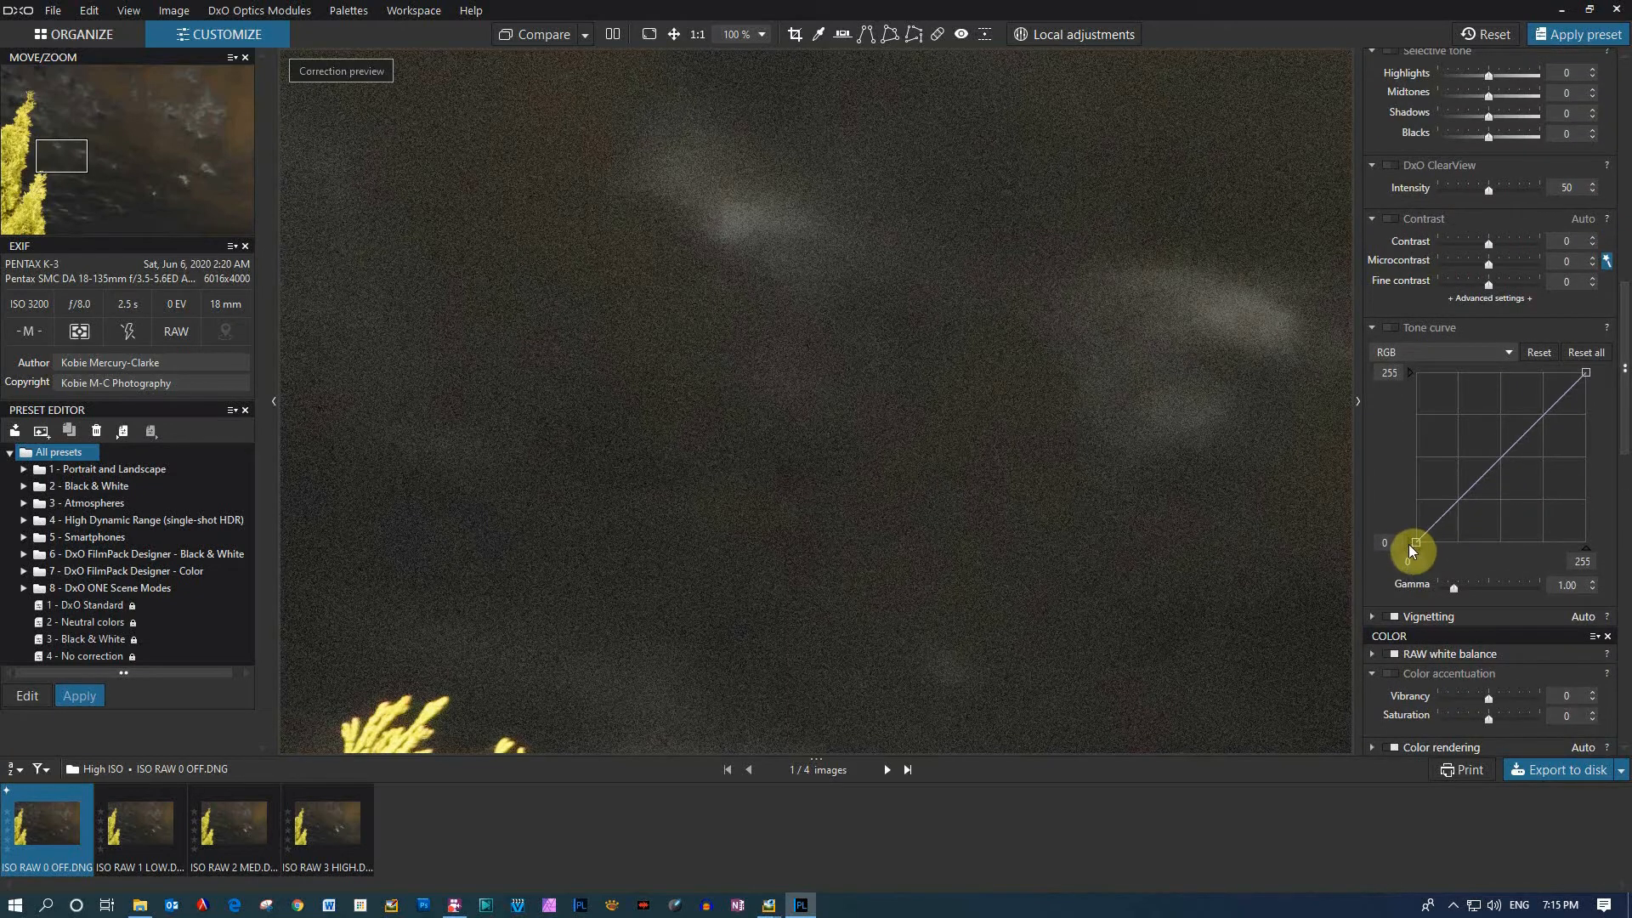
{"action": "left_click_drag", "start_coordinate": [1413, 551], "coordinate": [1427, 546]}
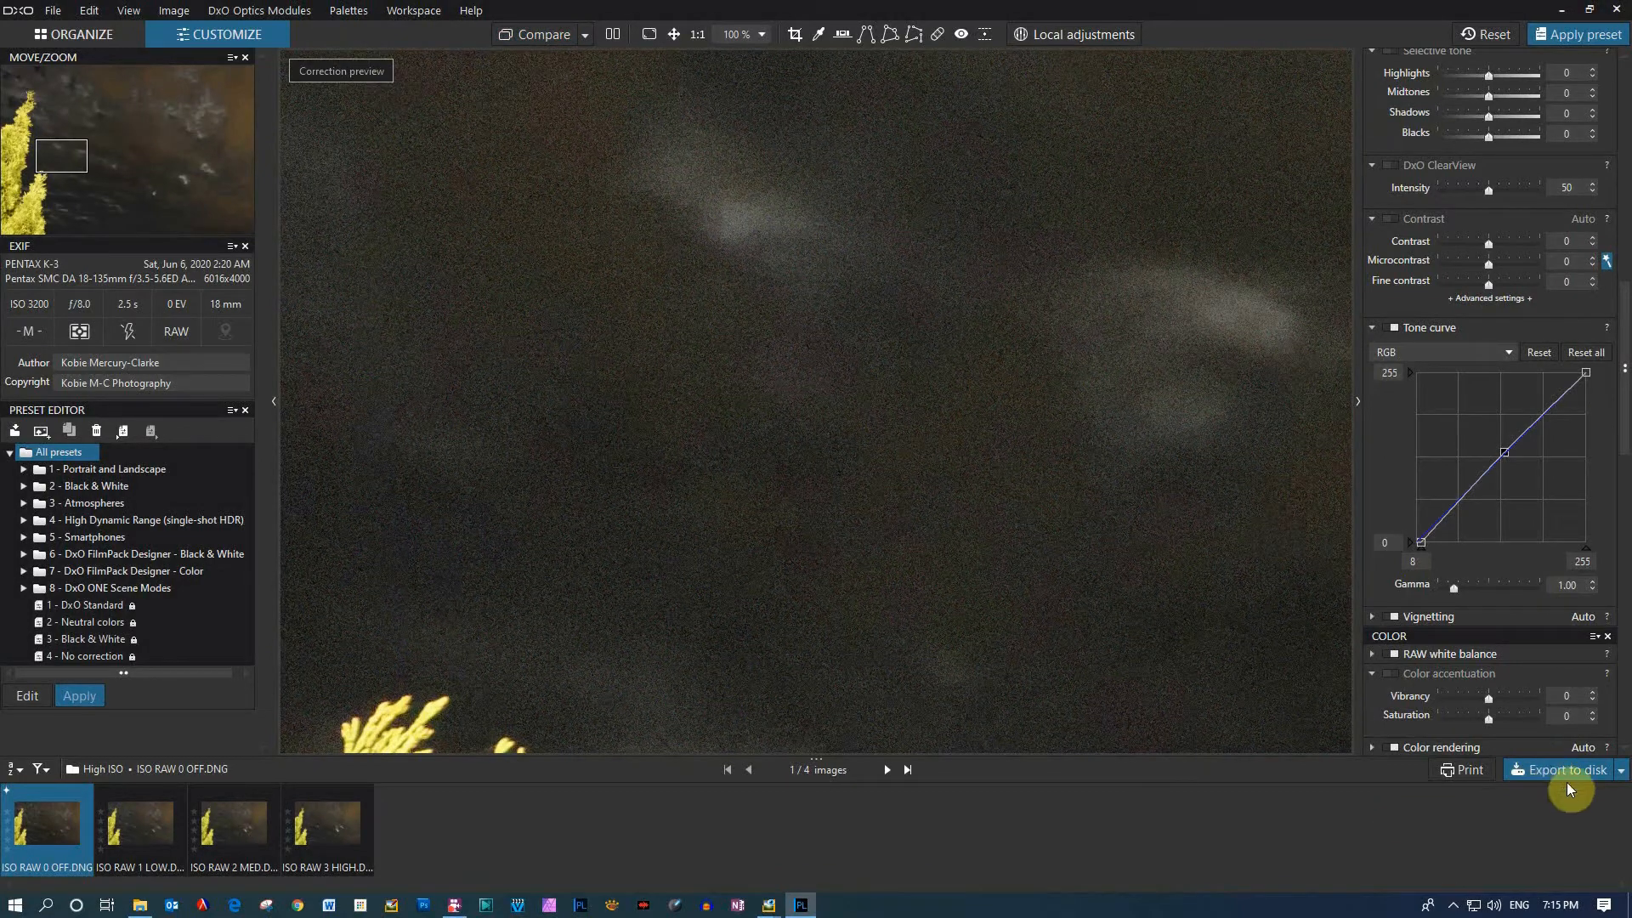
Export to disk with Standard output as a JPEG at quality 90 to the custom folder
{"action": "left_click", "coordinate": [1561, 769]}
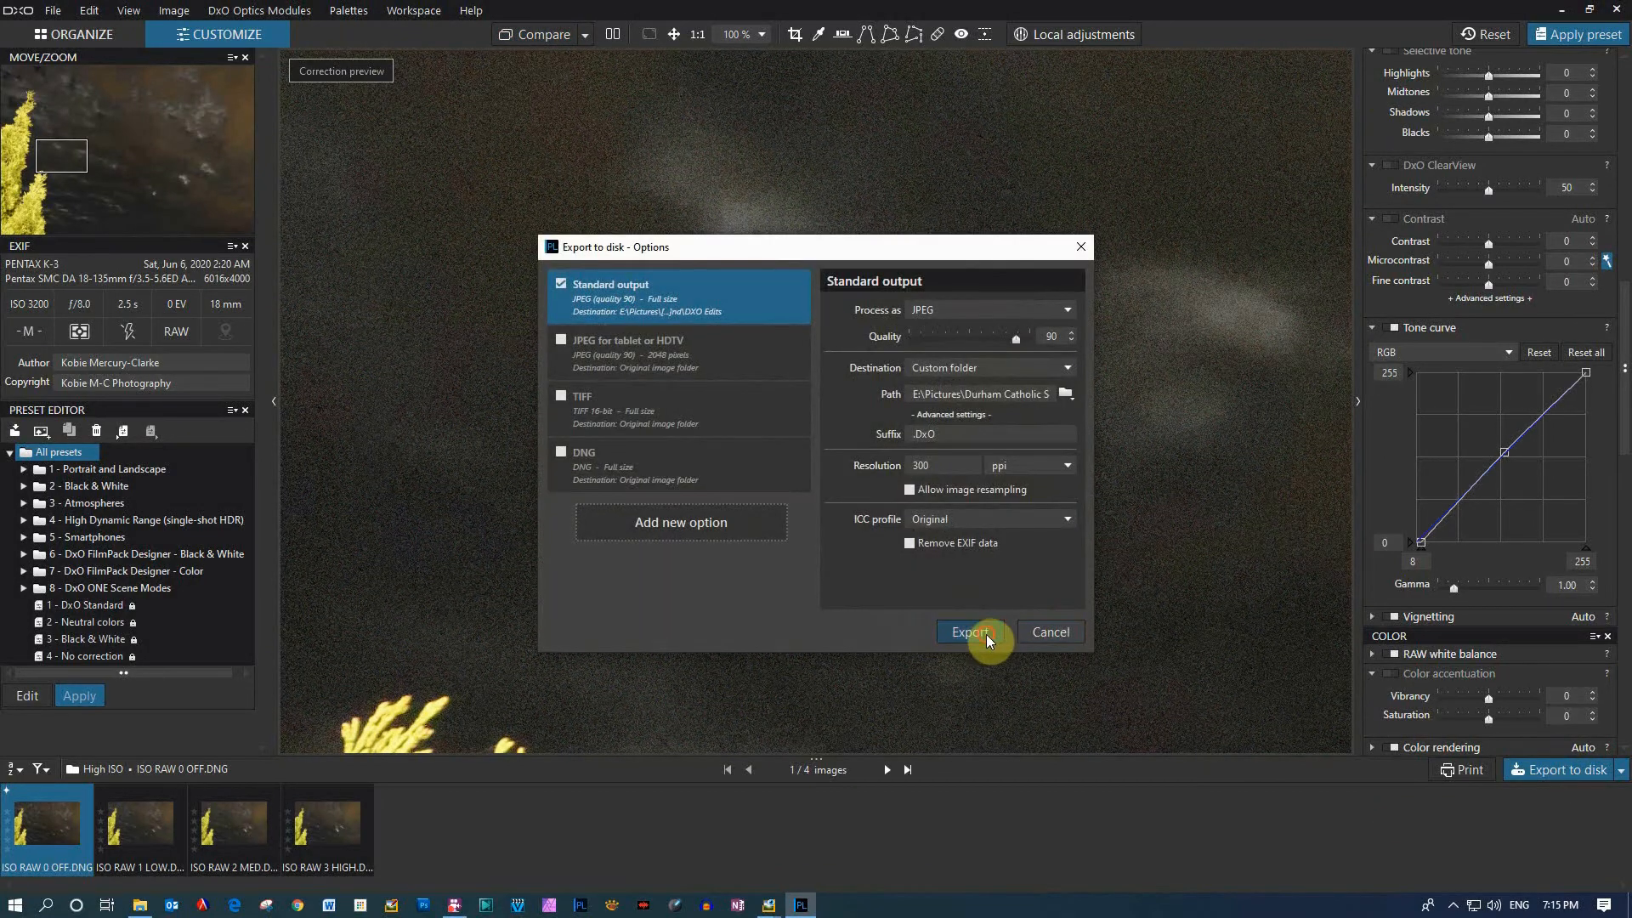
{"action": "left_click", "coordinate": [968, 633]}
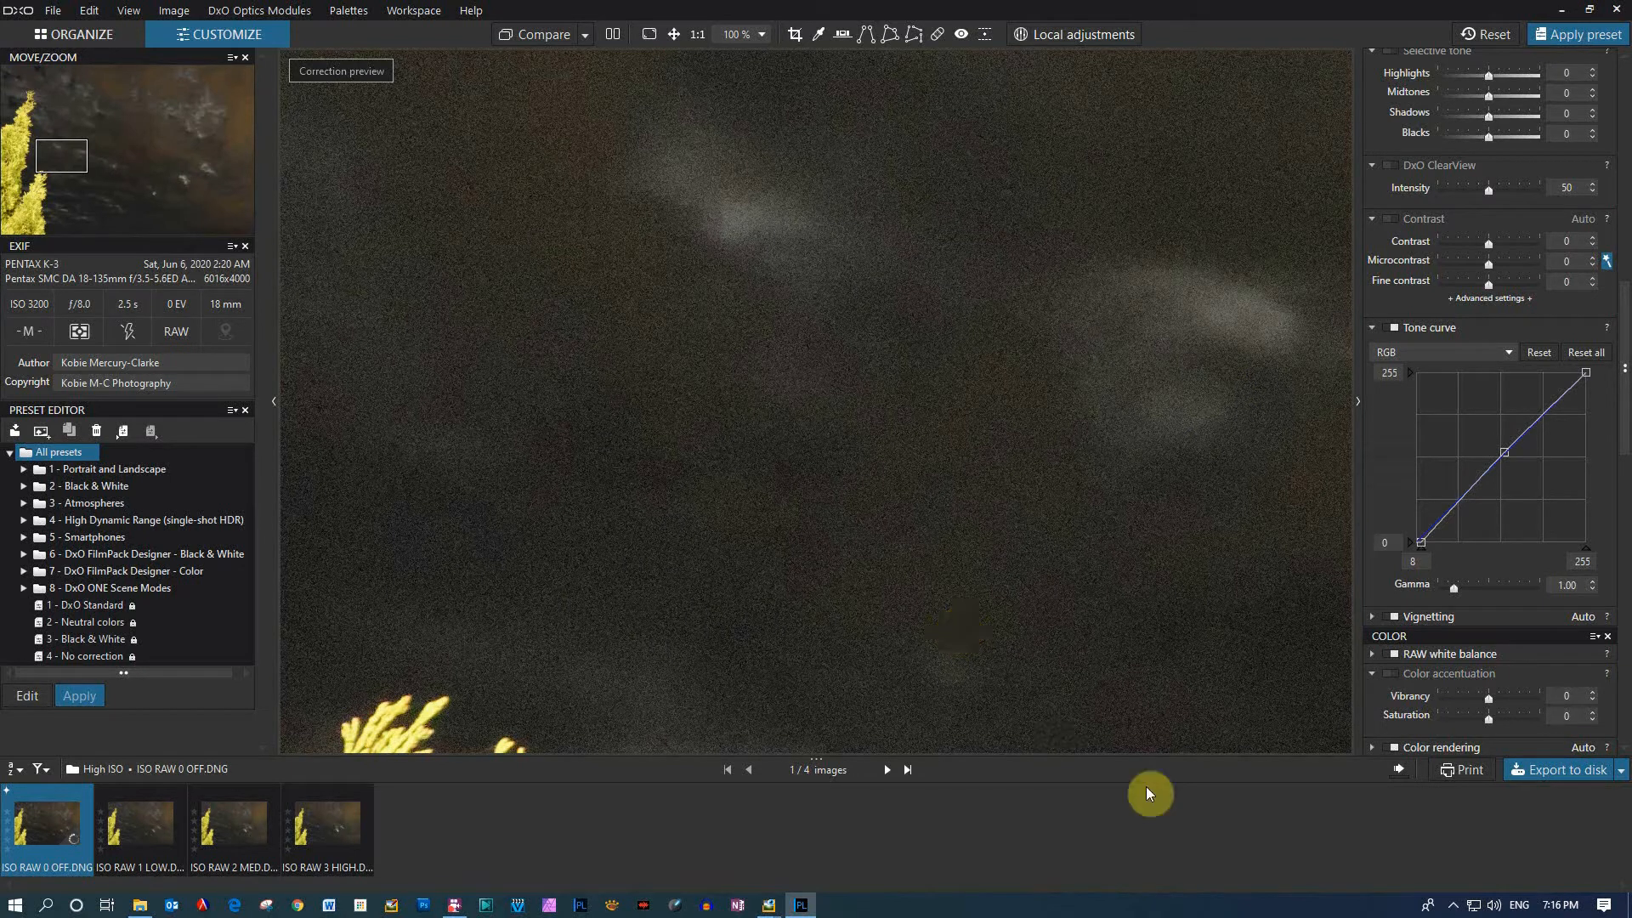
{"action": "left_click", "coordinate": [1398, 768]}
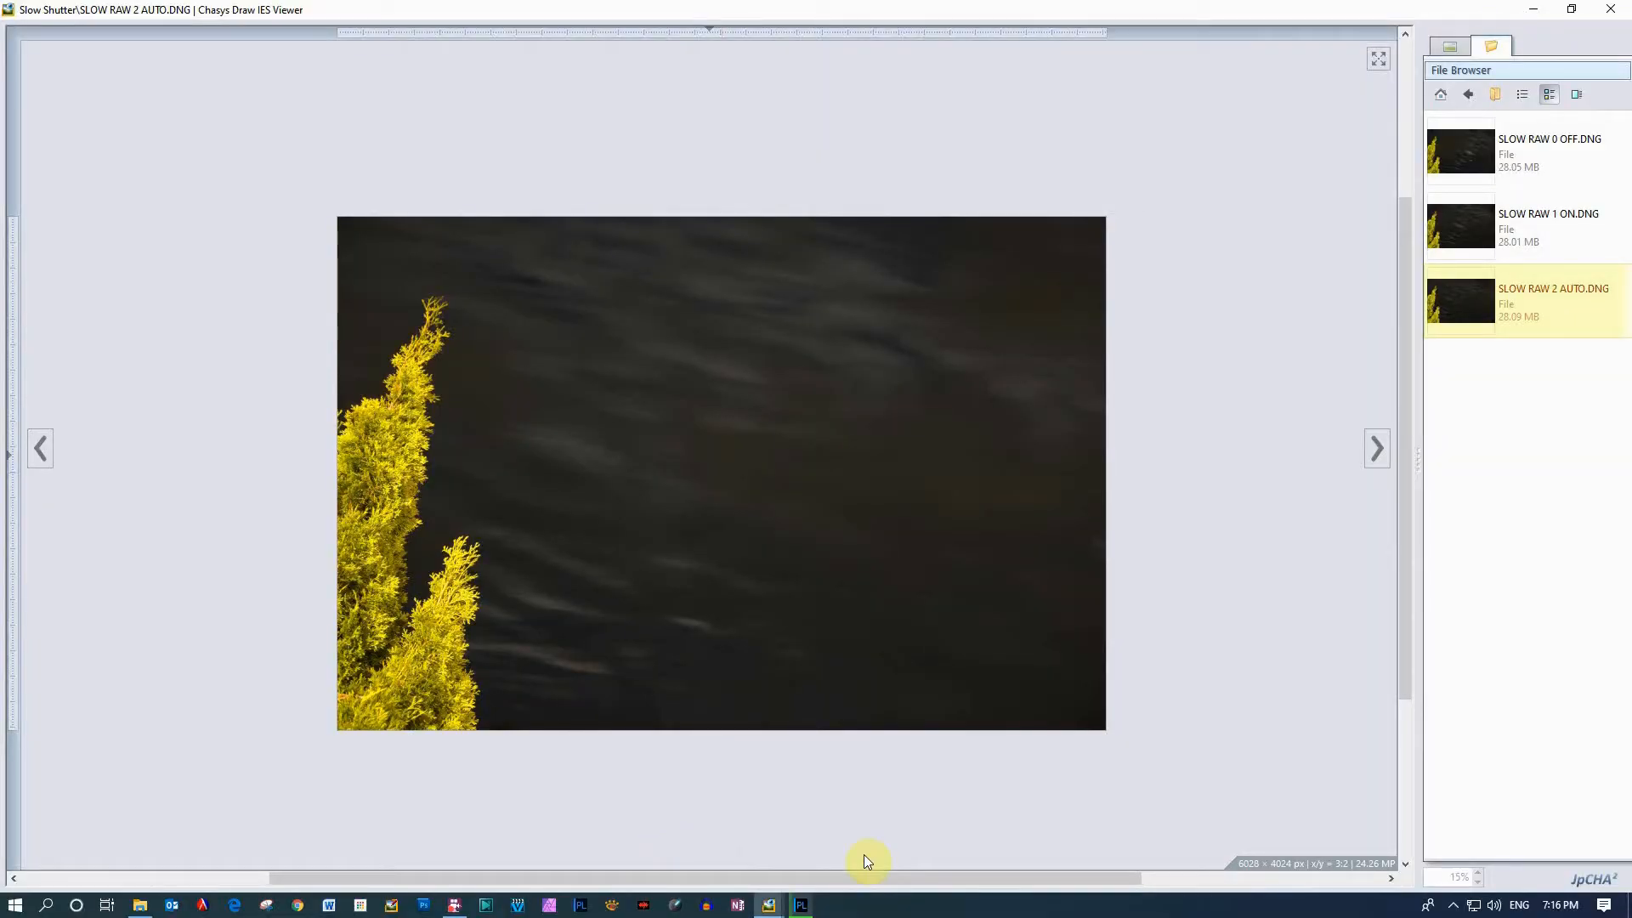
{"action": "mouse_move", "coordinate": [769, 903]}
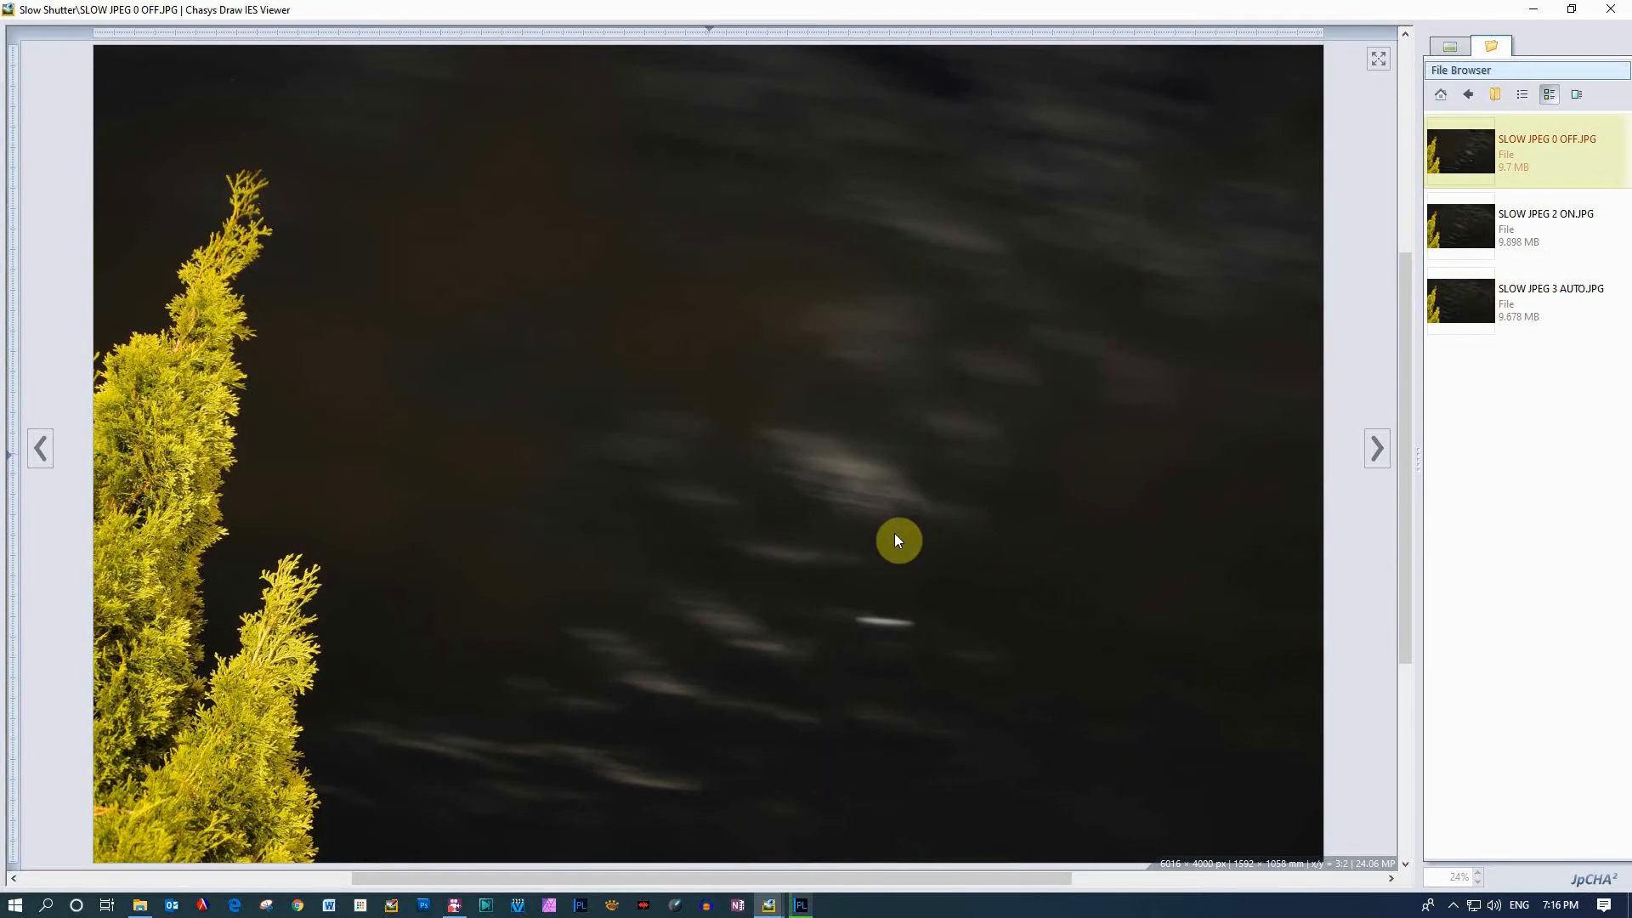
{"action": "mouse_move", "coordinate": [761, 532]}
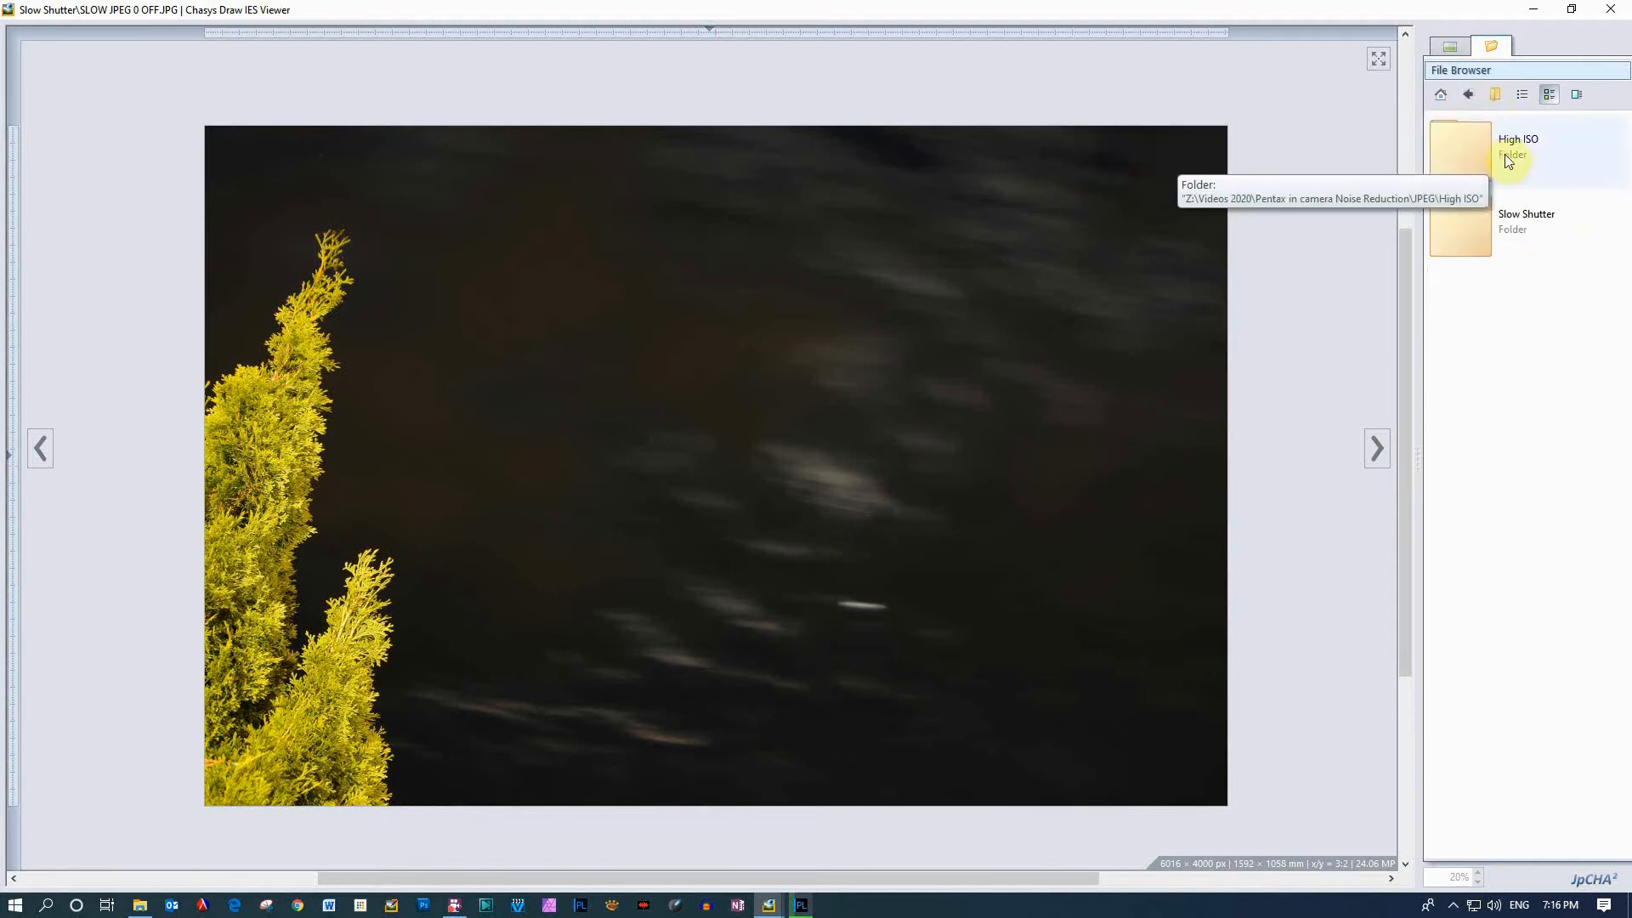
Browse into the High ISO folder, go back, and open the in-camera ISO JPEG image
{"action": "double_click", "coordinate": [1519, 146]}
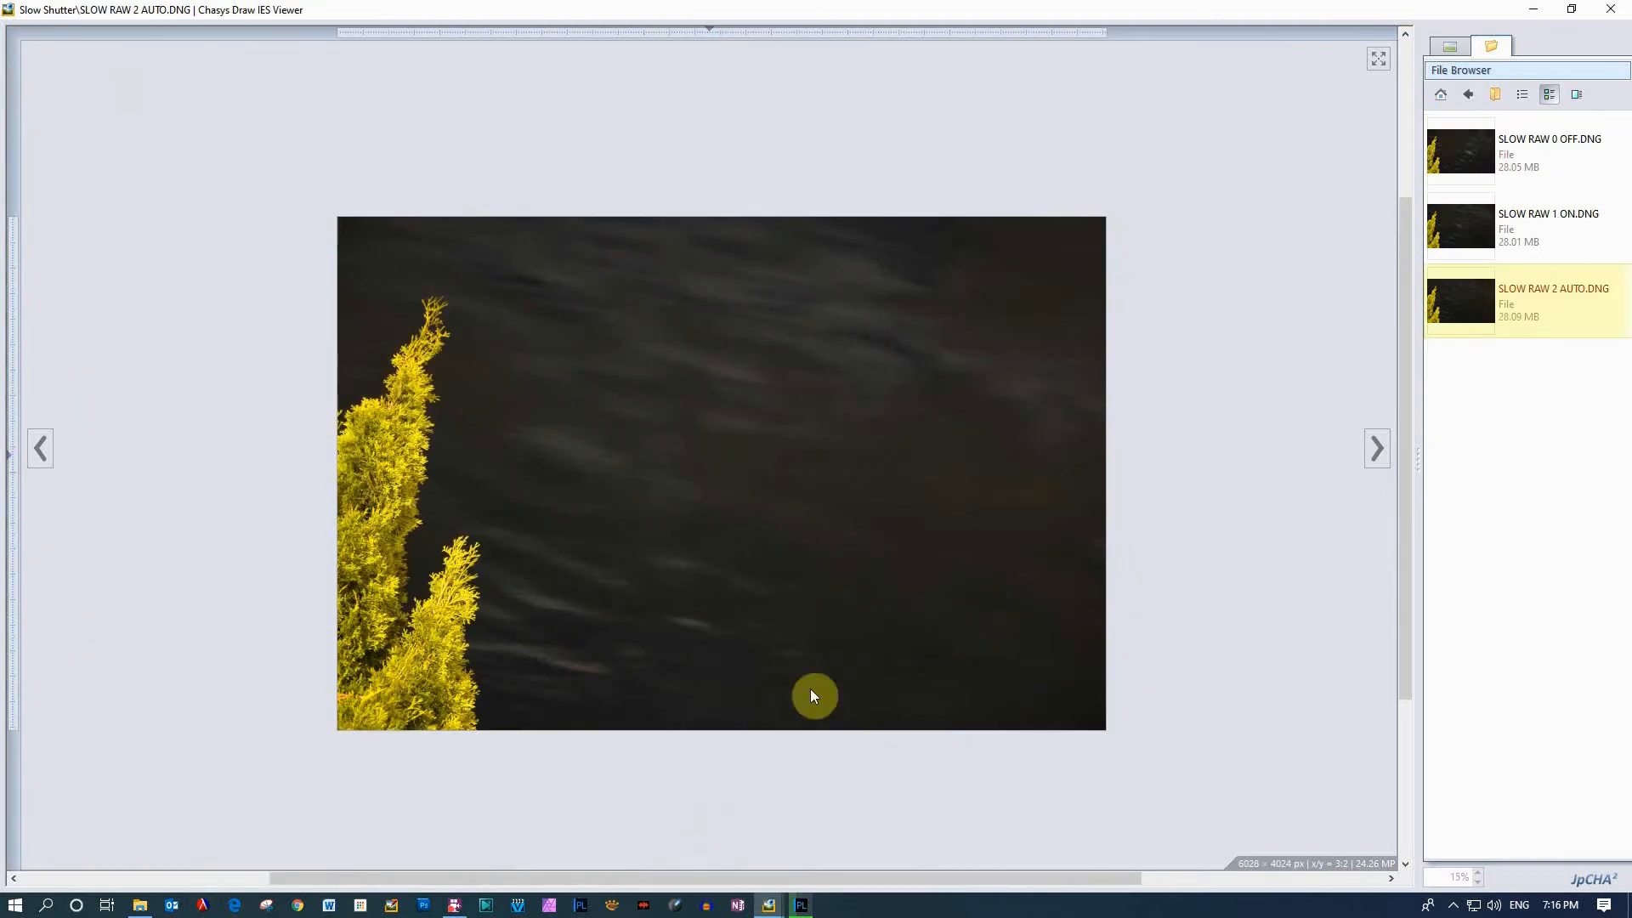
{"action": "mouse_move", "coordinate": [1469, 94]}
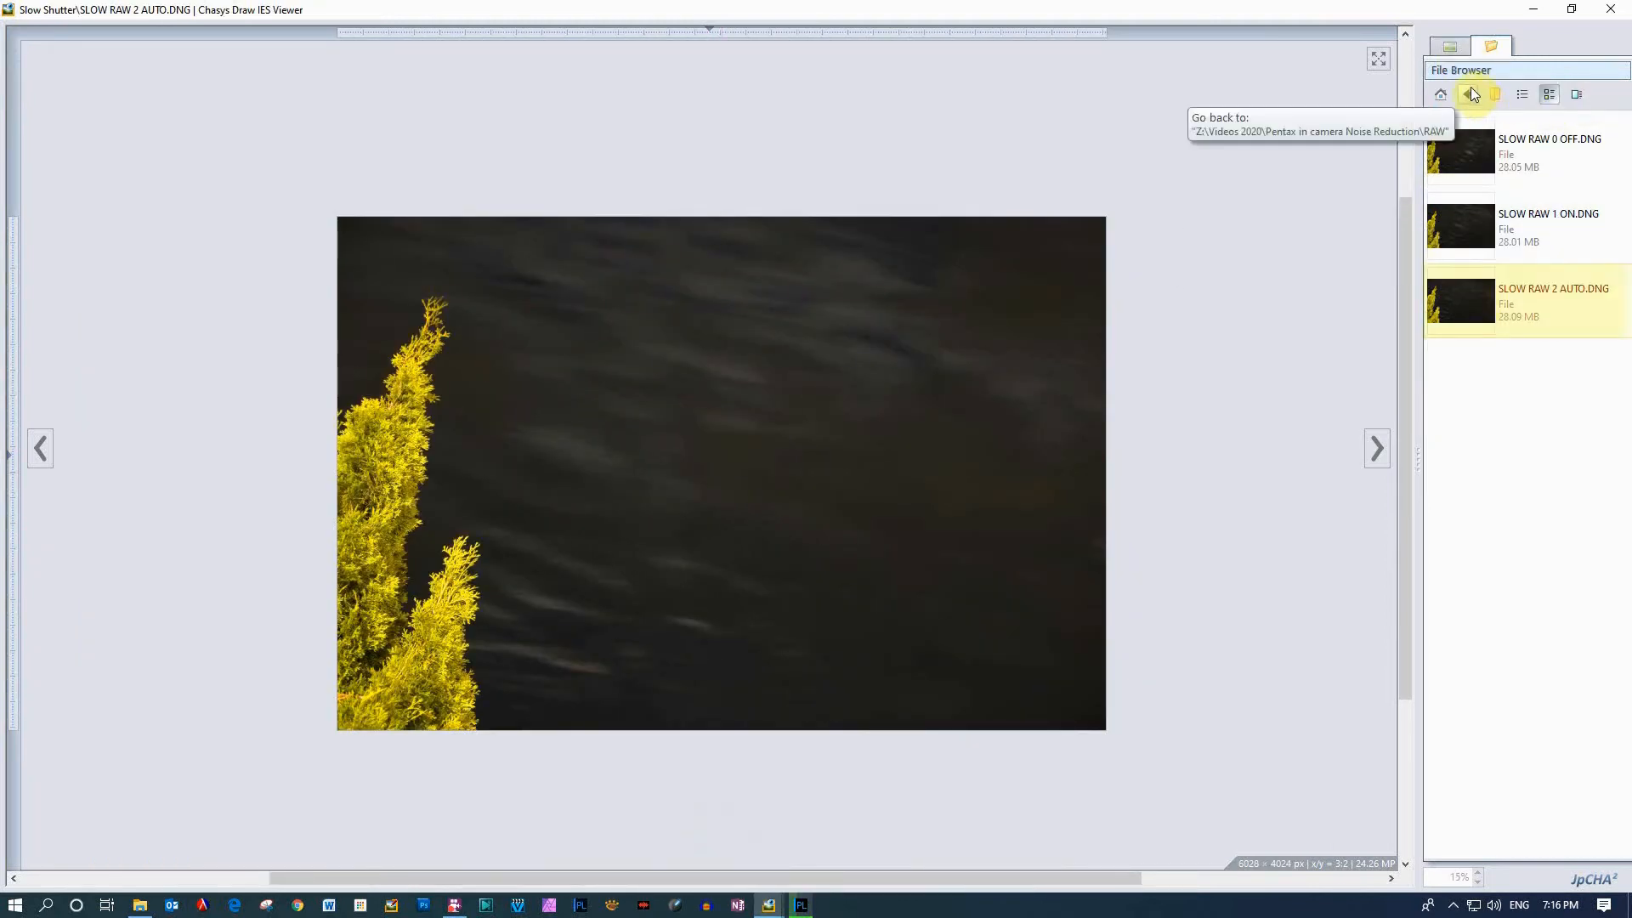
{"action": "left_click", "coordinate": [1469, 95]}
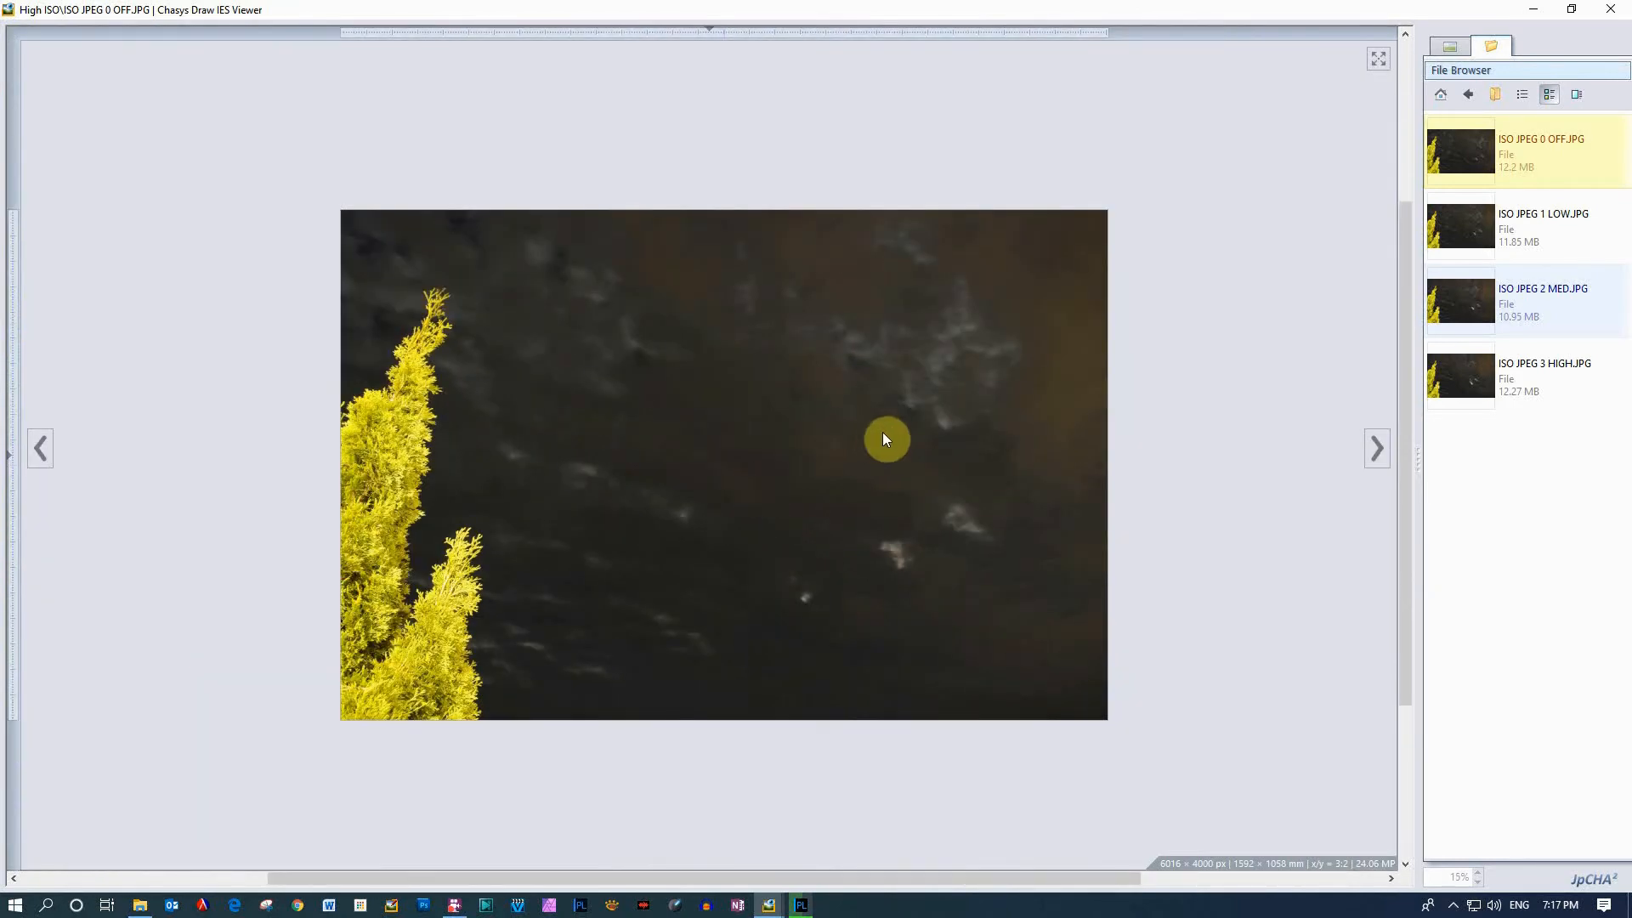
{"action": "mouse_move", "coordinate": [940, 434]}
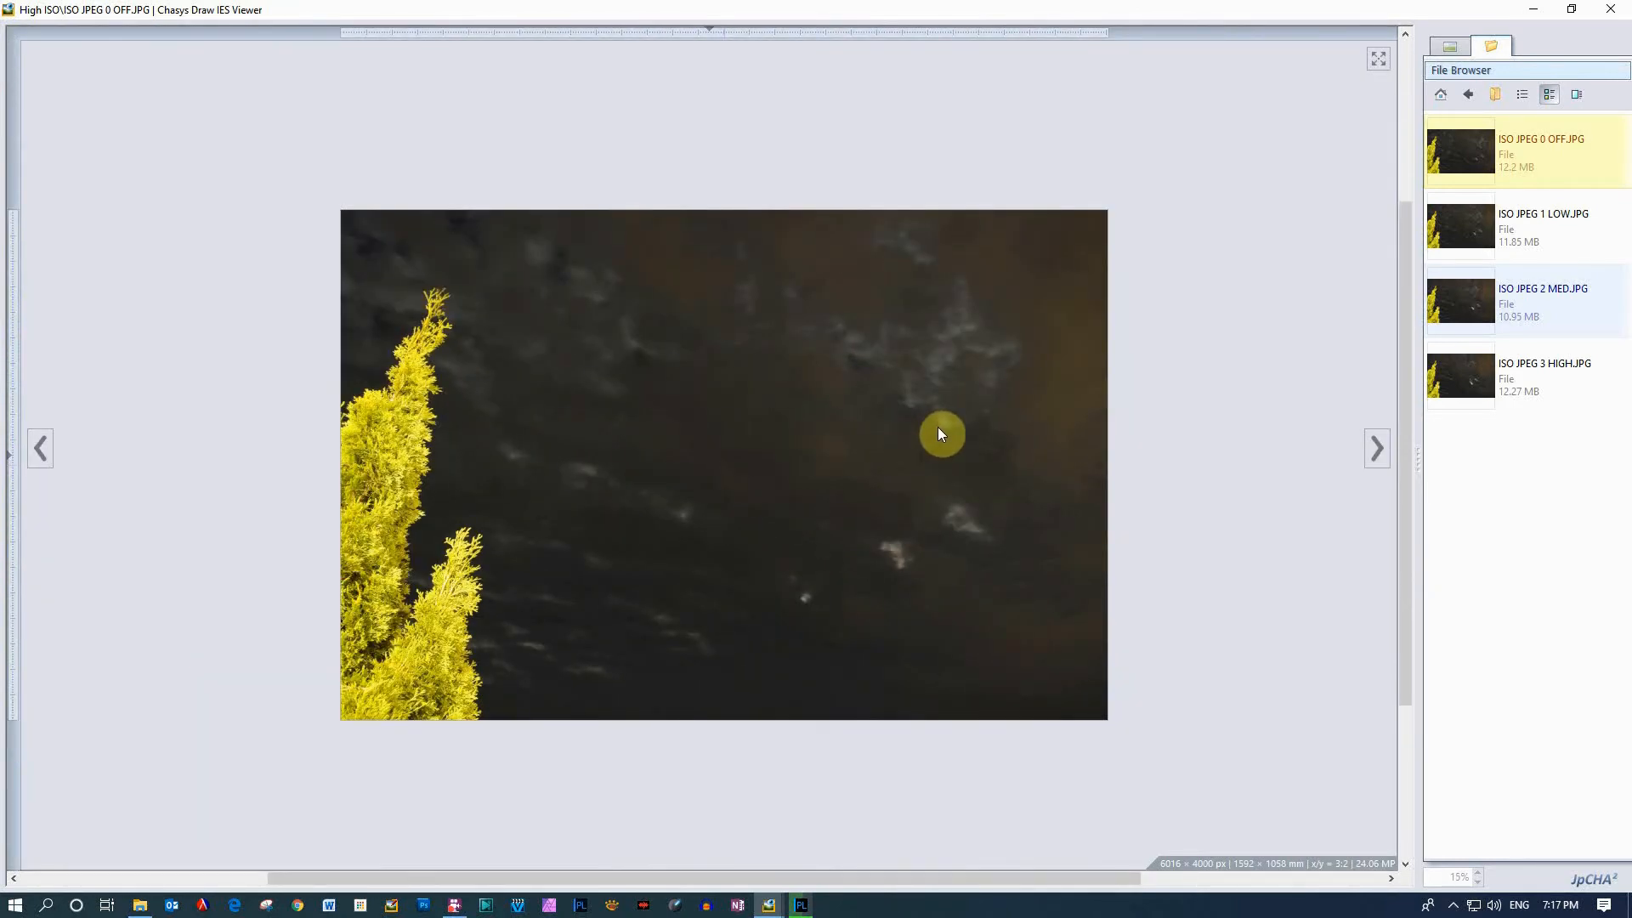
{"action": "mouse_move", "coordinate": [1546, 245]}
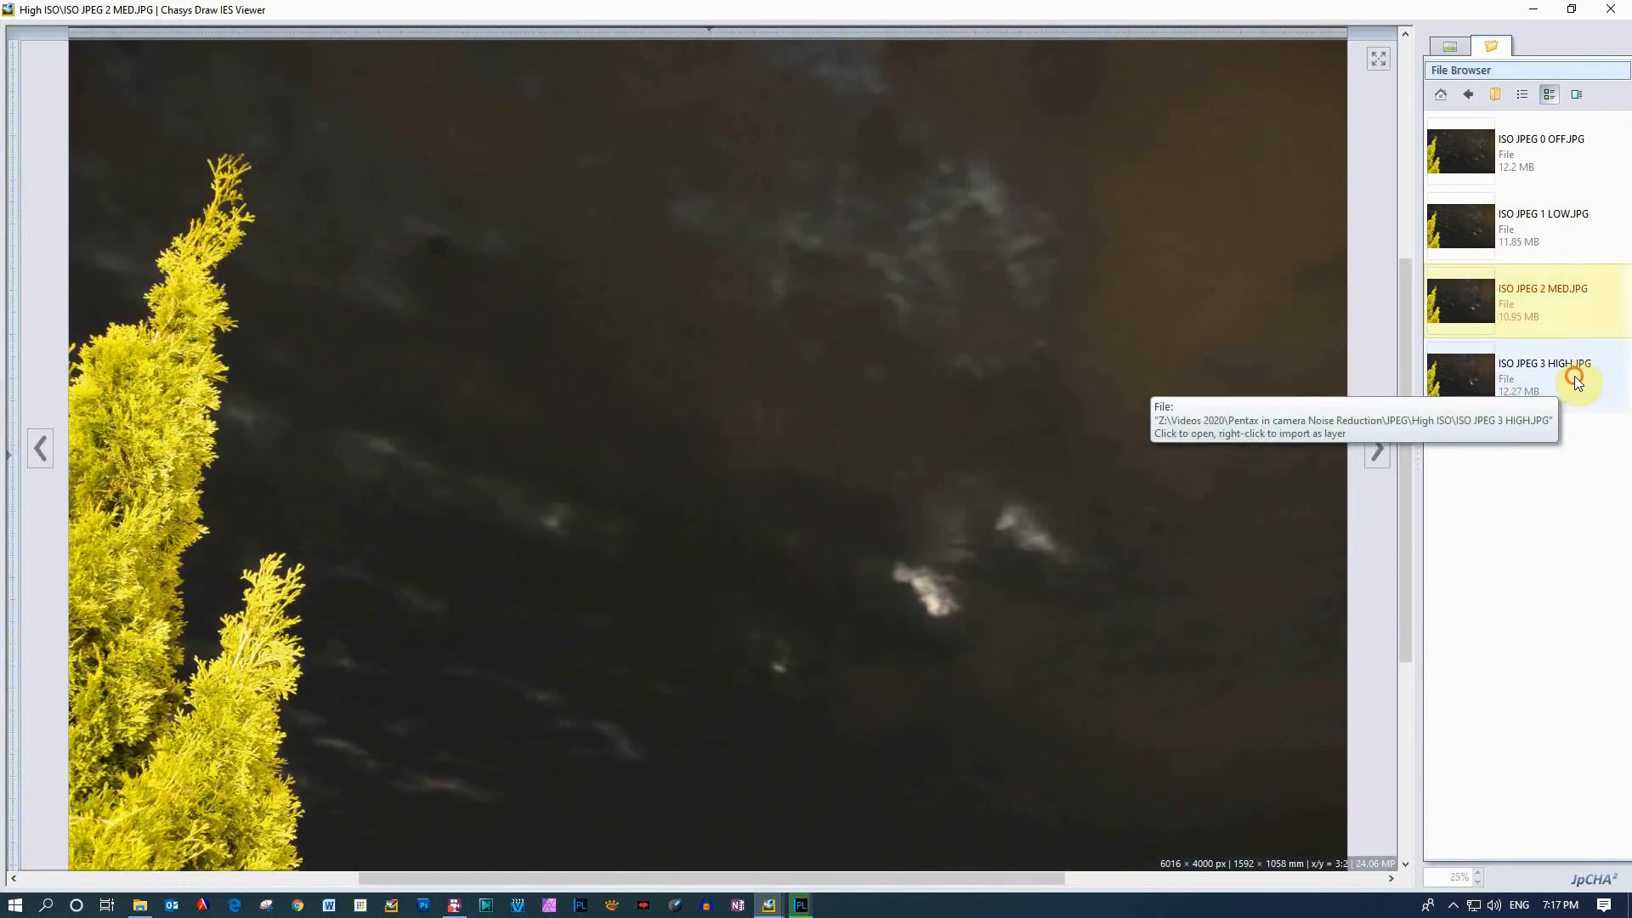
{"action": "left_click", "coordinate": [1544, 374]}
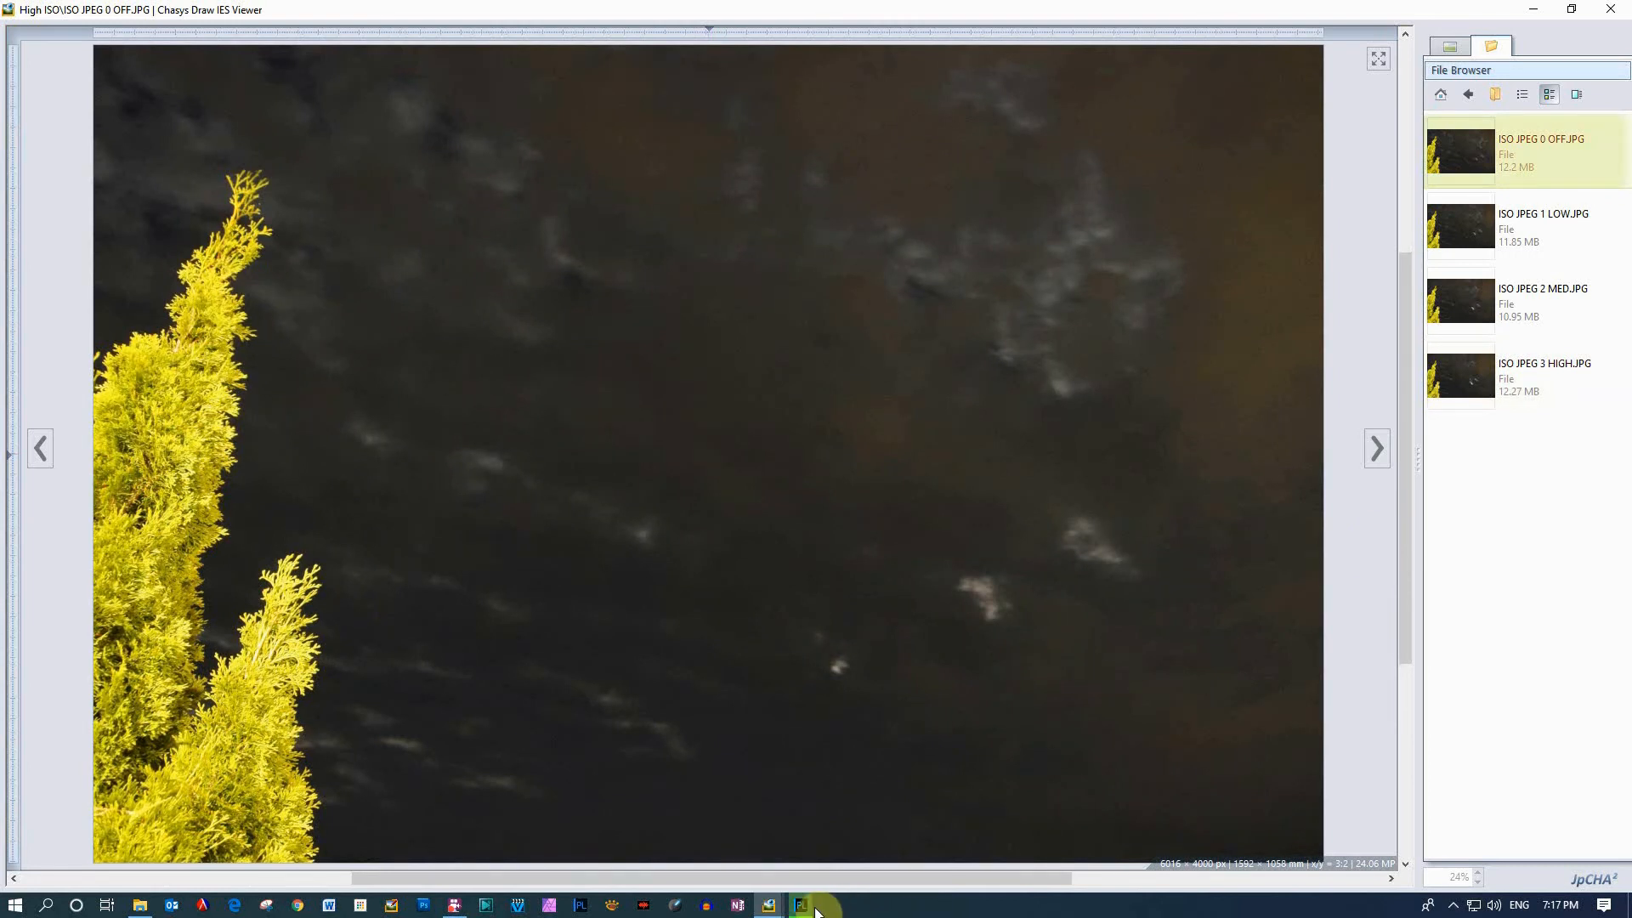
{"action": "mouse_move", "coordinate": [801, 905]}
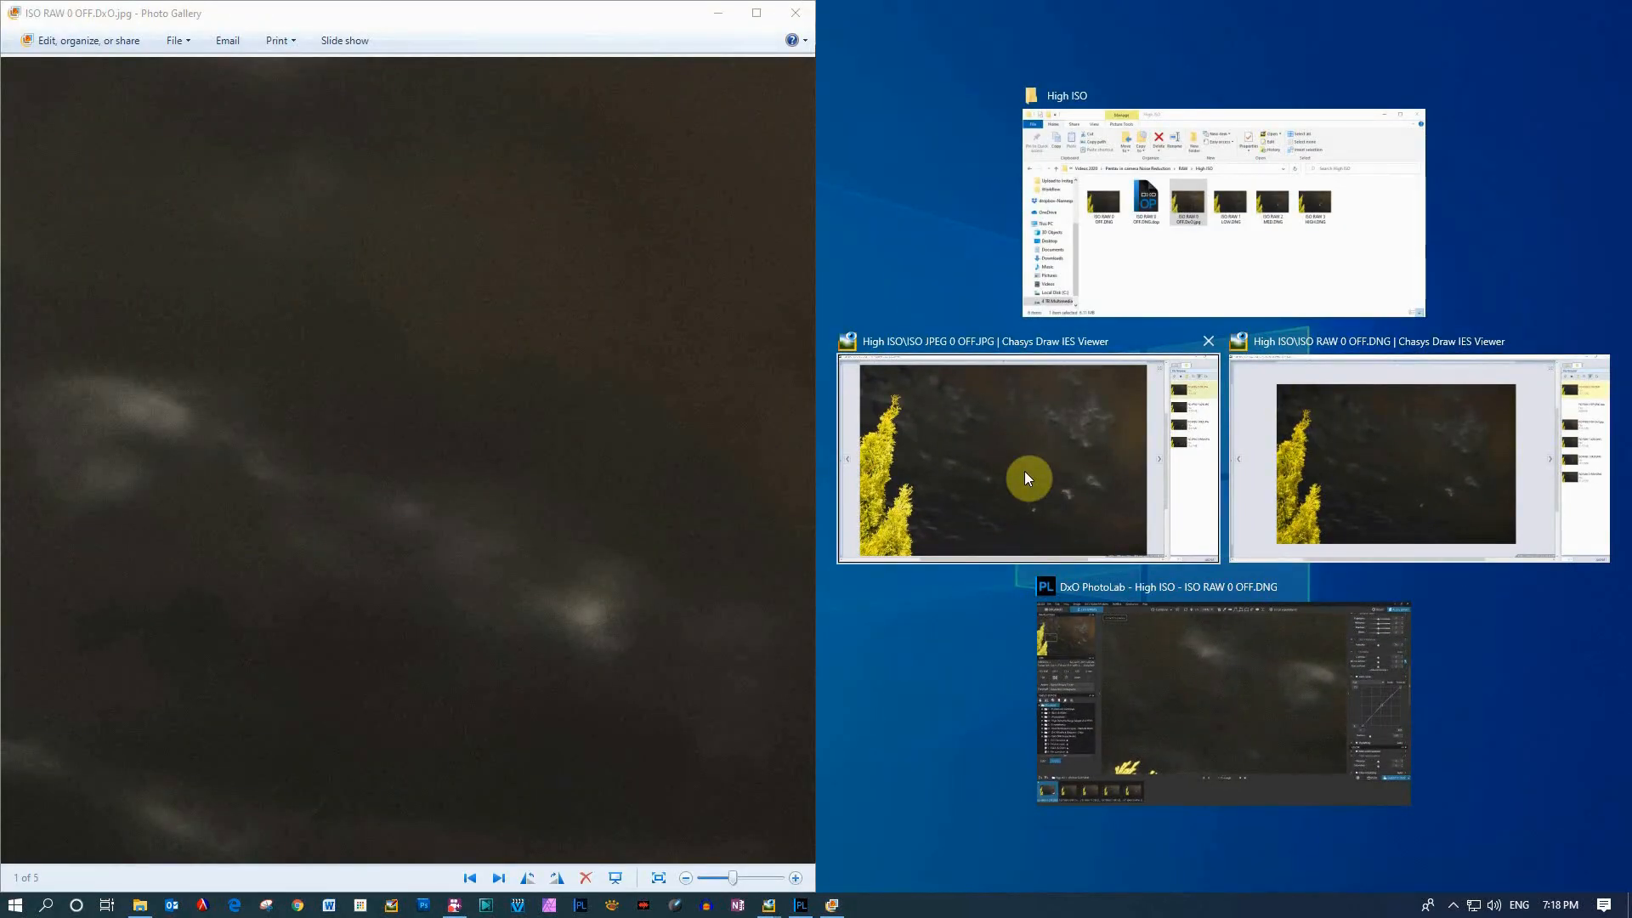
Snap the Chasys Draw in-camera JPEG viewer to the right half beside Photo Gallery
{"action": "double_click", "coordinate": [984, 342]}
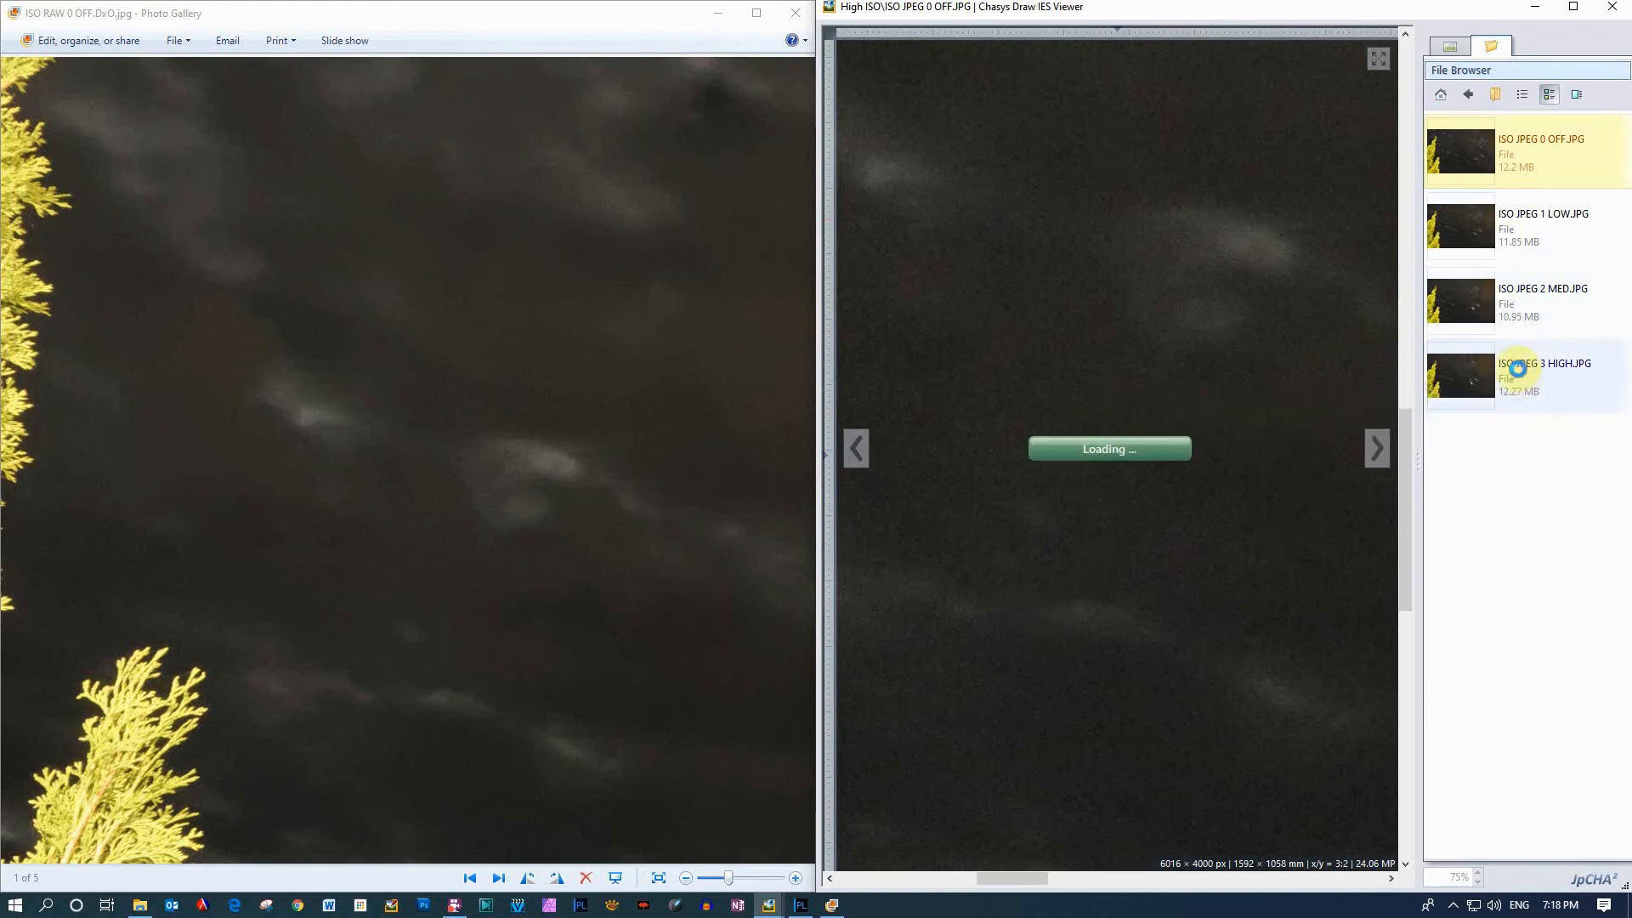
Open ISO JPEG 3 HIGH.JPG and pan the exported image to match its view
{"action": "left_click", "coordinate": [1545, 364]}
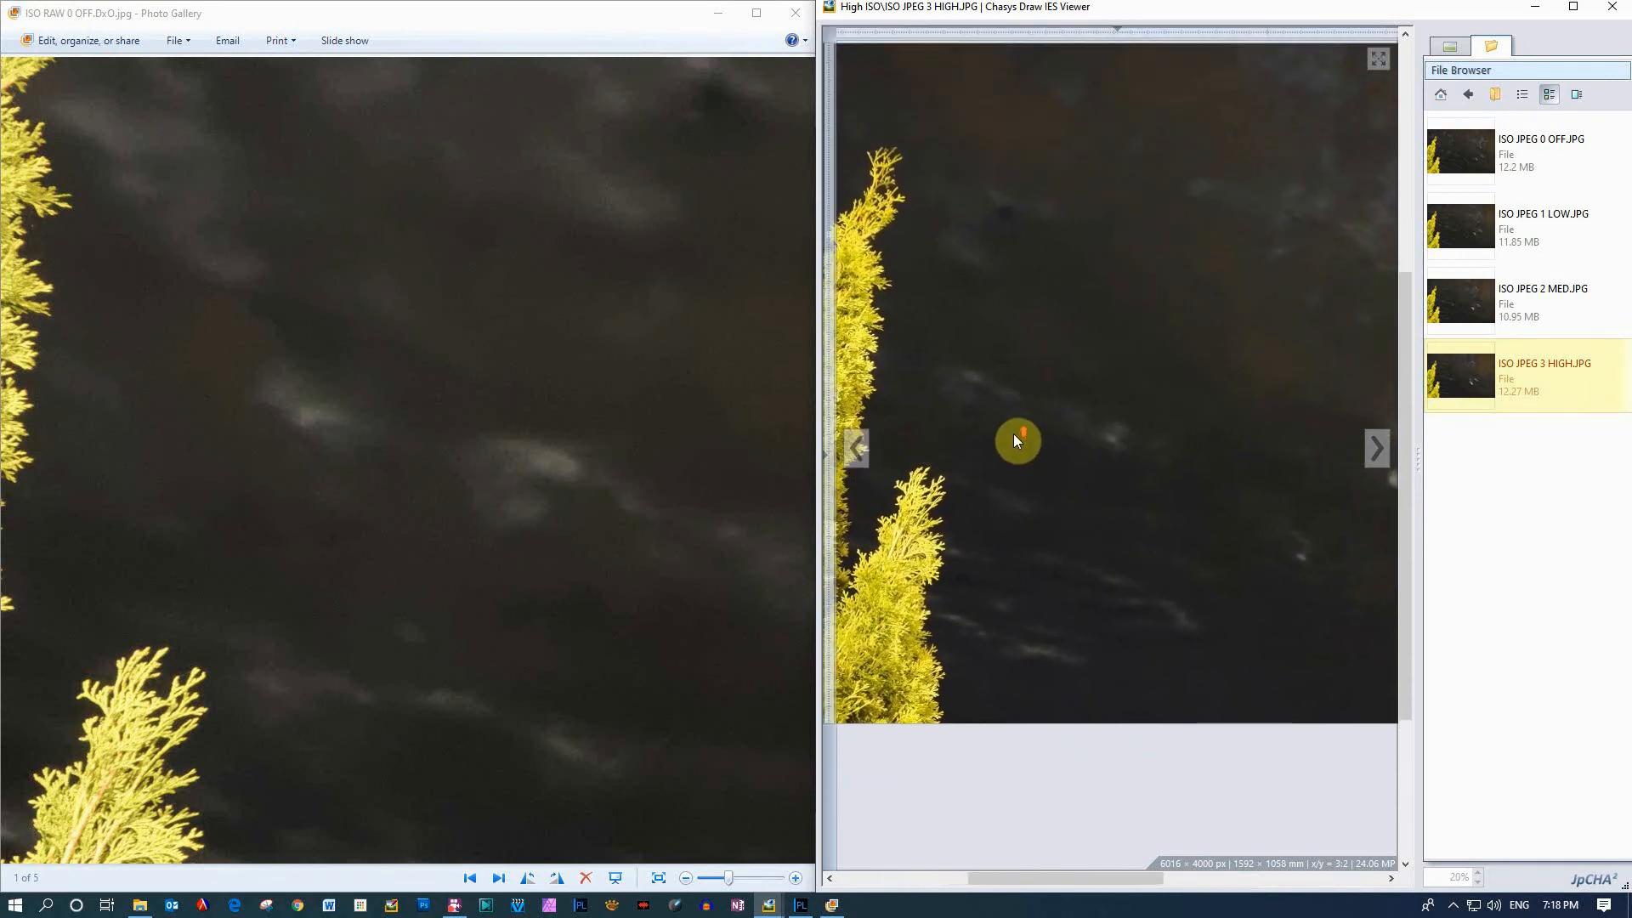
{"action": "mouse_move", "coordinate": [1009, 355]}
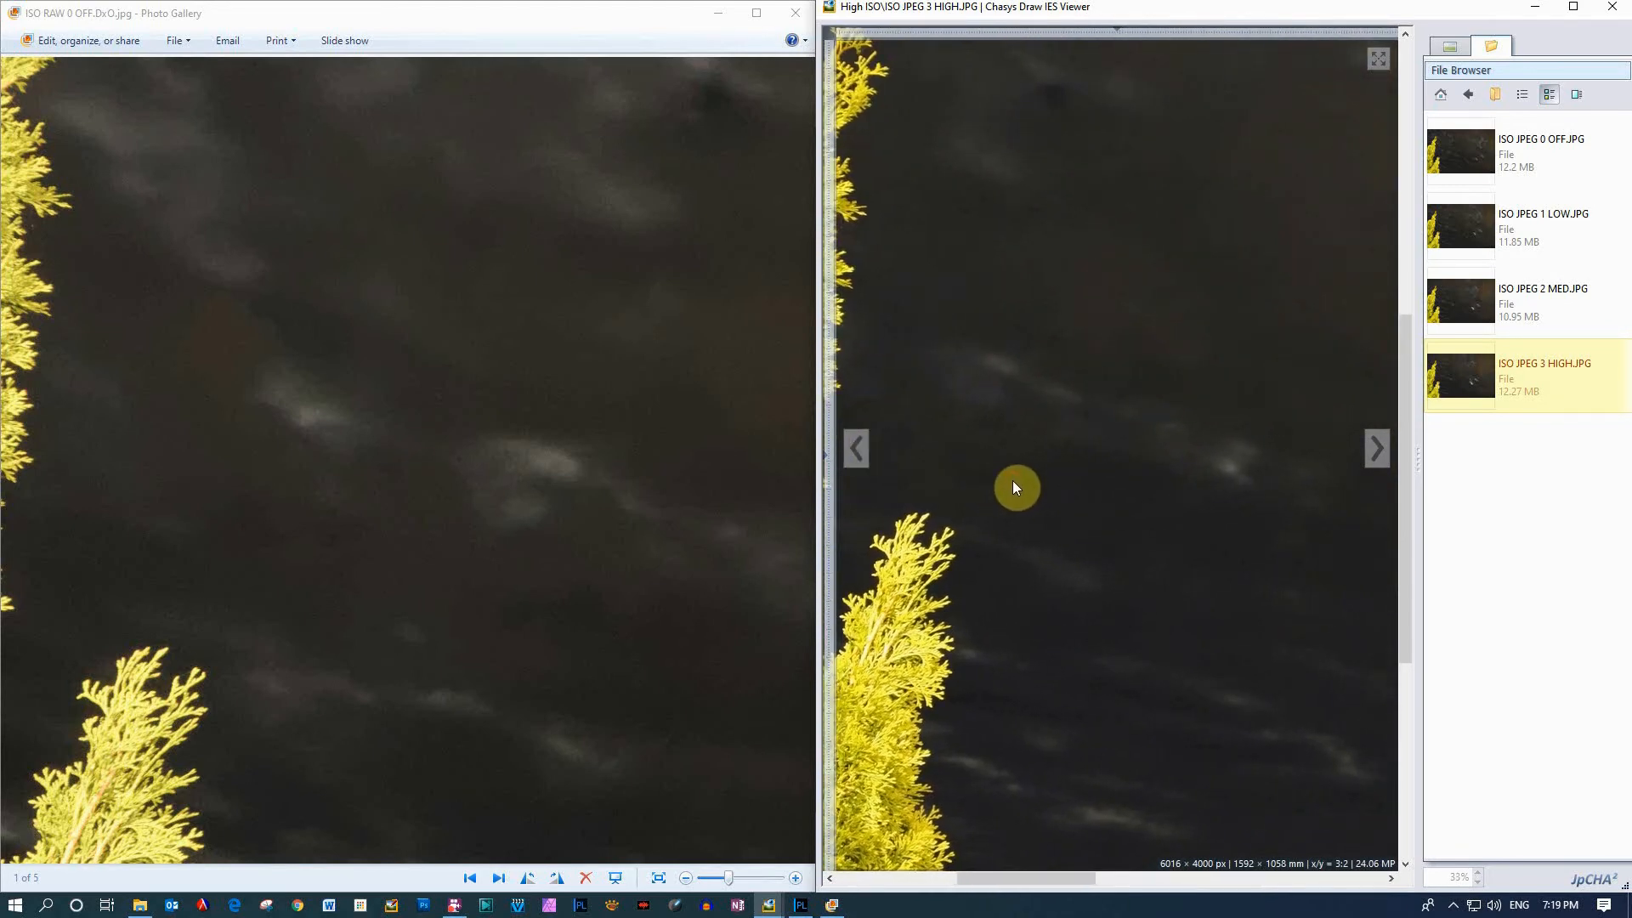
{"action": "mouse_move", "coordinate": [1143, 528]}
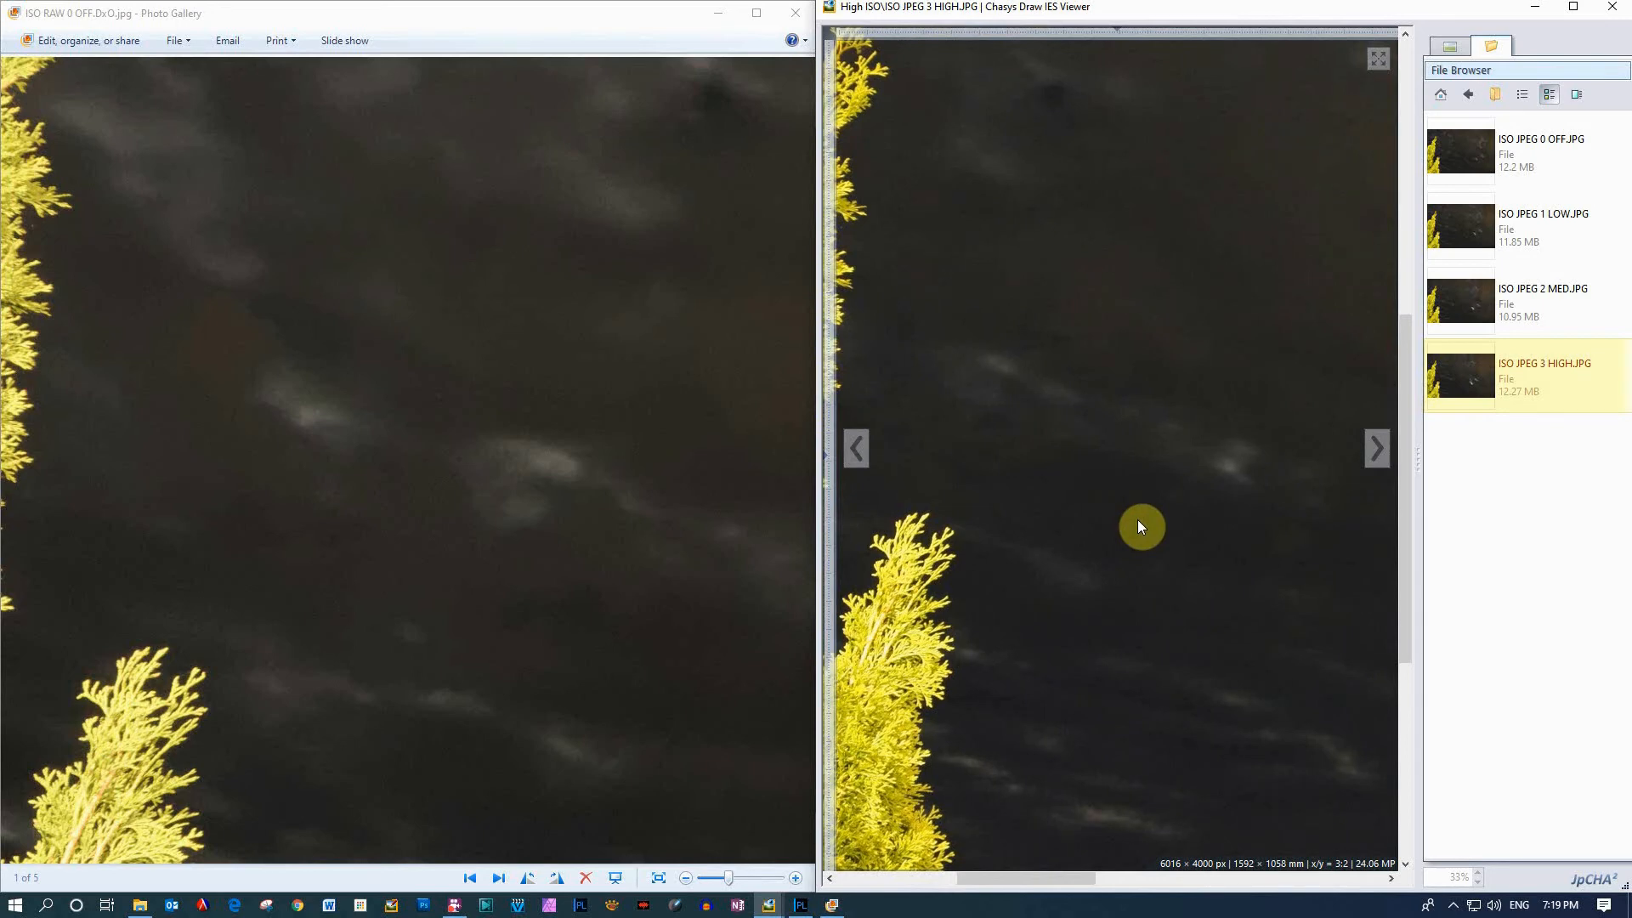
{"action": "mouse_move", "coordinate": [1139, 527]}
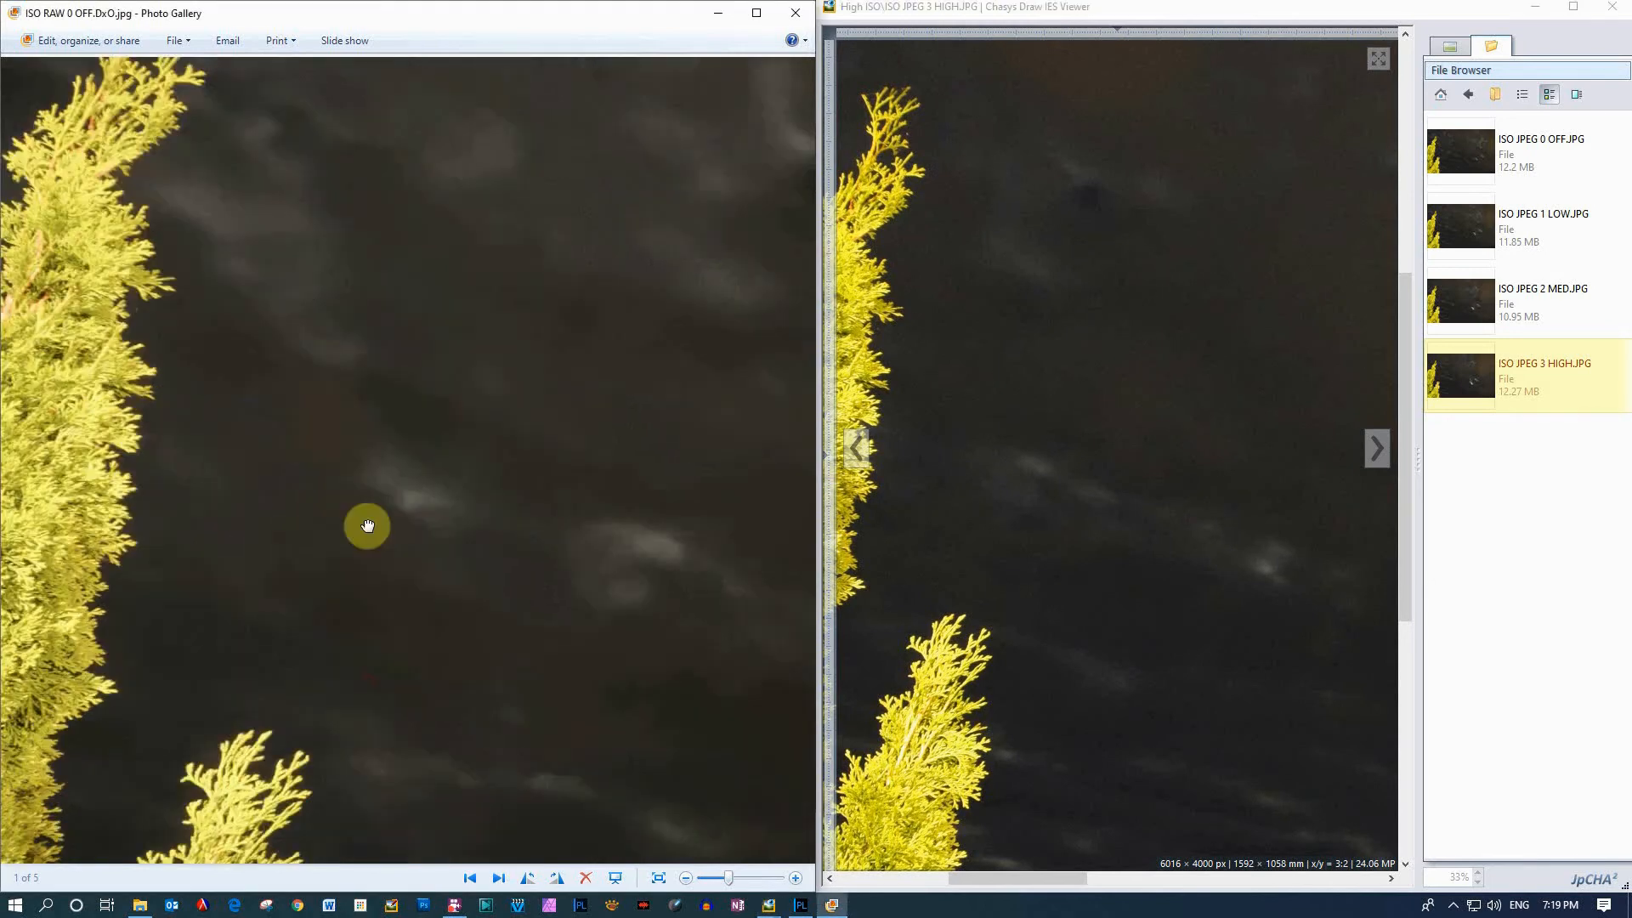
{"action": "left_click_drag", "start_coordinate": [368, 525], "coordinate": [485, 726]}
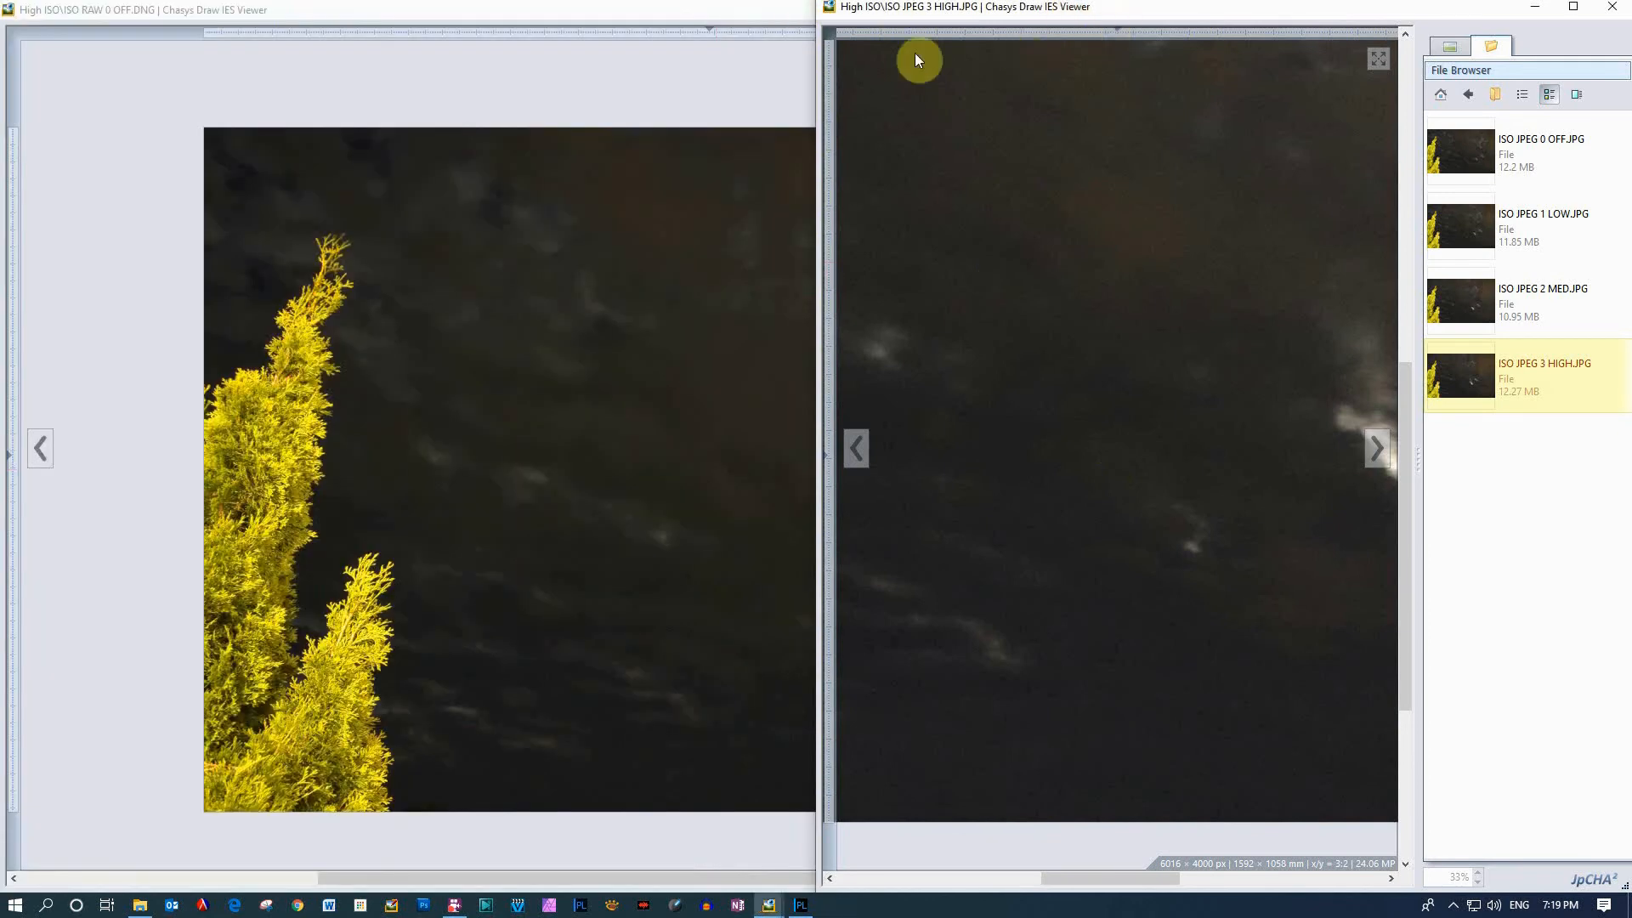
Close the Chasys Draw IES Viewer comparison windows, returning to the desktop
{"action": "left_click", "coordinate": [1616, 7]}
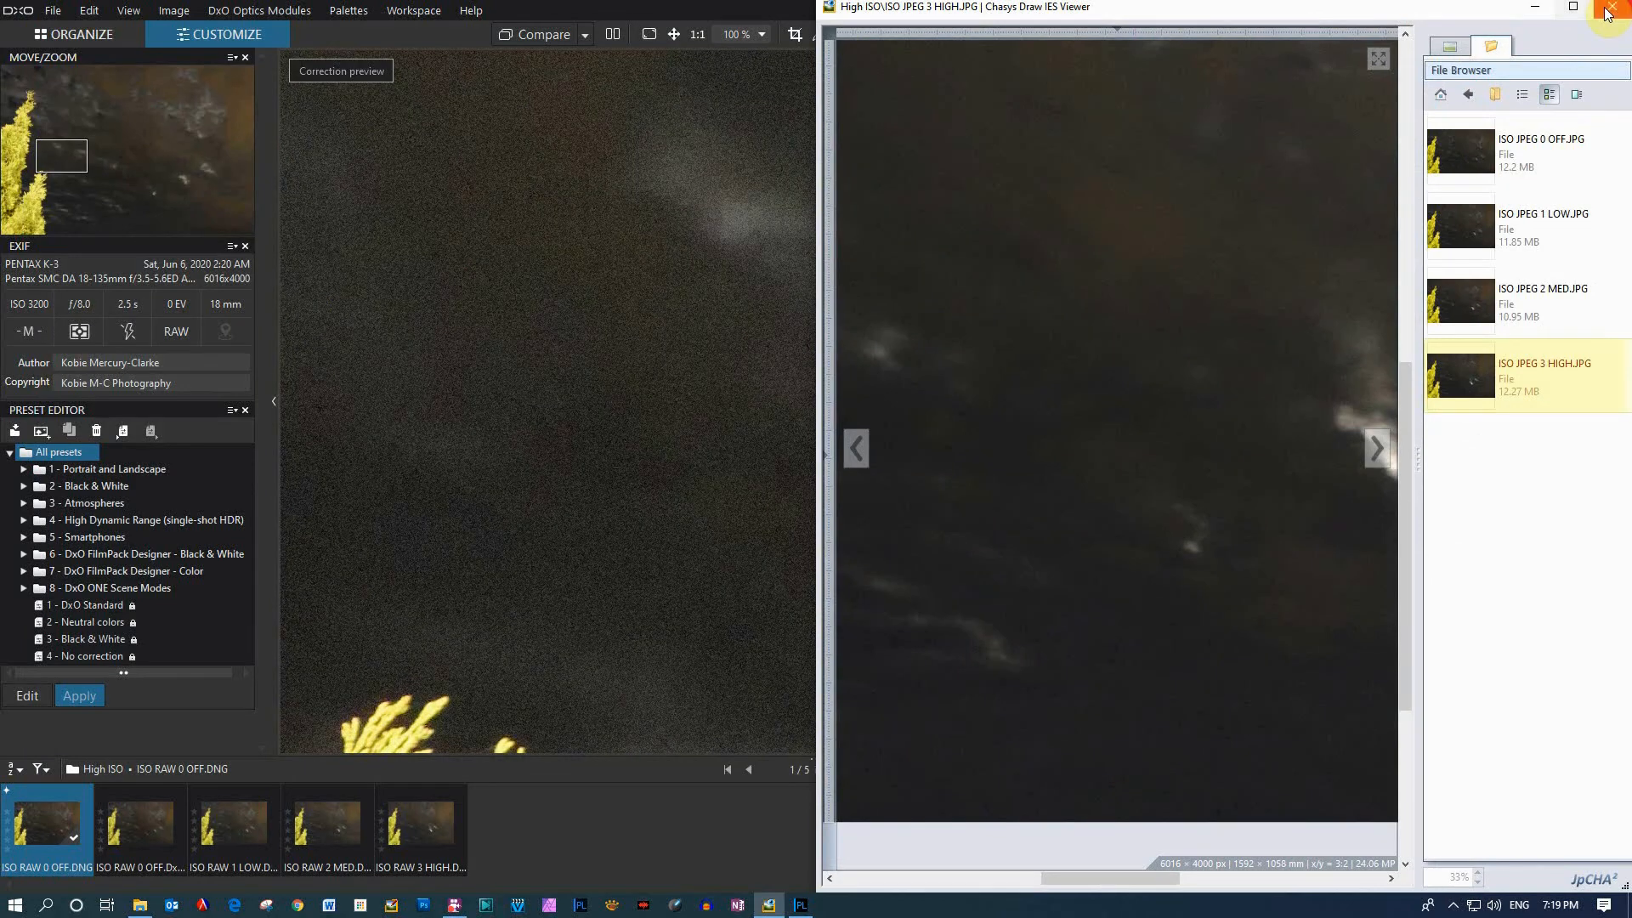
{"action": "left_click", "coordinate": [1609, 7]}
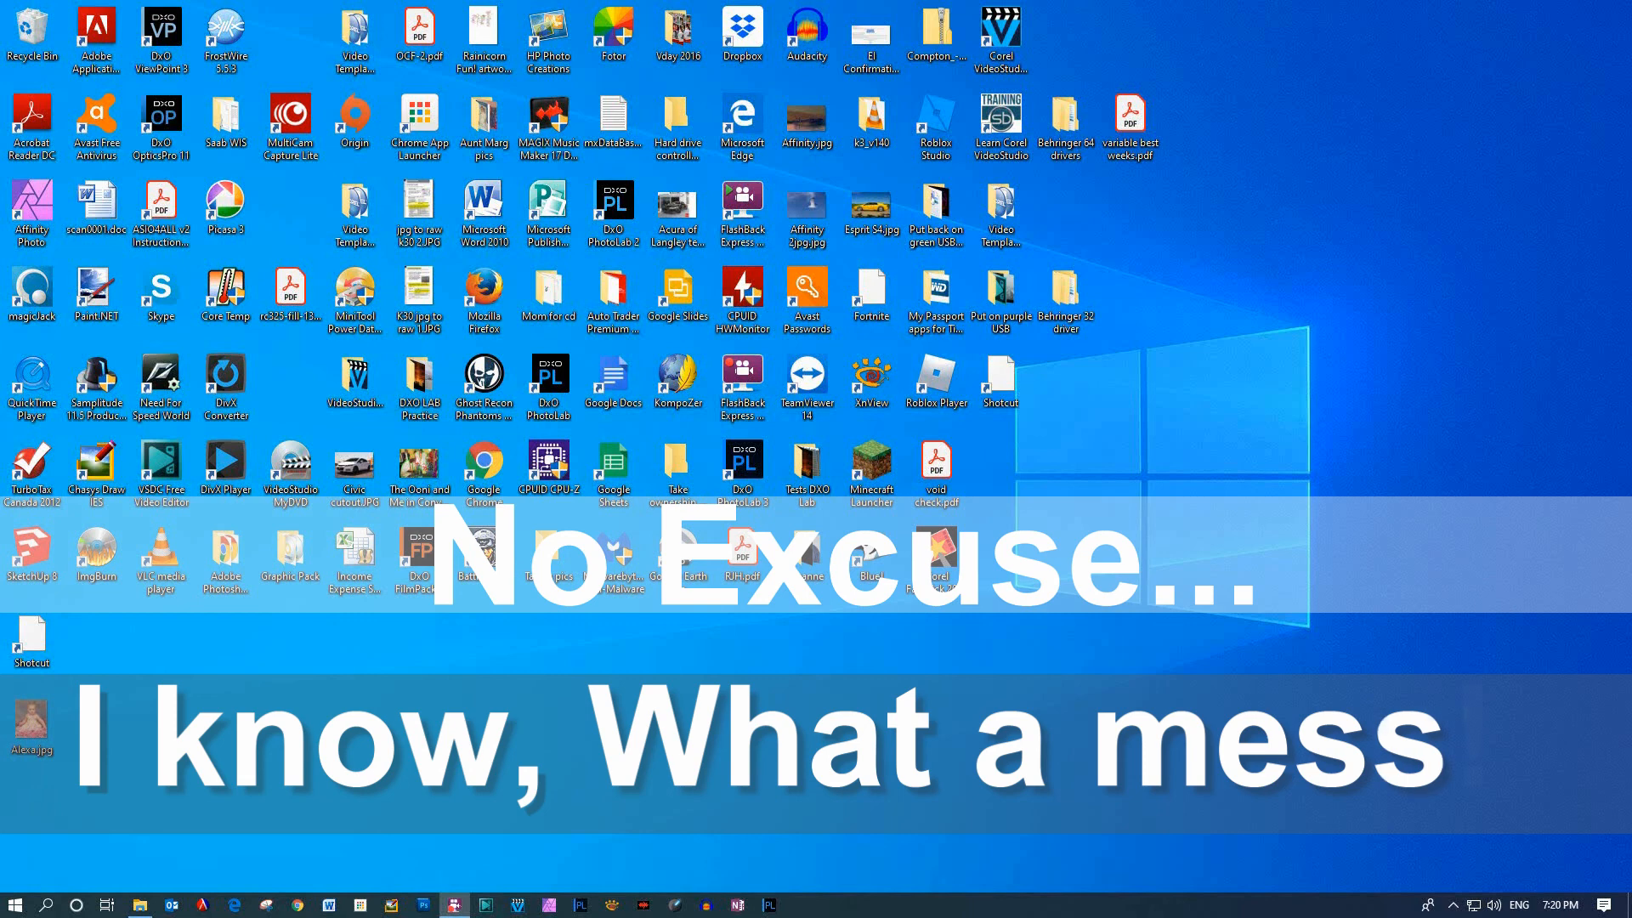
{"action": "type", "text": "!!"}
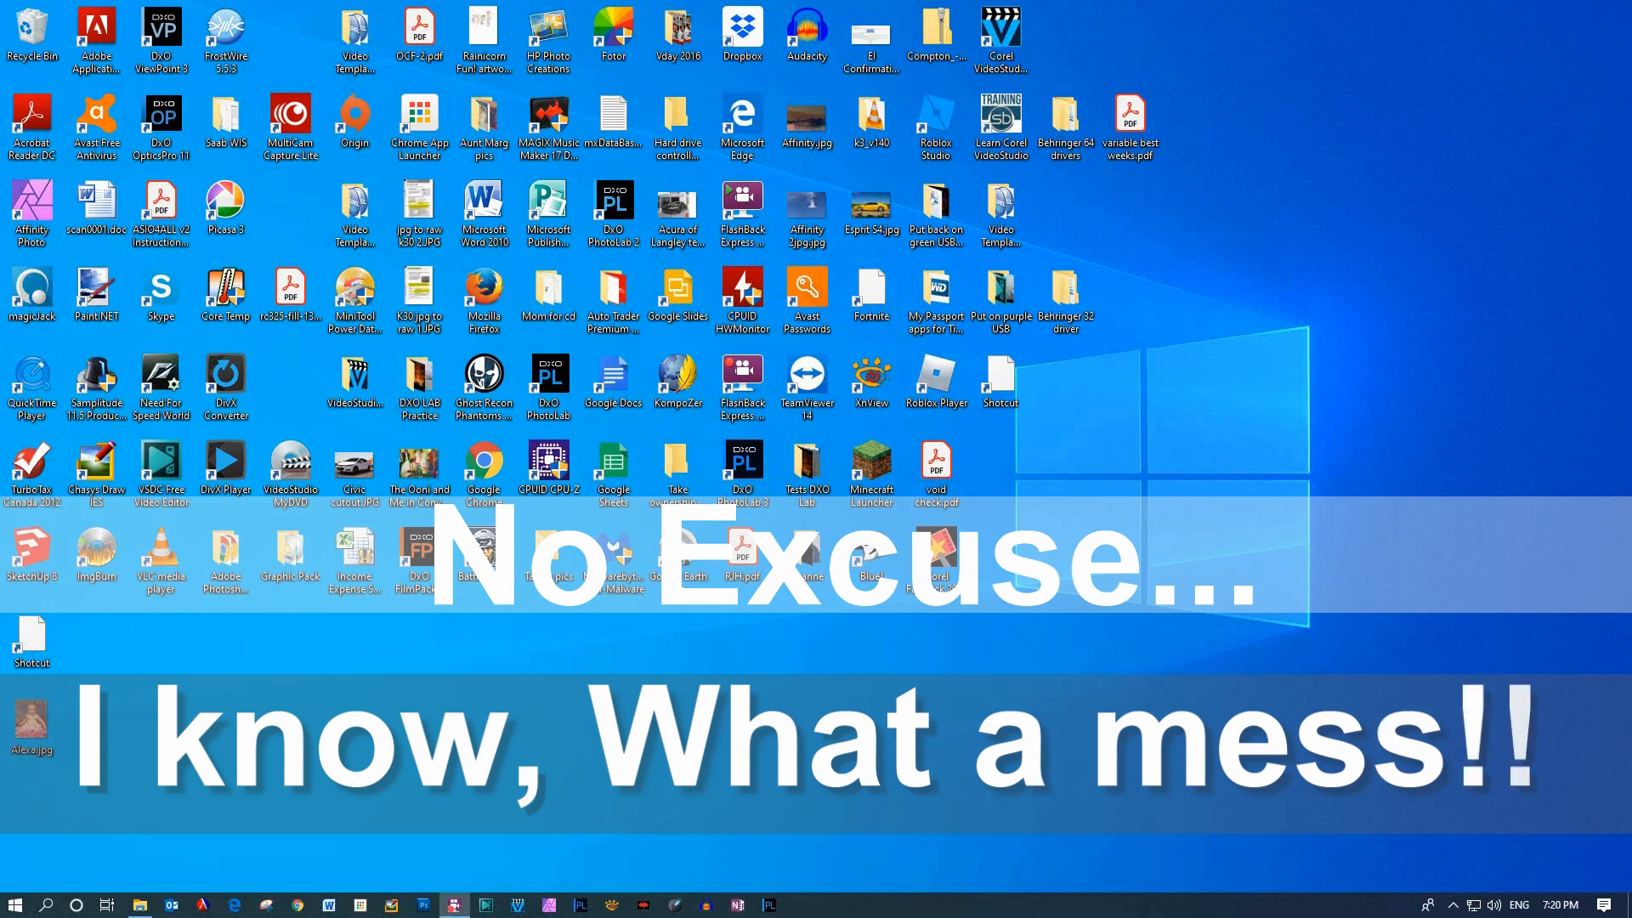